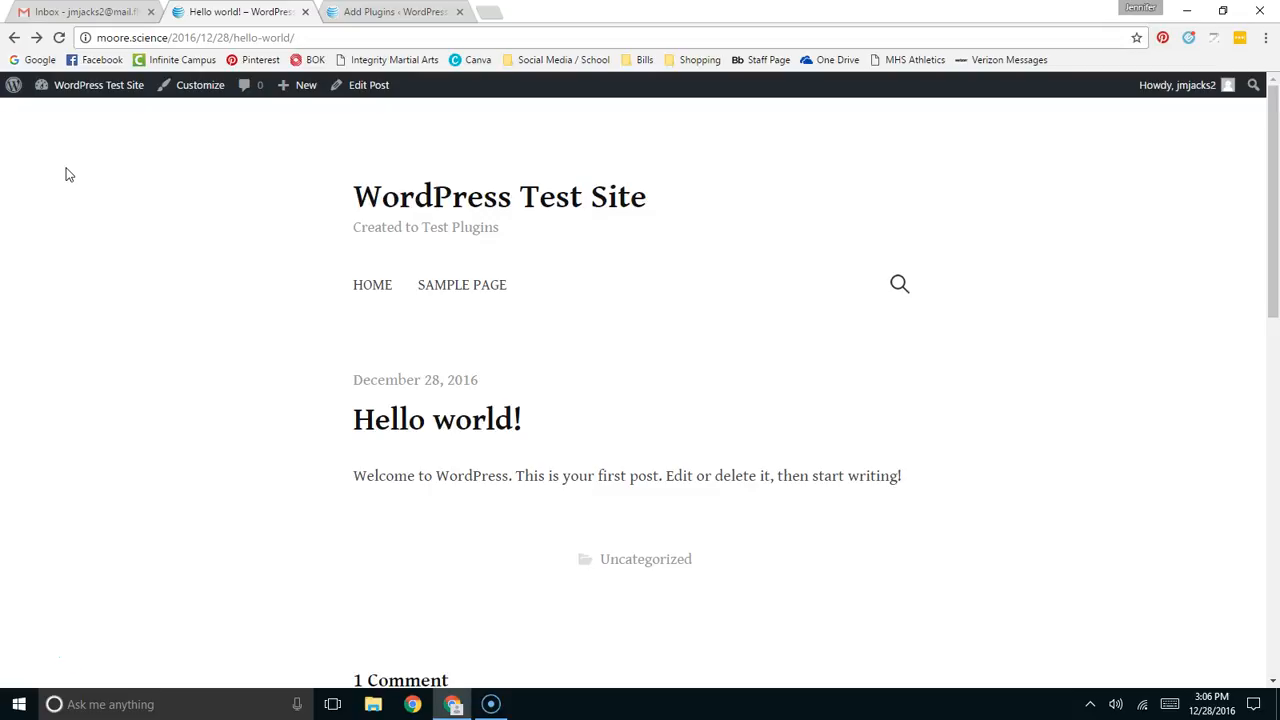
{"action": "mouse_move", "coordinate": [81, 173]}
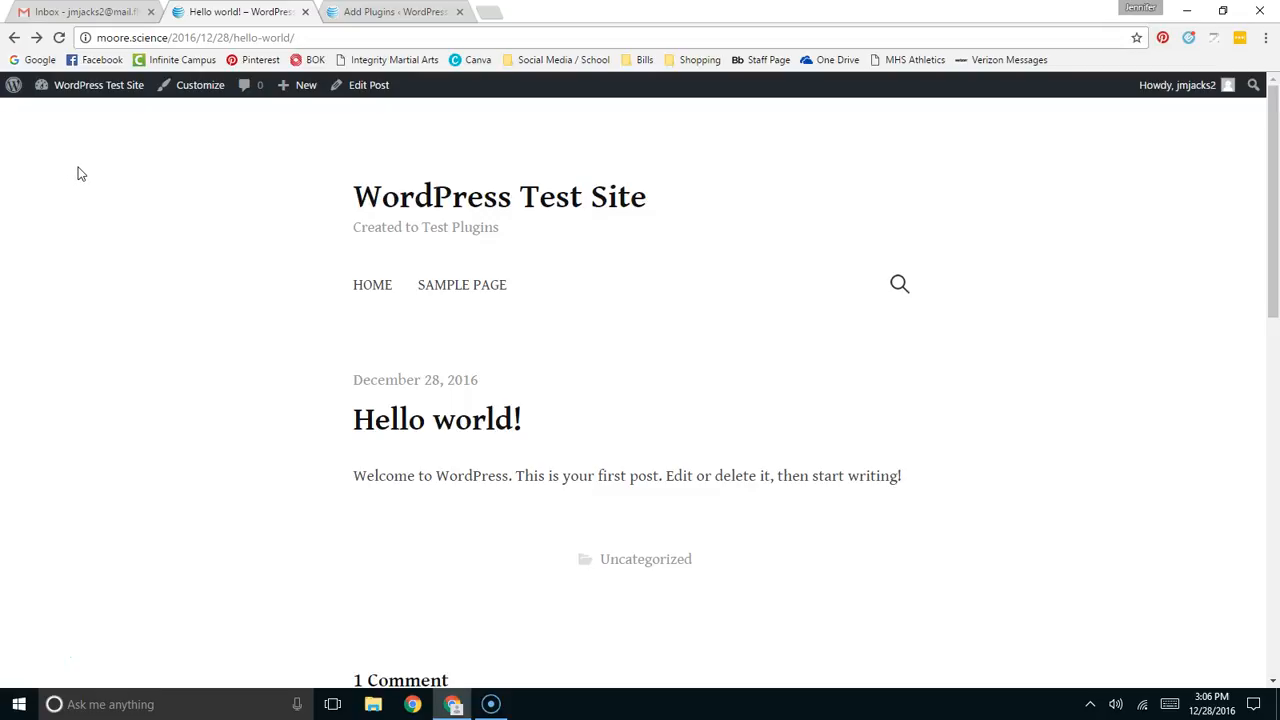
- Switch from the live Hello world post to the WordPress Add Plugins admin page
{"action": "left_click", "coordinate": [99, 85]}
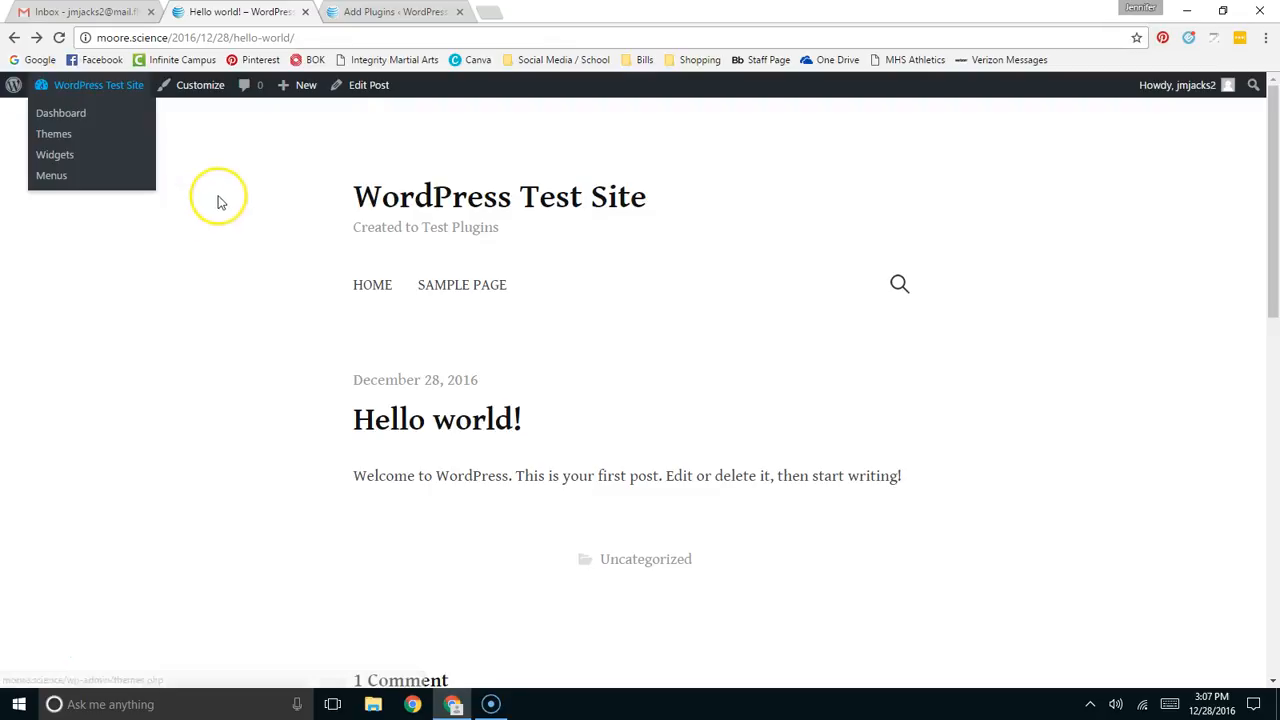
{"action": "left_click", "coordinate": [390, 11]}
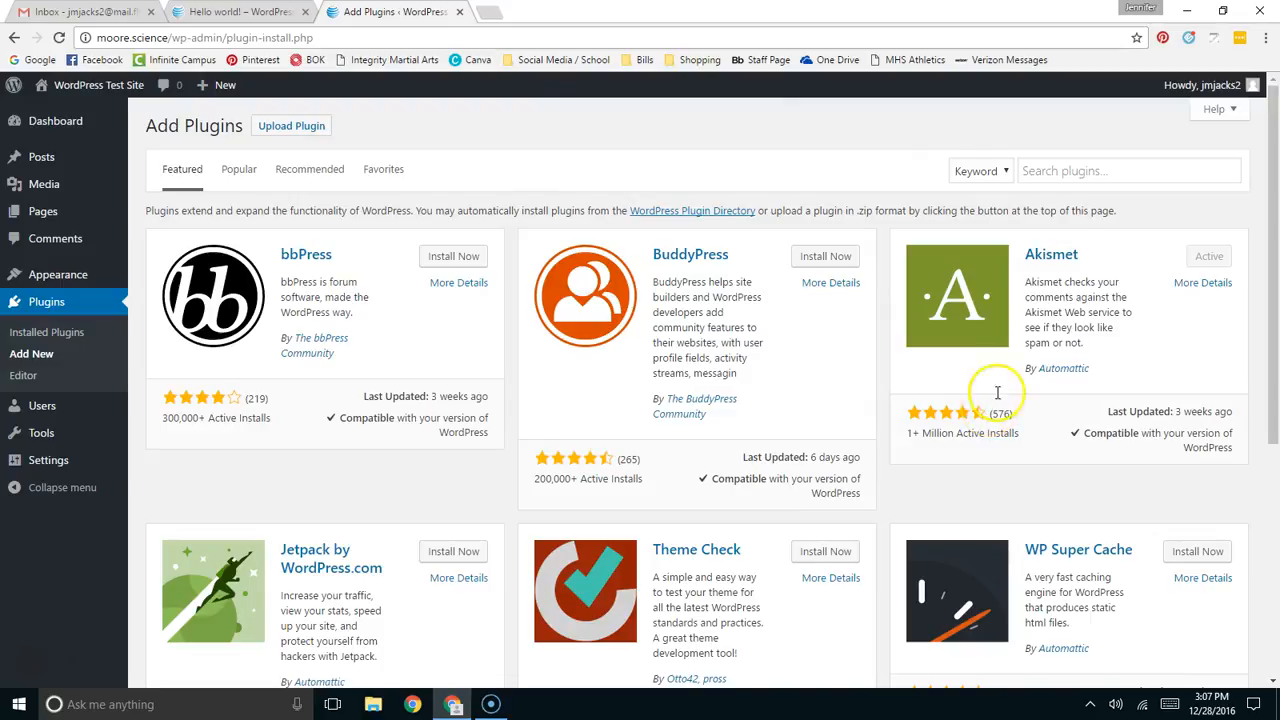
- Search plugins for 'shortcodes', then install and activate Shortcodes Ultimate
{"action": "left_click", "coordinate": [1128, 170]}
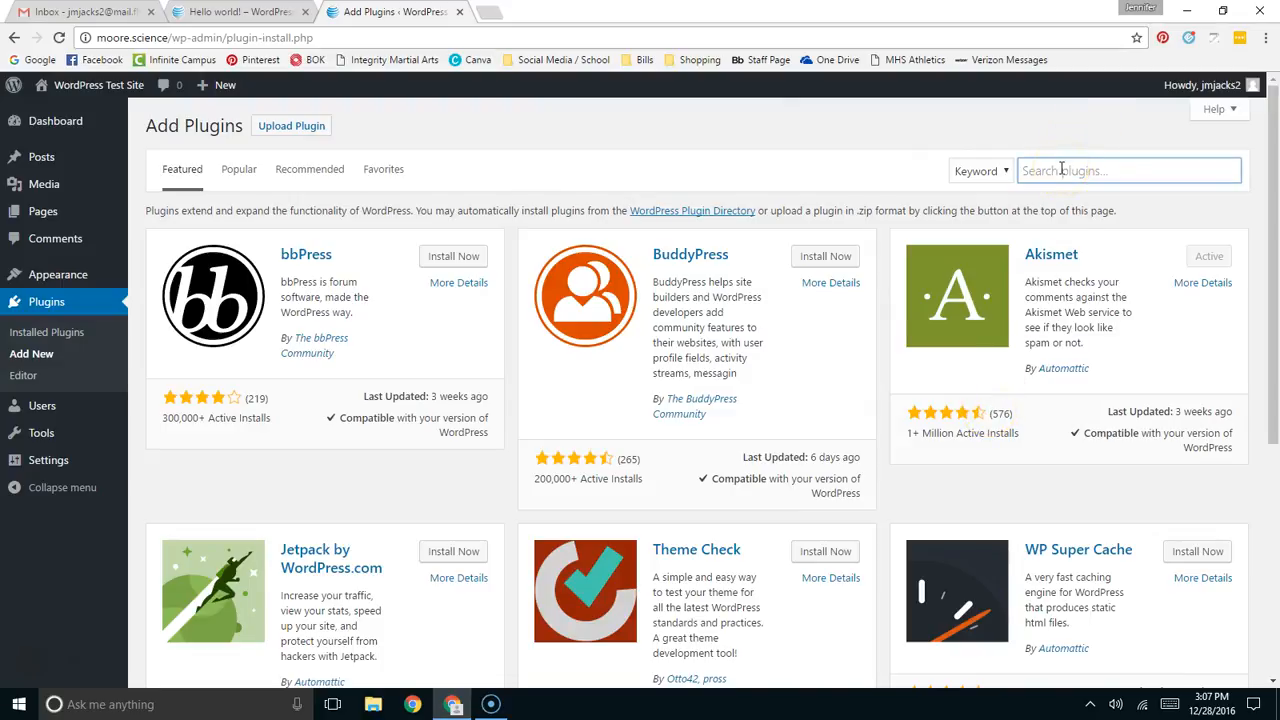
{"action": "type", "text": "s"}
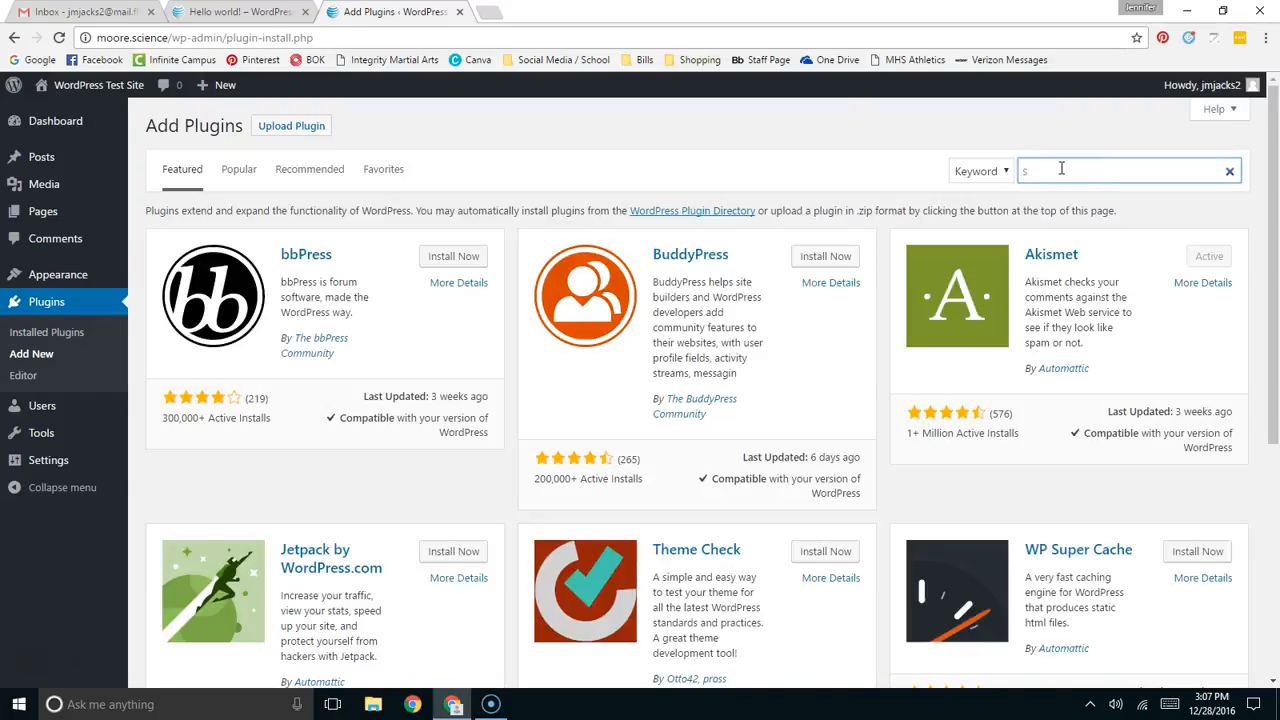
{"action": "type", "text": "shortcodes ultimate"}
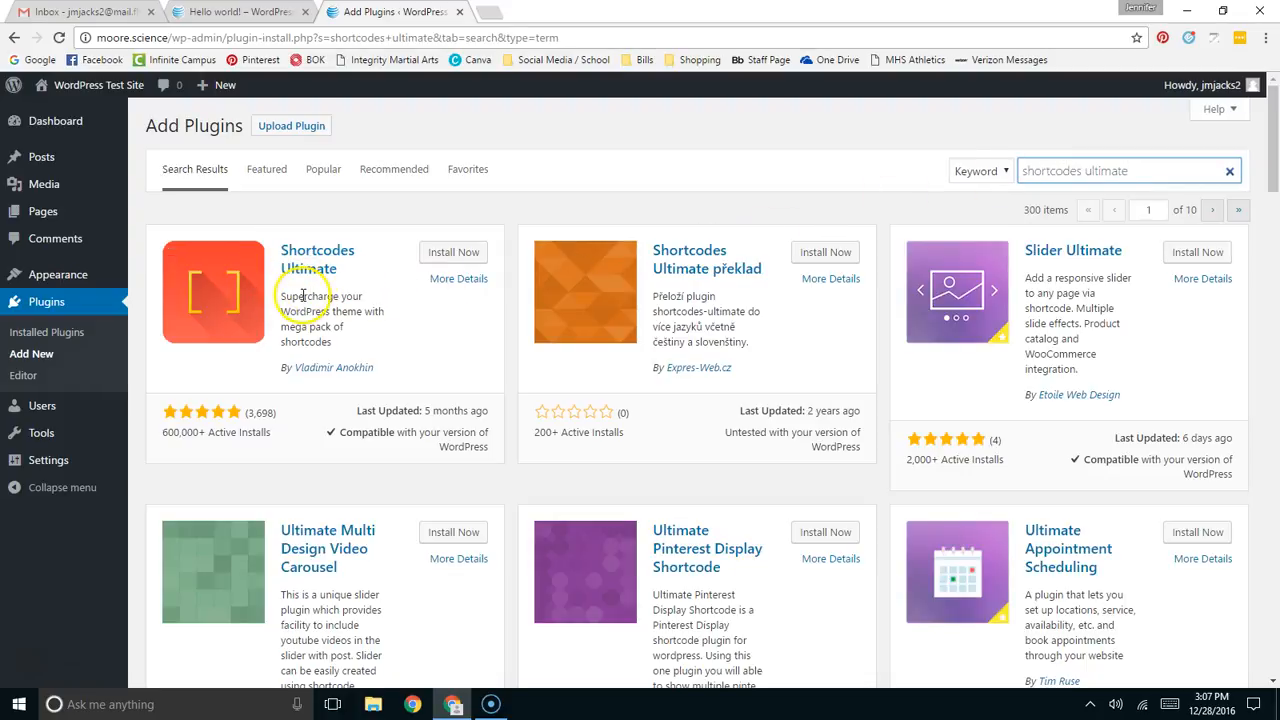
{"action": "left_click", "coordinate": [453, 251]}
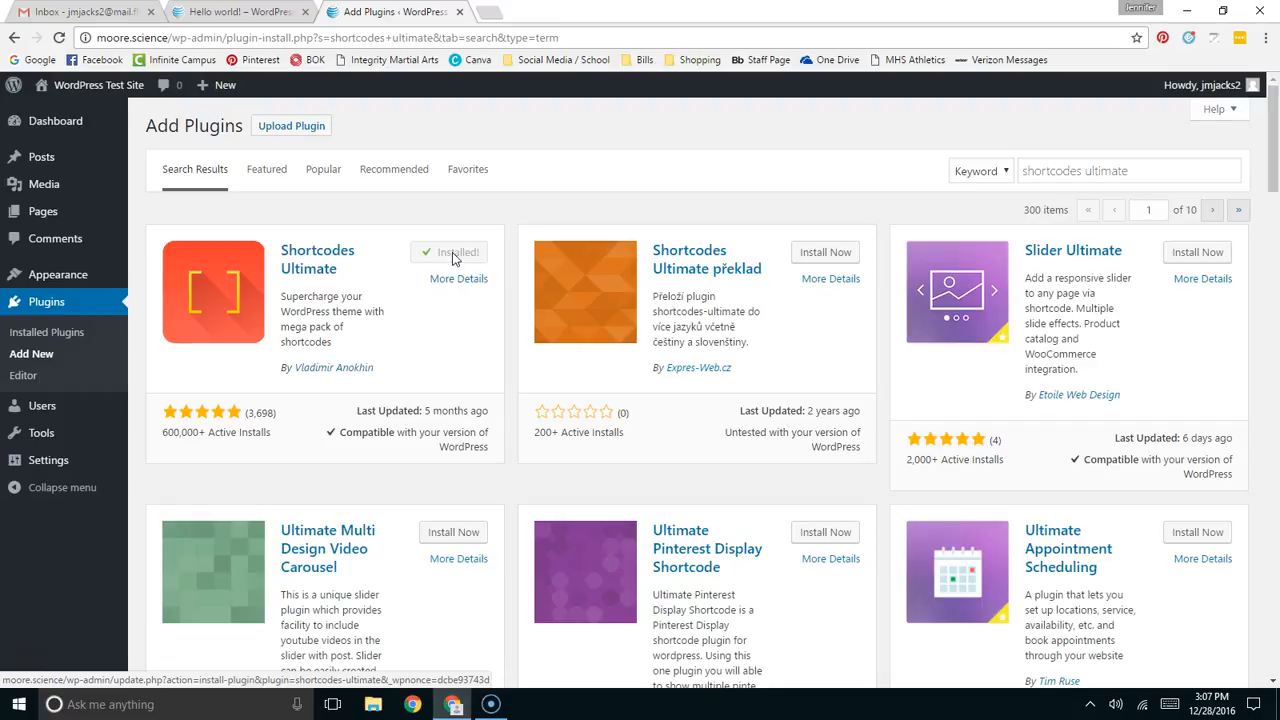
{"action": "left_click", "coordinate": [457, 252]}
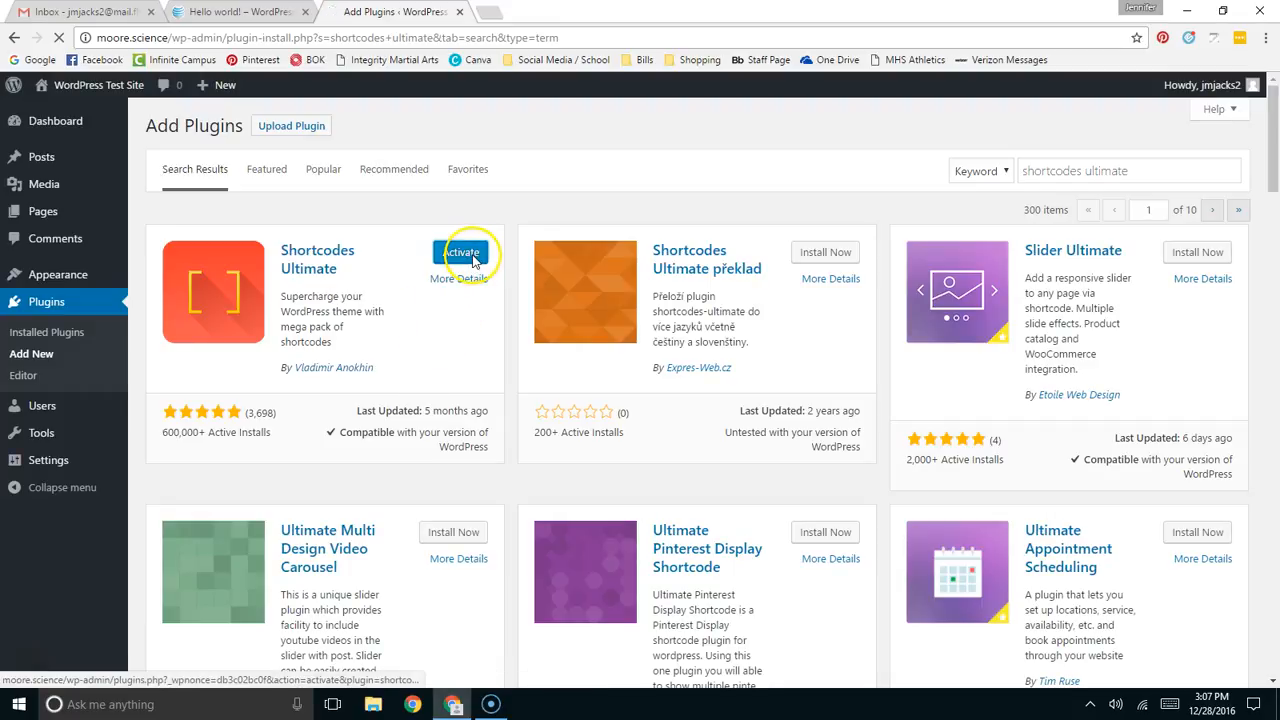
{"action": "left_click", "coordinate": [460, 252]}
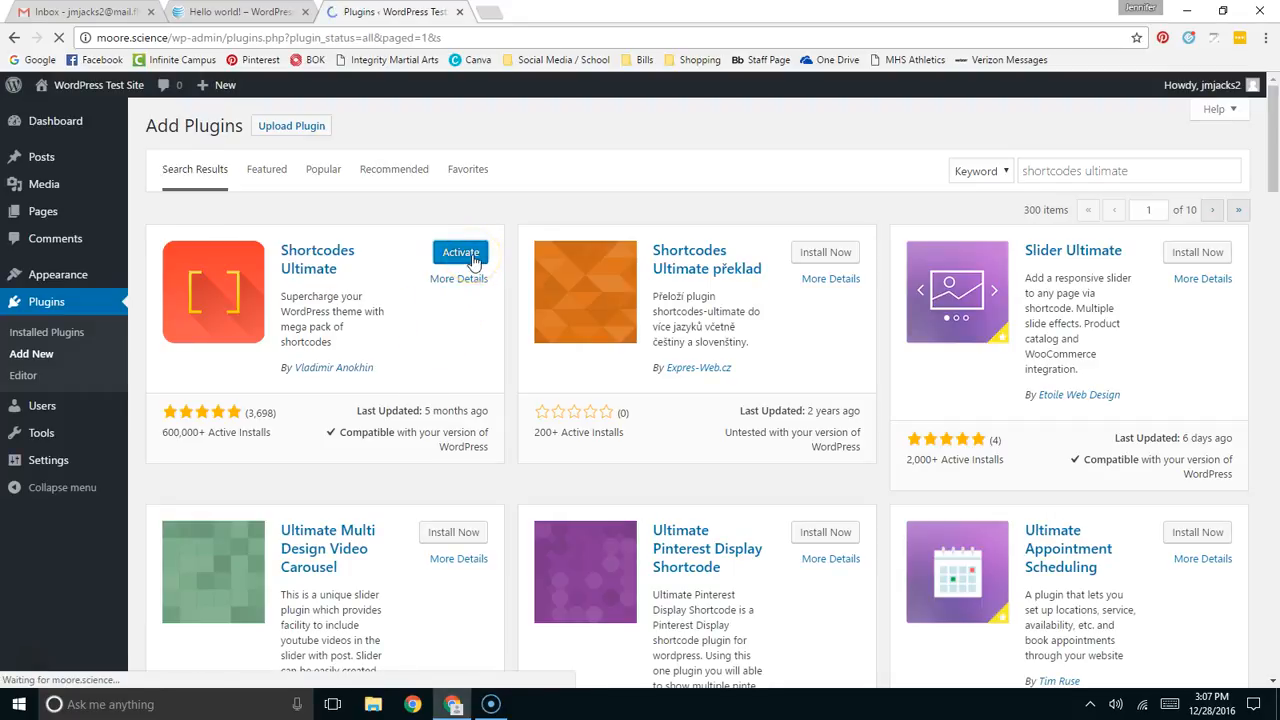
{"action": "left_click", "coordinate": [460, 252]}
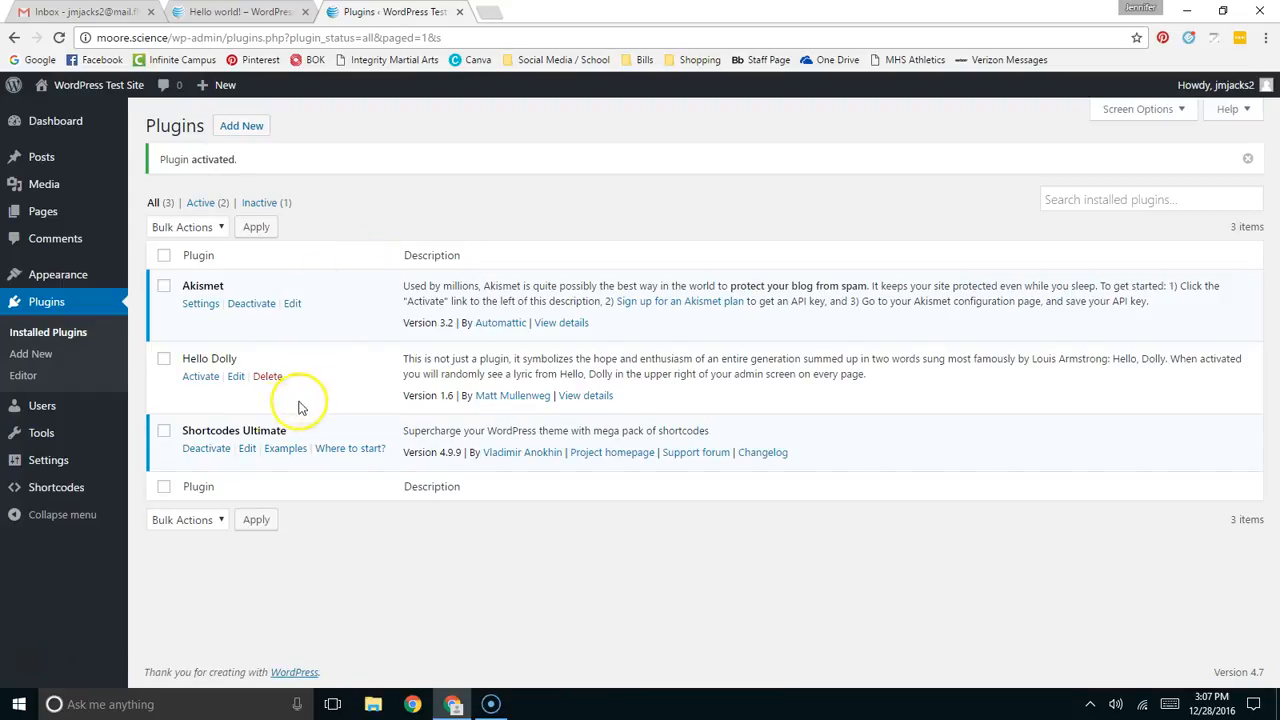
{"action": "mouse_move", "coordinate": [42, 211]}
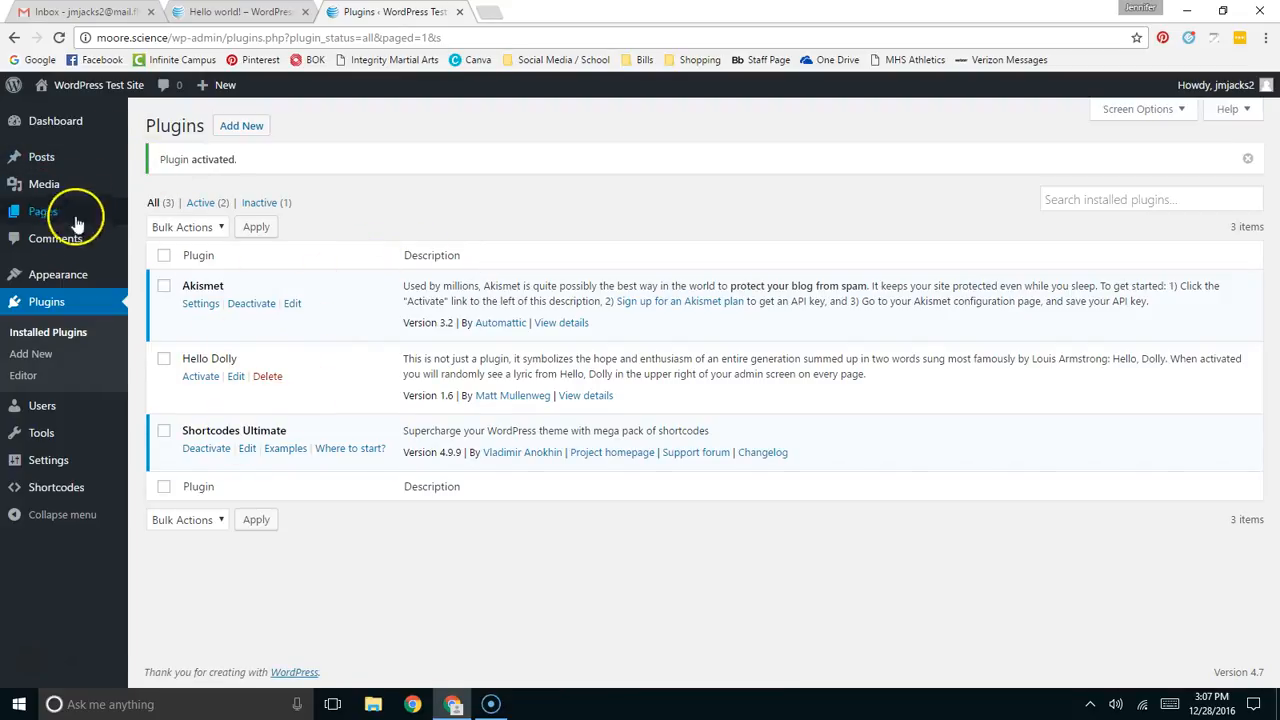
- Activate the Twenty Sixteen theme under Appearance > Themes
{"action": "left_click", "coordinate": [56, 487]}
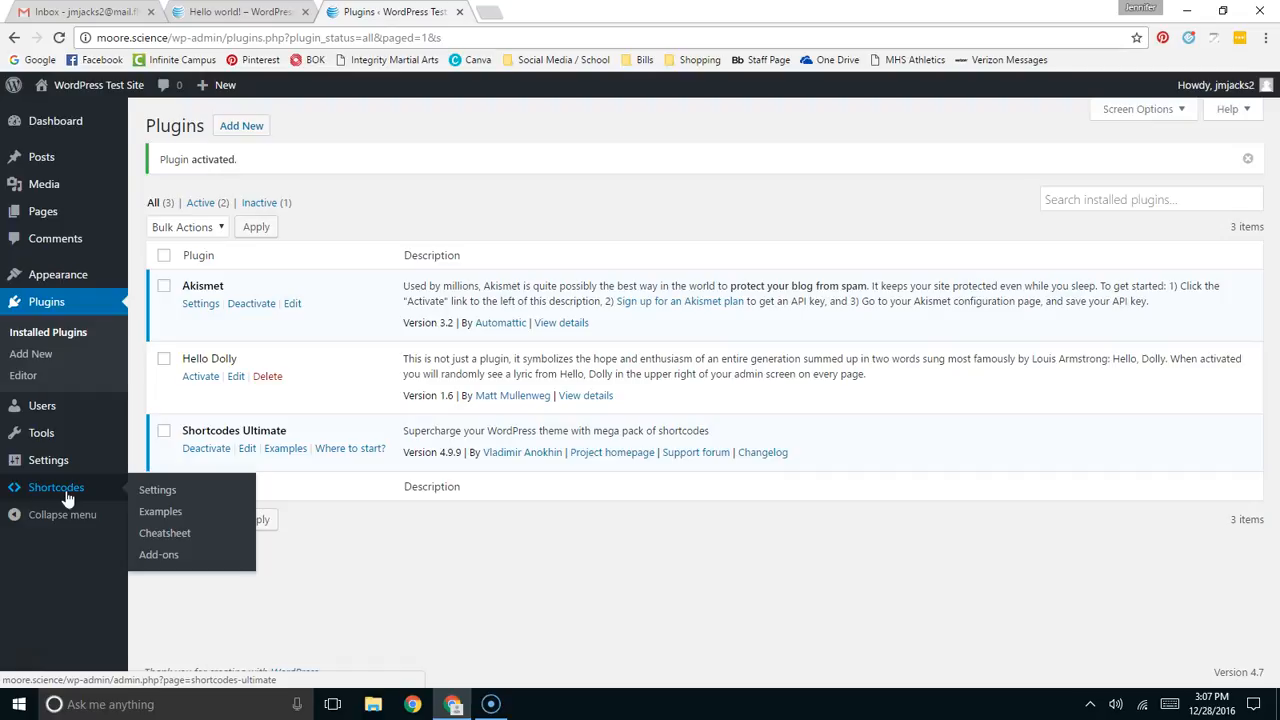
{"action": "mouse_move", "coordinate": [58, 274]}
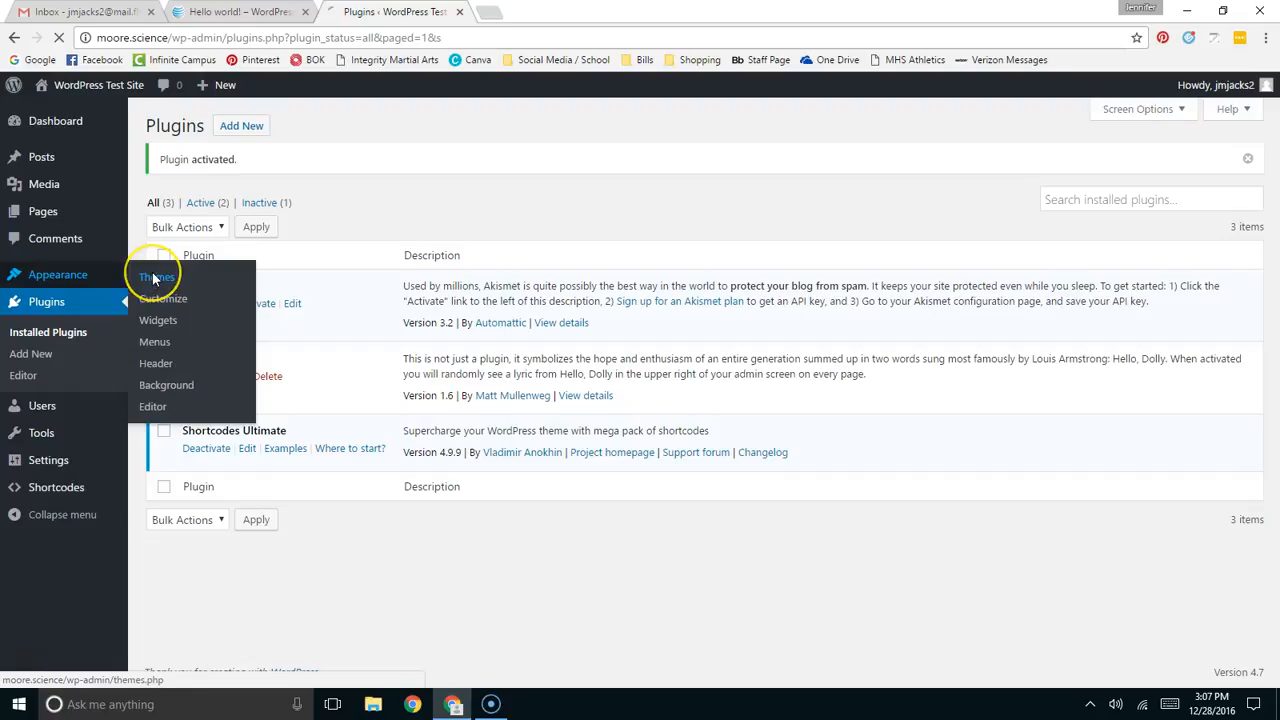
{"action": "left_click", "coordinate": [155, 277]}
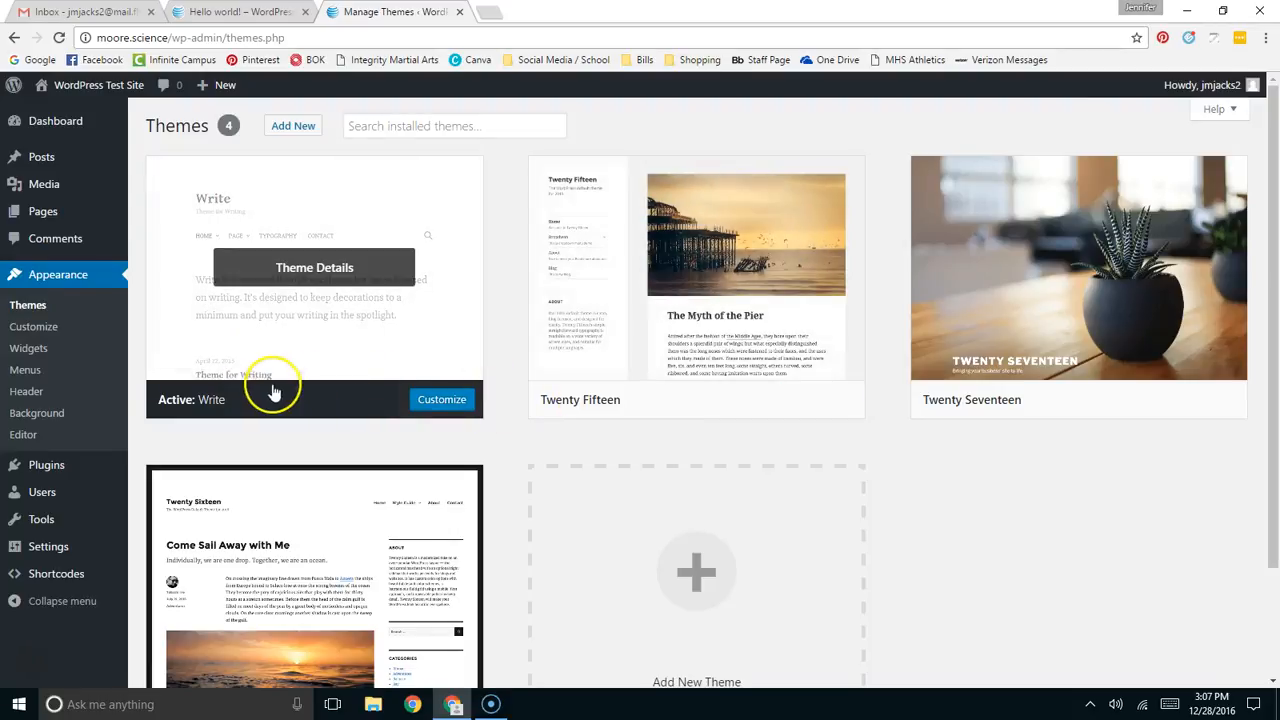
{"action": "mouse_move", "coordinate": [175, 272]}
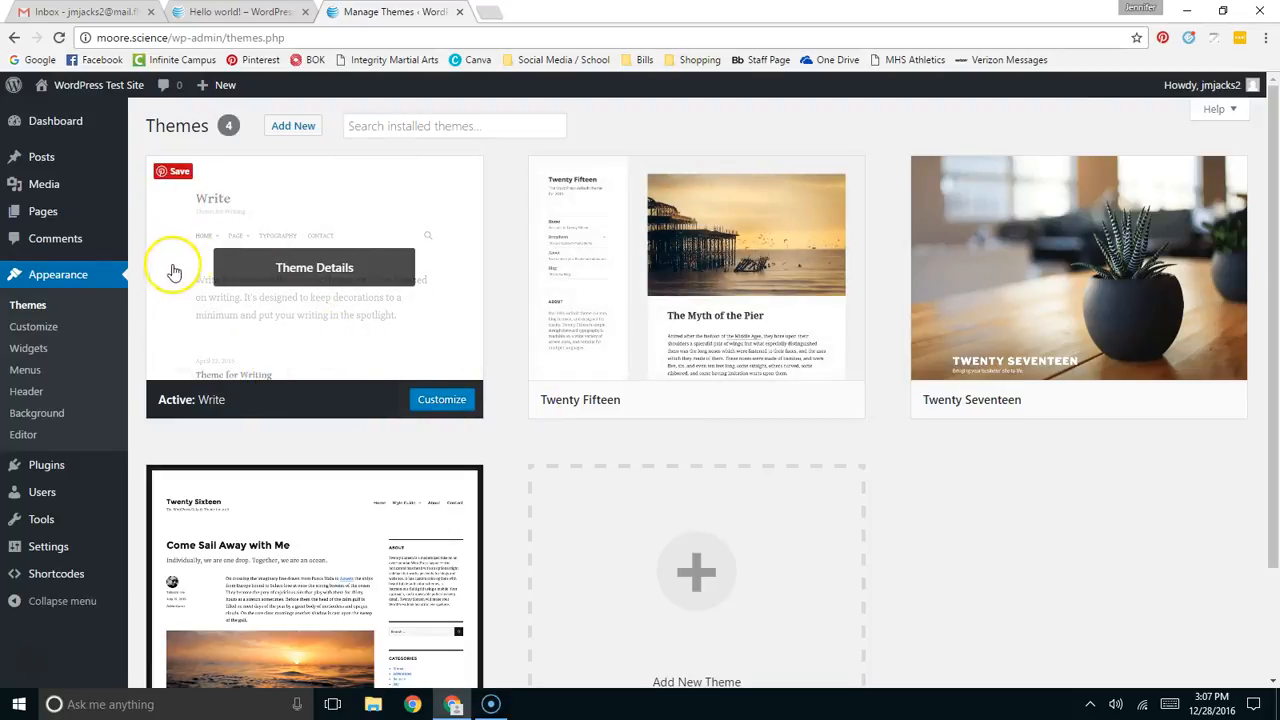
{"action": "scroll", "scroll_direction": "down", "scroll_amount": 3}
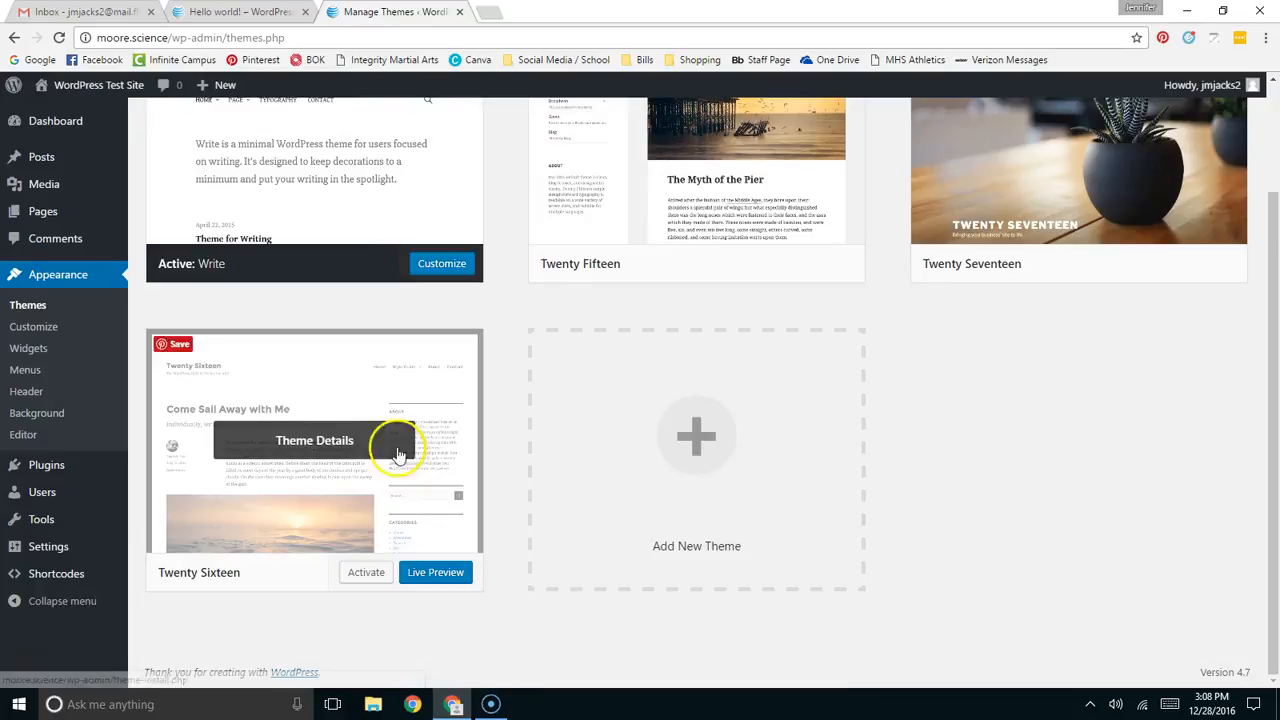
{"action": "mouse_move", "coordinate": [350, 538]}
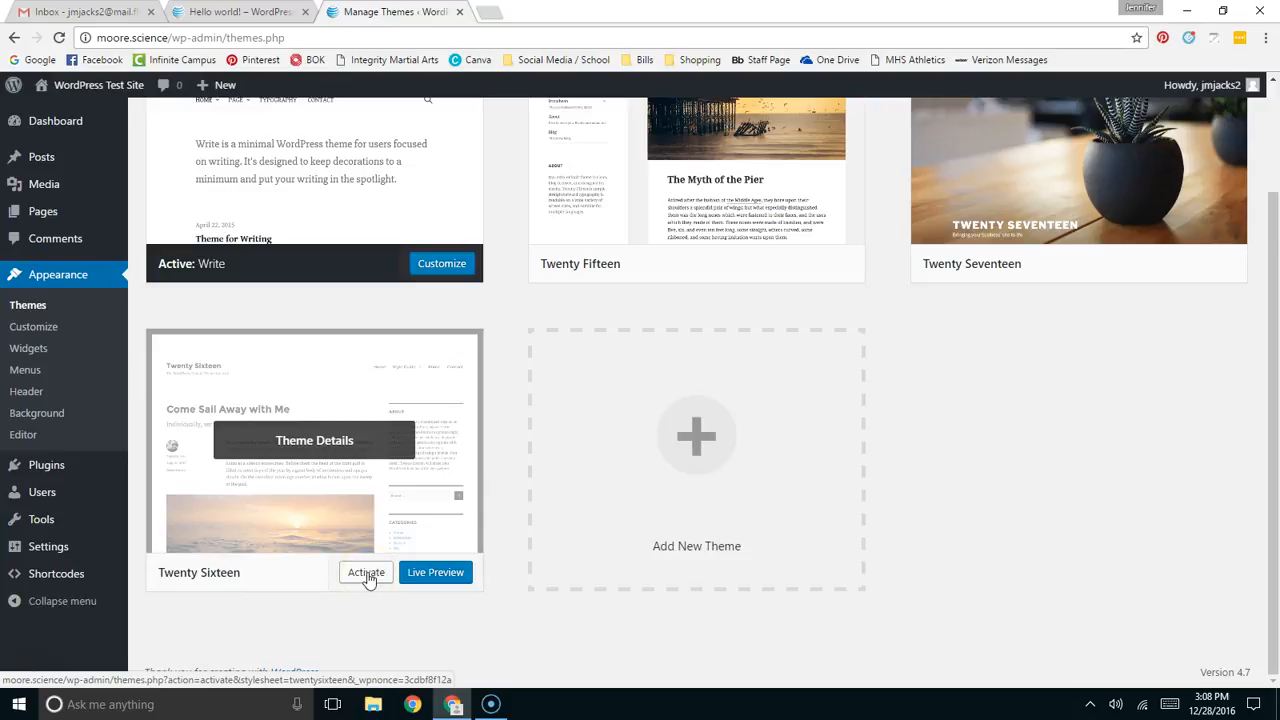
{"action": "left_click", "coordinate": [365, 571]}
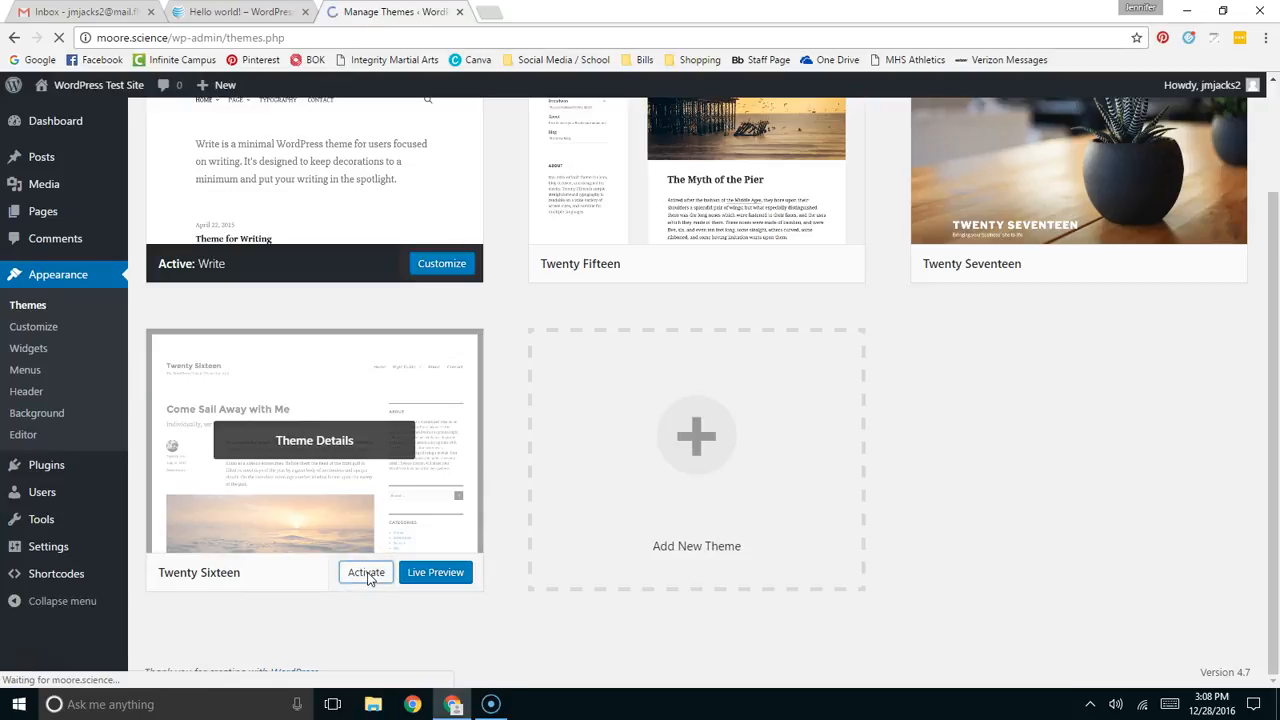
{"action": "left_click", "coordinate": [366, 572]}
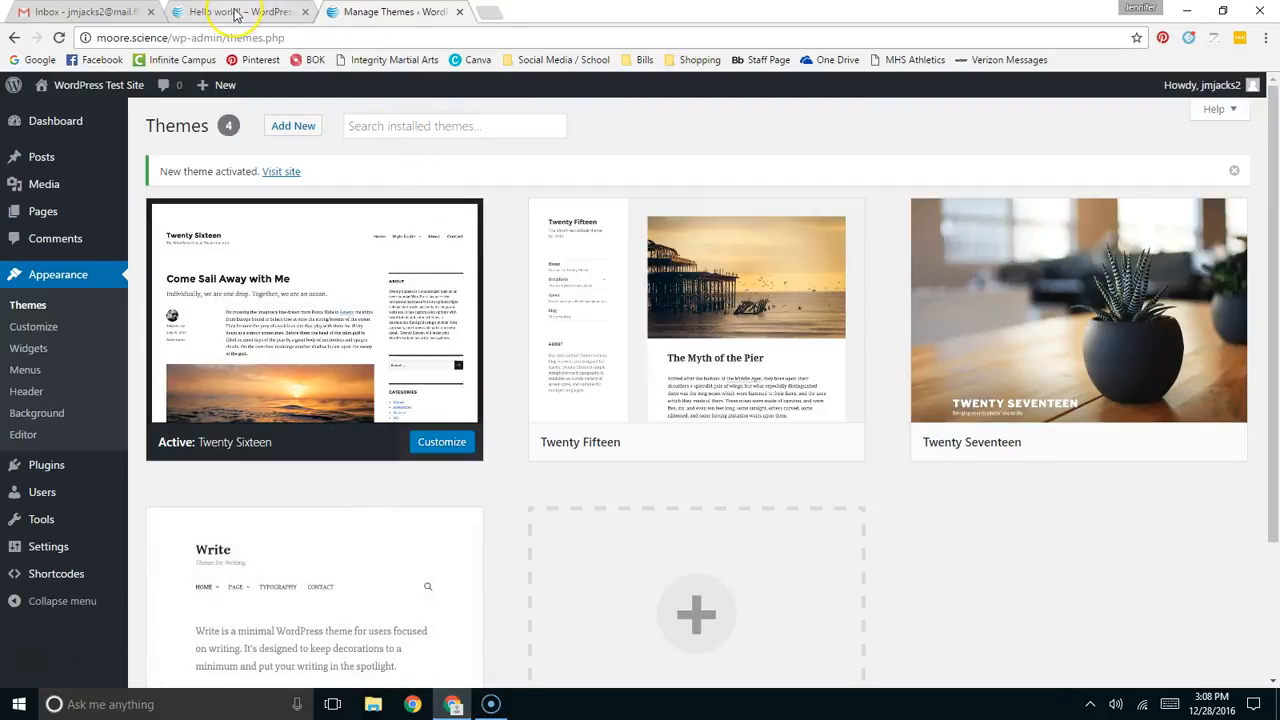
{"action": "left_click", "coordinate": [240, 11]}
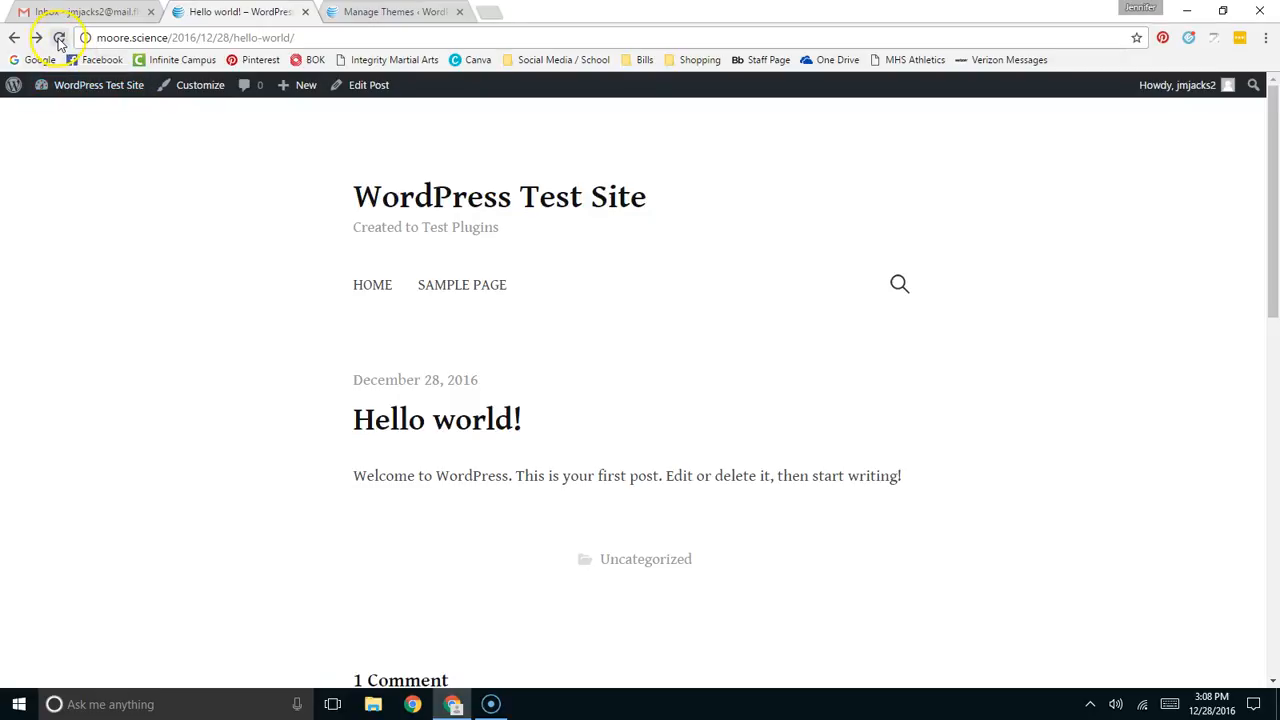
{"action": "left_click", "coordinate": [59, 37]}
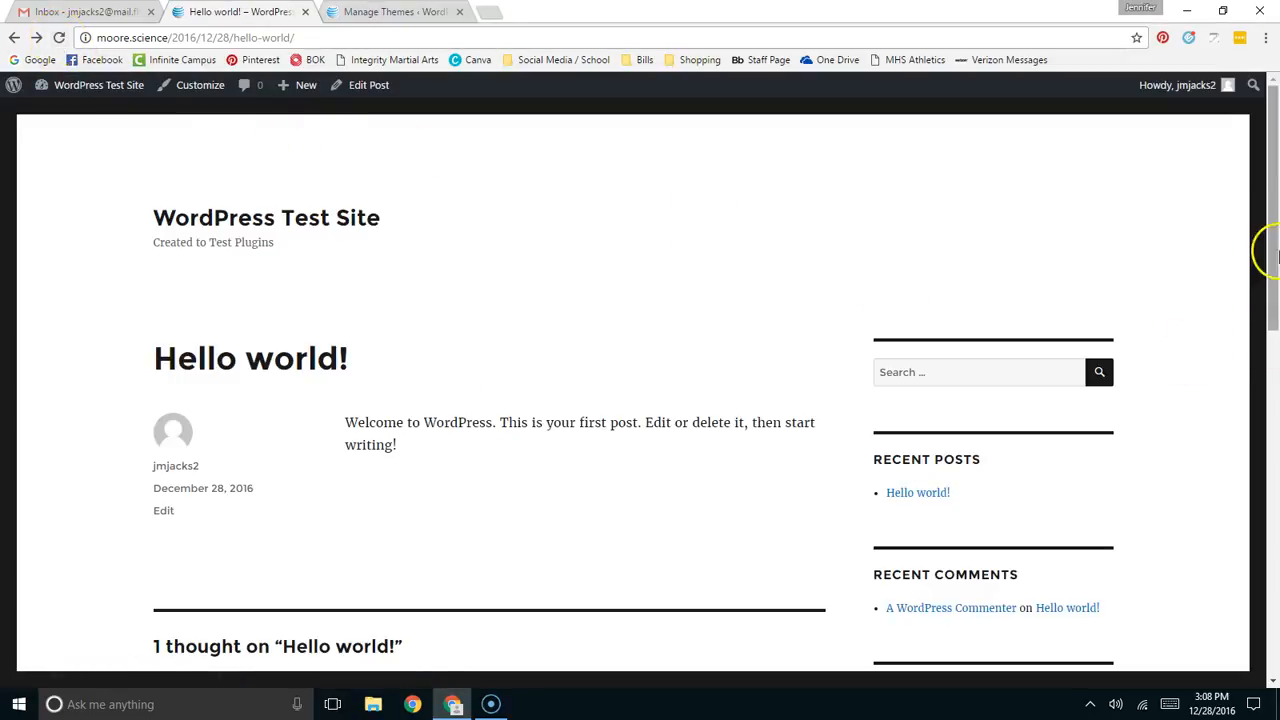
{"action": "scroll", "scroll_direction": "down", "scroll_amount": 3}
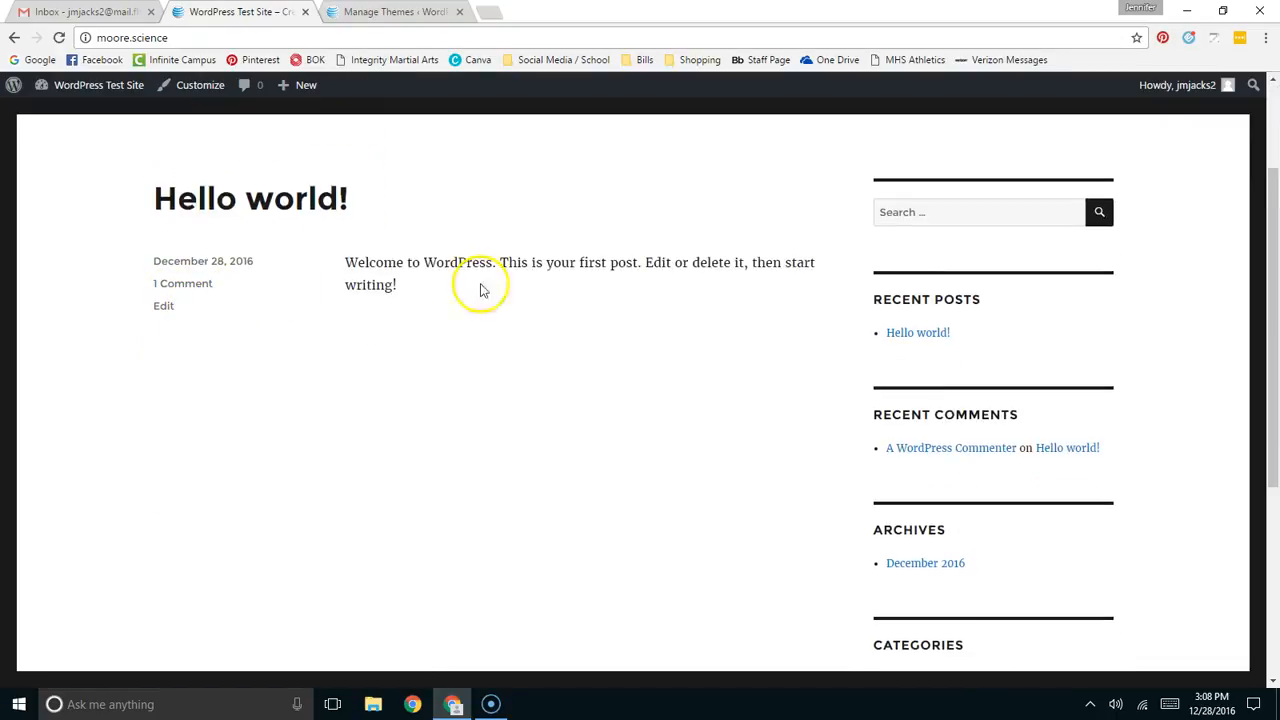
{"action": "mouse_move", "coordinate": [183, 220]}
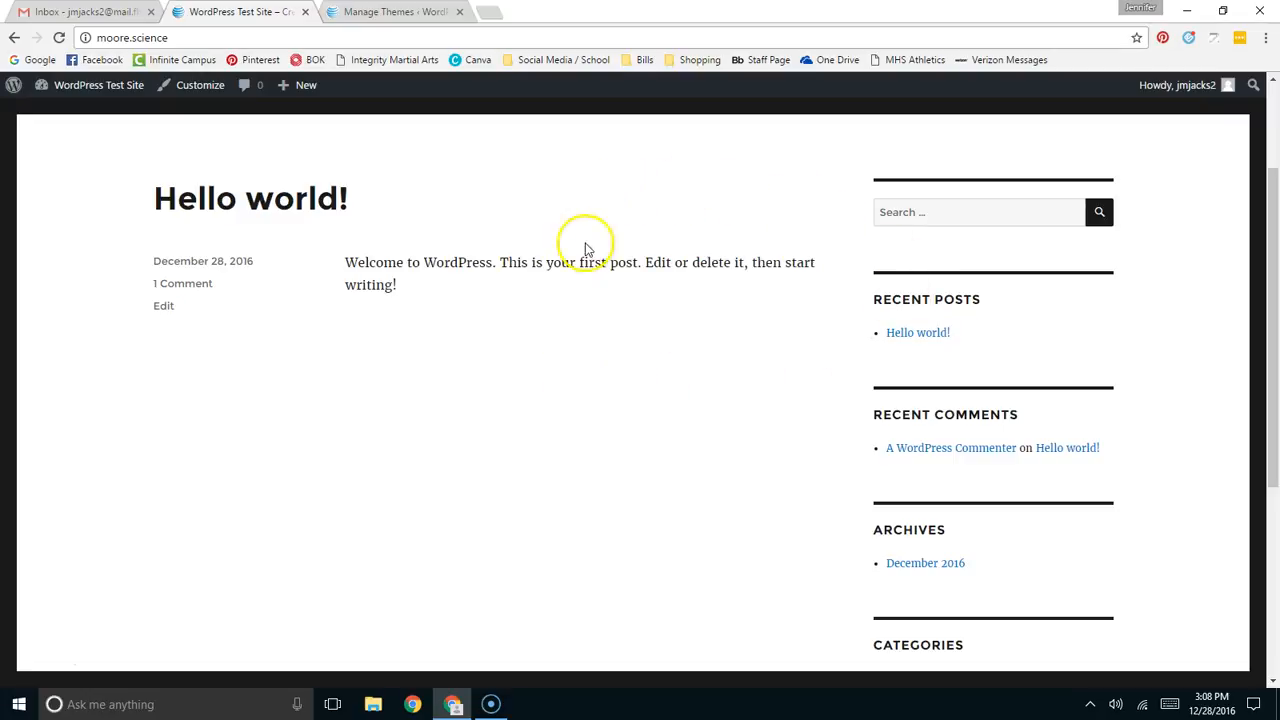
{"action": "mouse_move", "coordinate": [392, 204]}
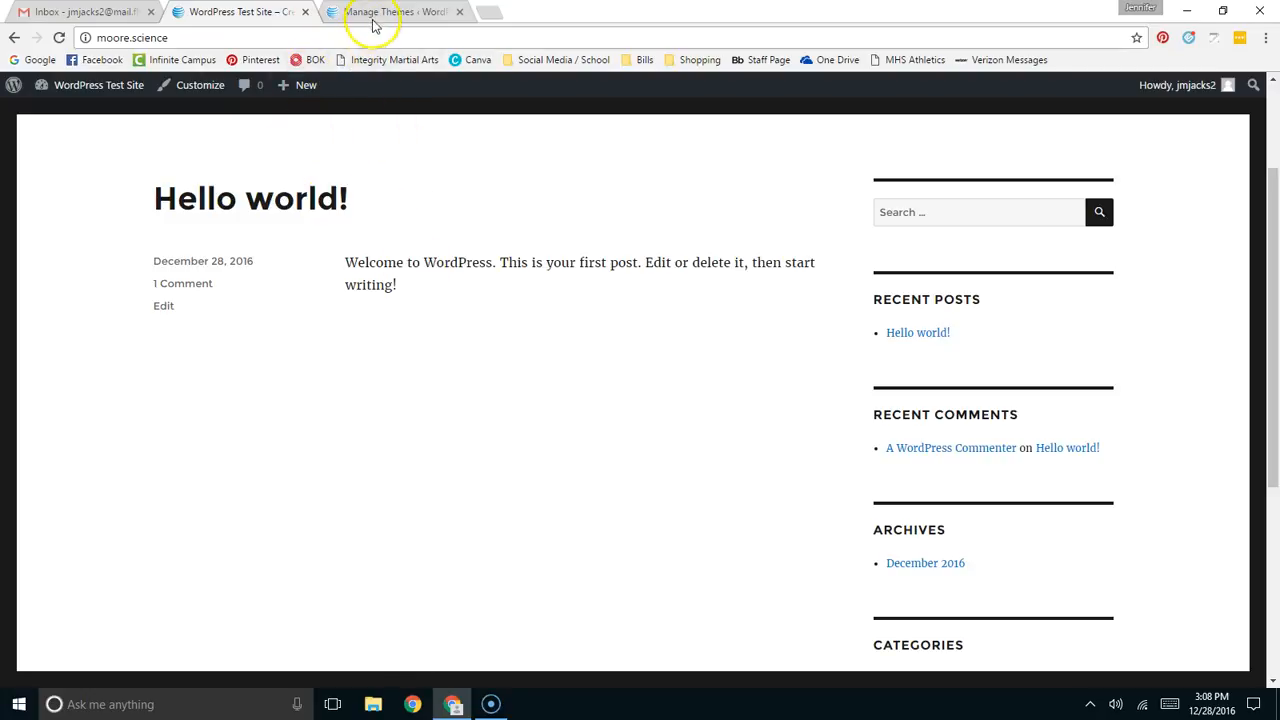
{"action": "left_click", "coordinate": [395, 11]}
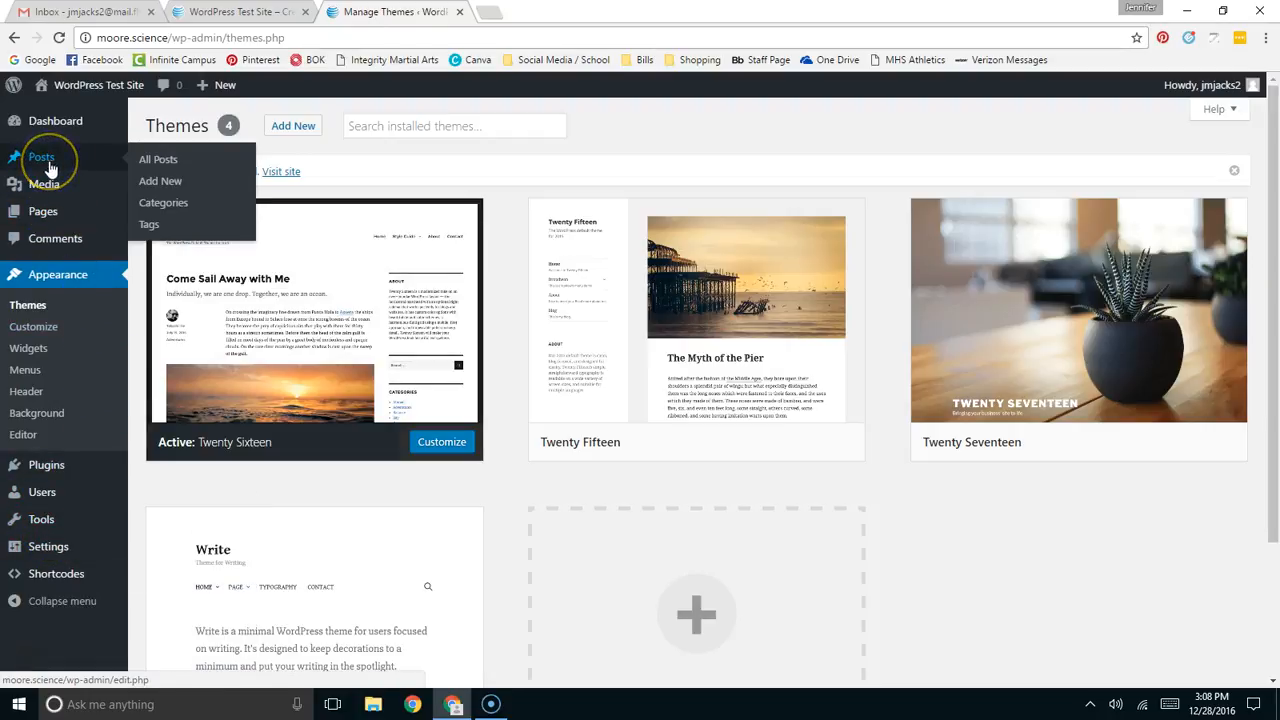
- Start a blank new post and open the Shortcodes Cheatsheet link in a new tab
{"action": "left_click", "coordinate": [160, 181]}
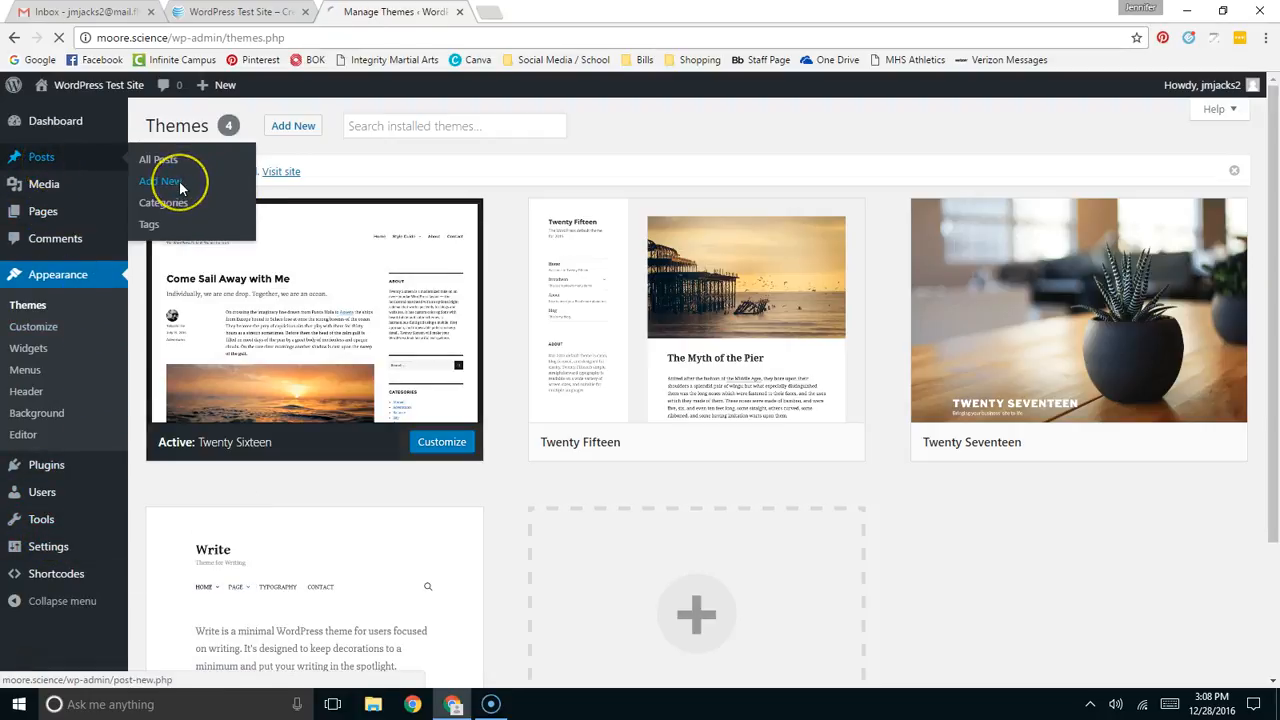
{"action": "left_click", "coordinate": [160, 181]}
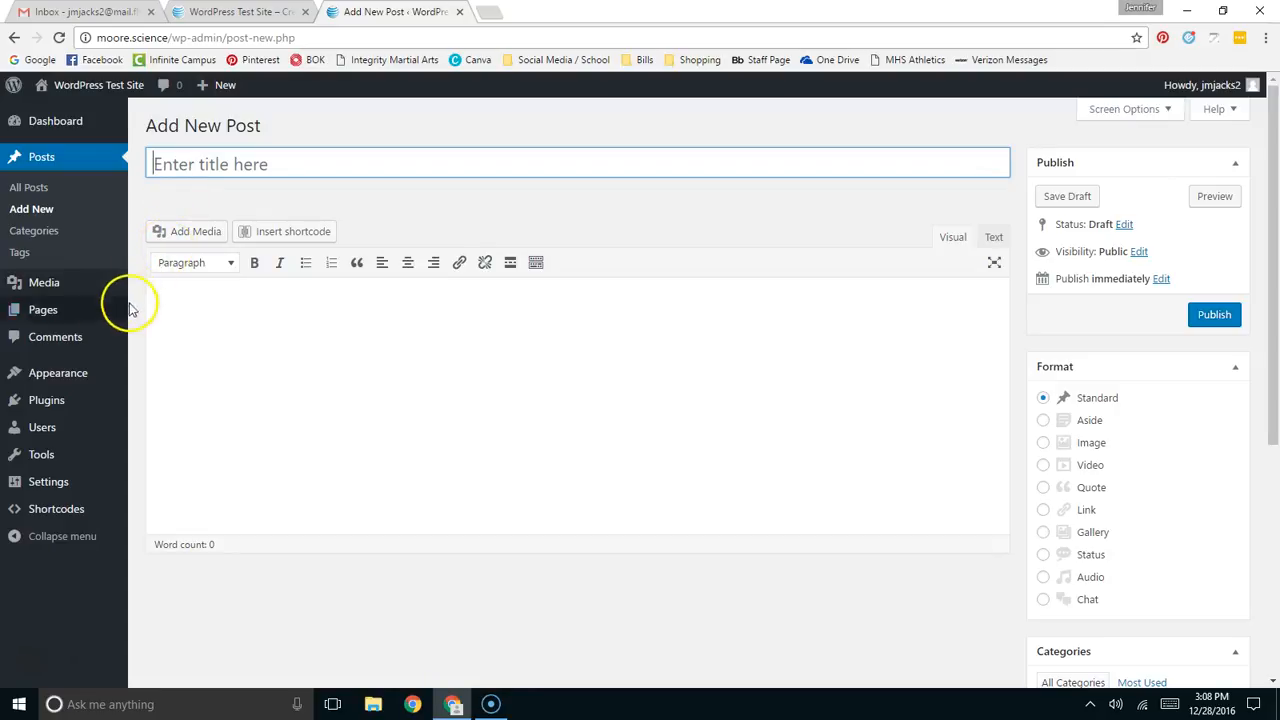
{"action": "mouse_move", "coordinate": [43, 309]}
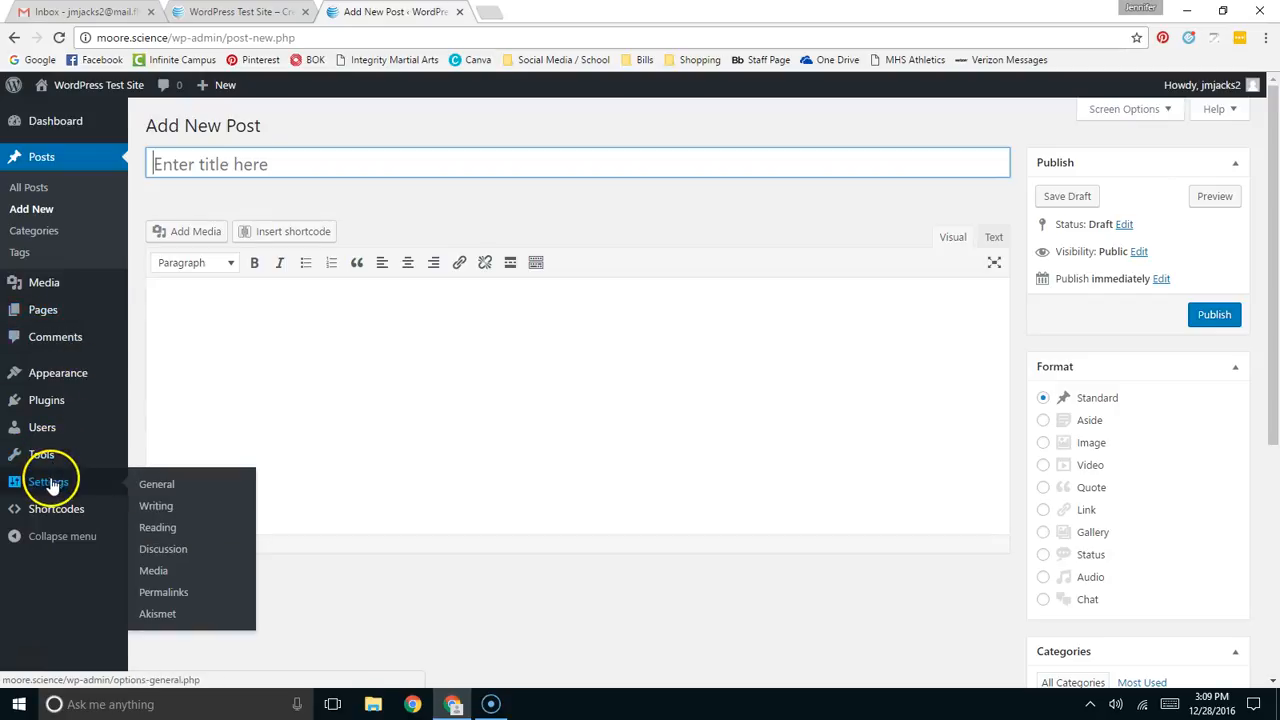
{"action": "mouse_move", "coordinate": [56, 509]}
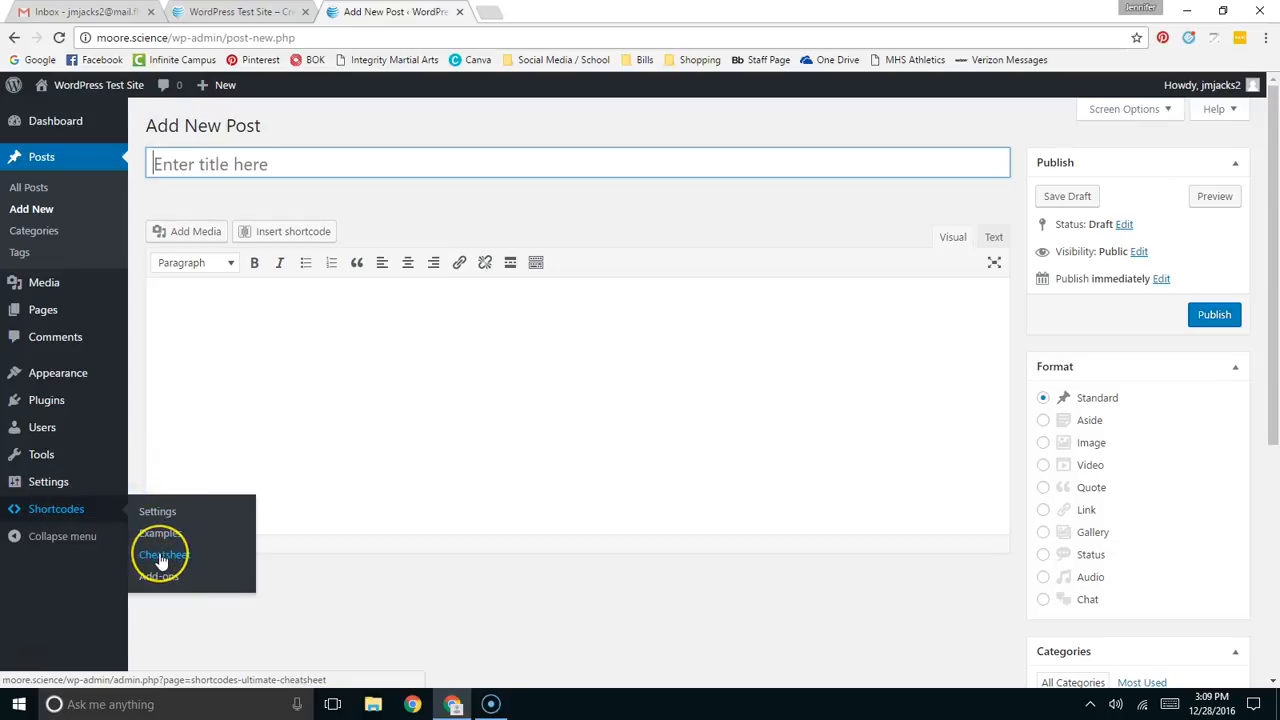
{"action": "mouse_move", "coordinate": [163, 554]}
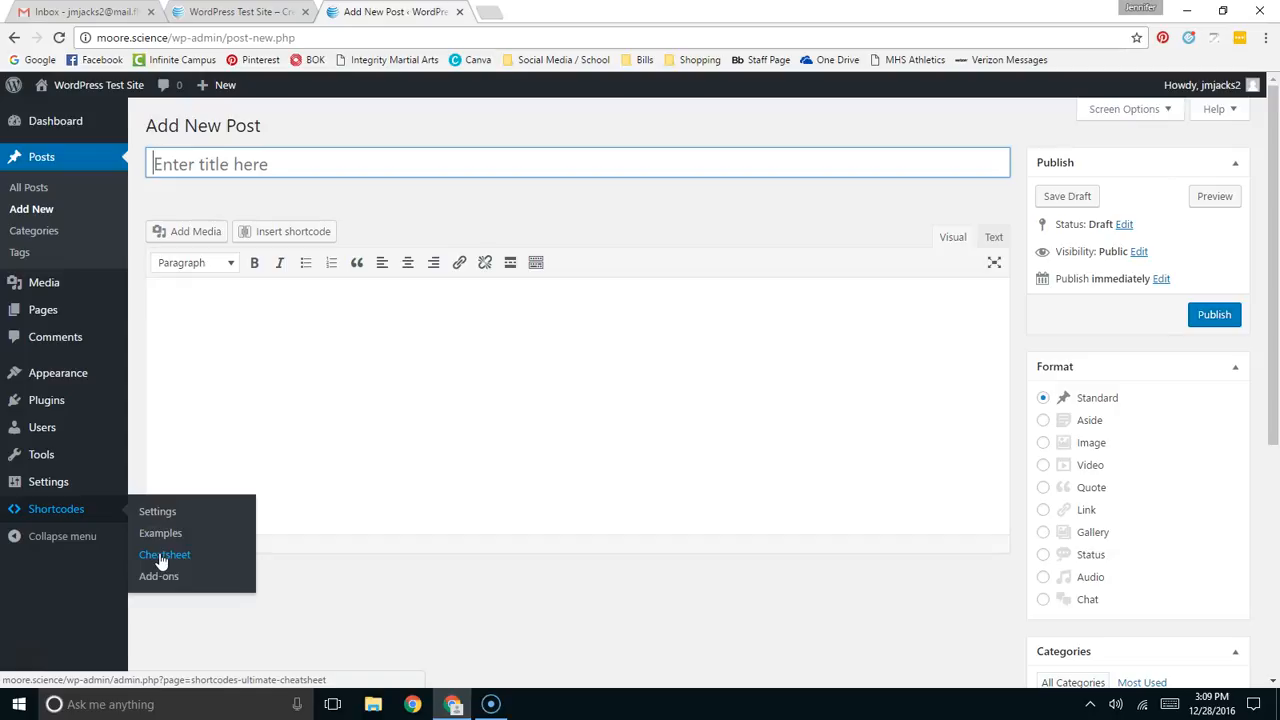
{"action": "right_click", "coordinate": [164, 554]}
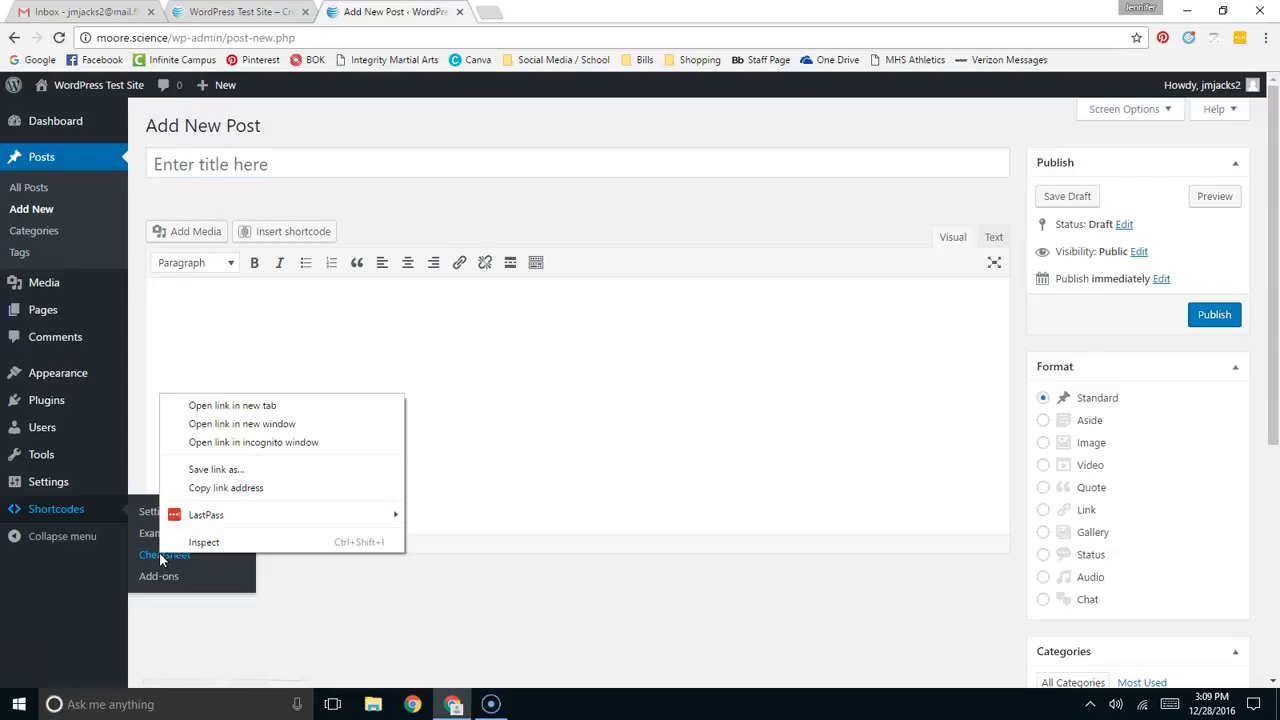
{"action": "mouse_move", "coordinate": [230, 423]}
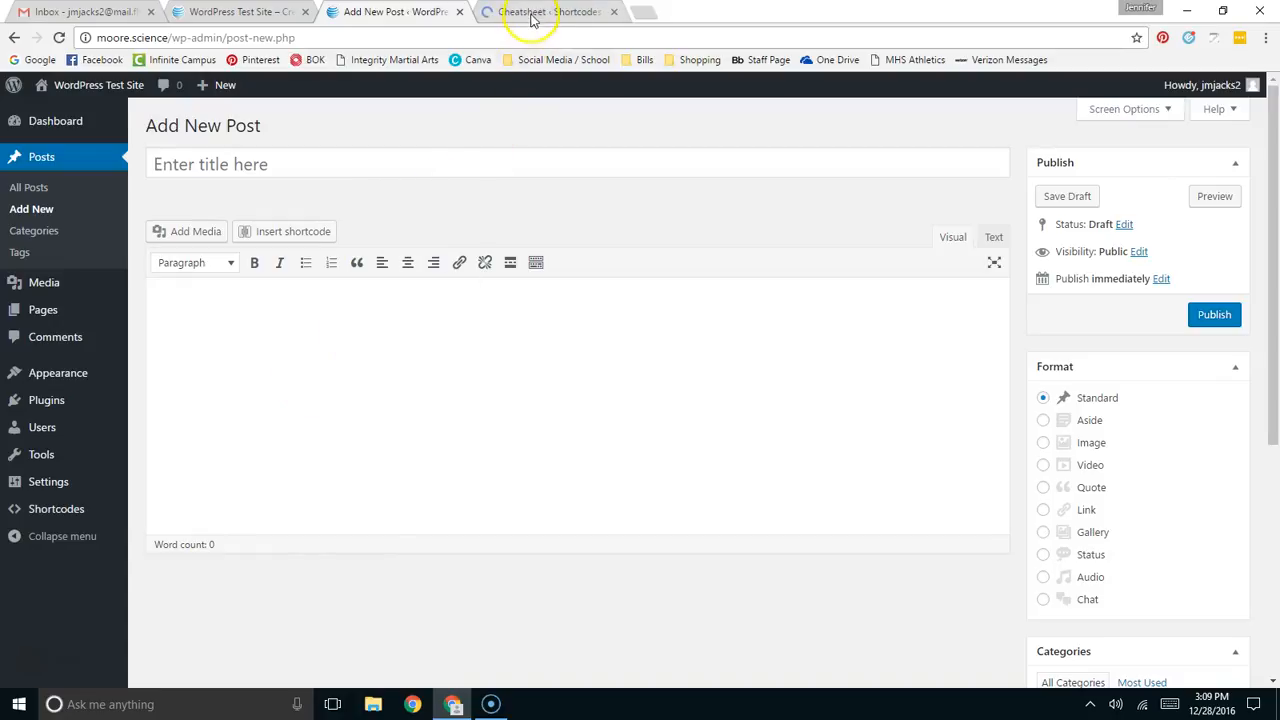
- Find the Box example on the cheatsheet and copy its su_box code for the new post
{"action": "left_click", "coordinate": [550, 11]}
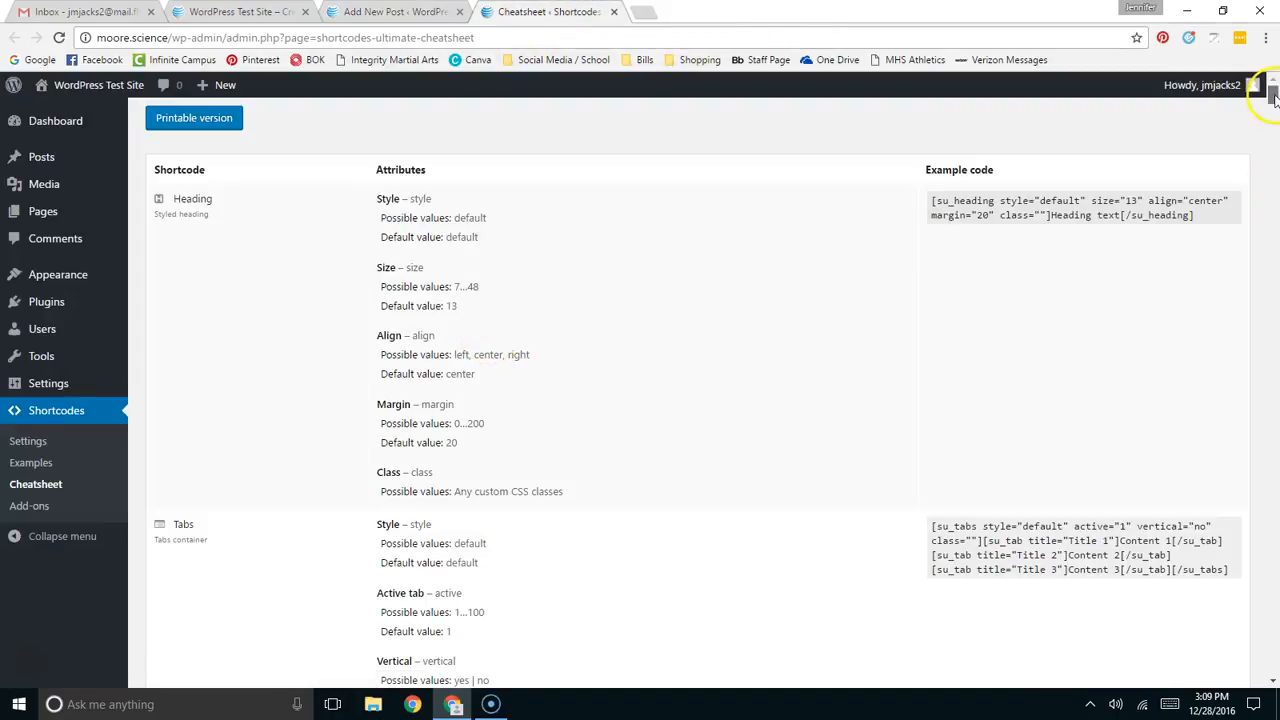
{"action": "scroll", "scroll_direction": "down", "scroll_amount": 3}
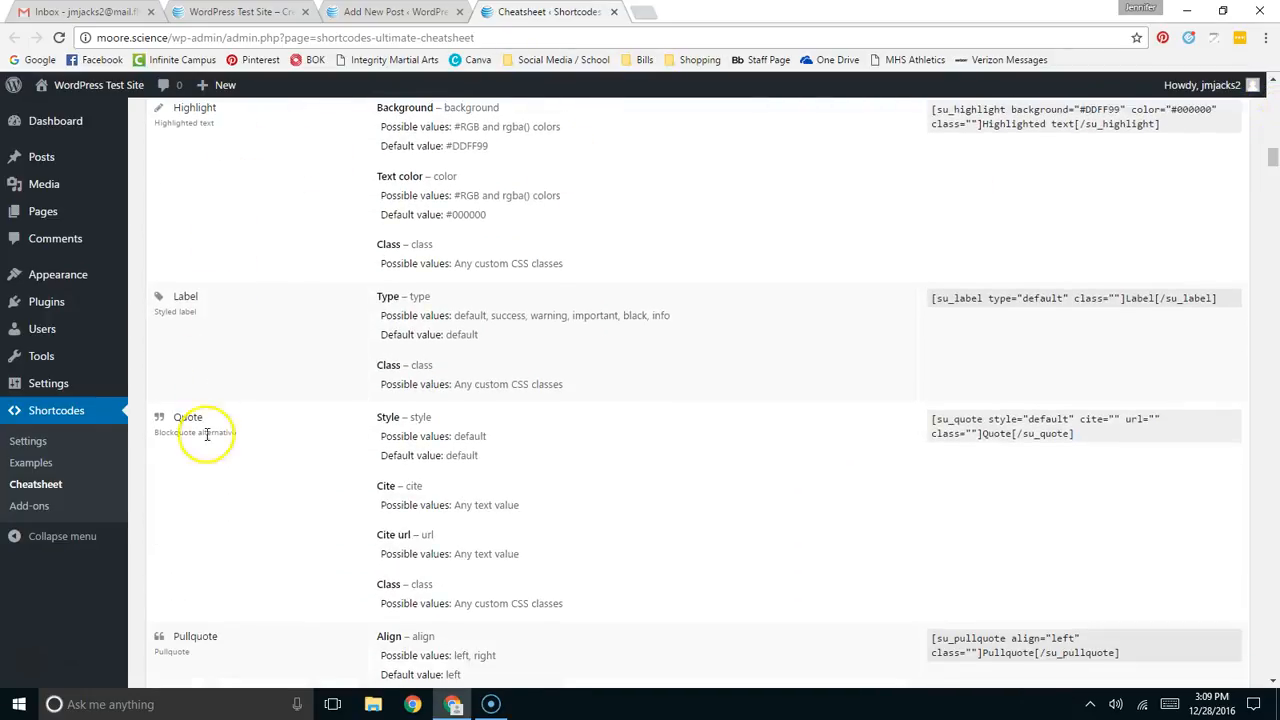
{"action": "mouse_move", "coordinate": [1270, 178]}
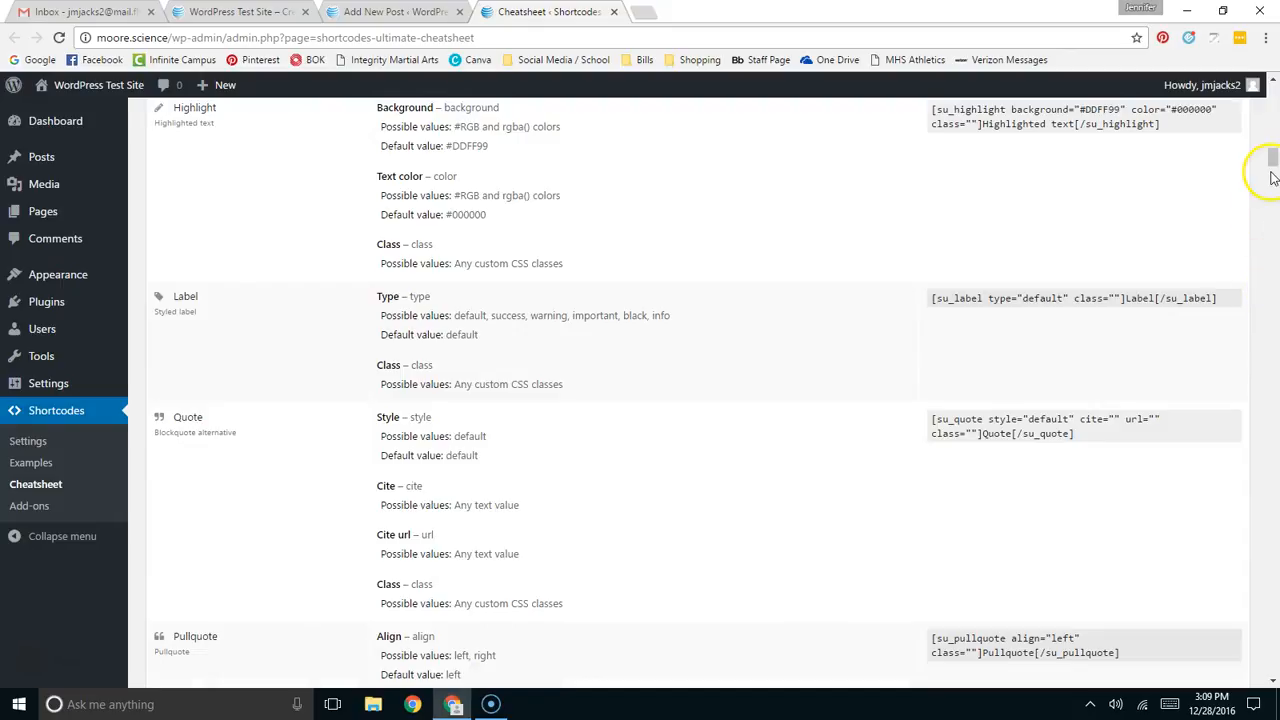
{"action": "scroll", "scroll_direction": "down", "scroll_amount": 3}
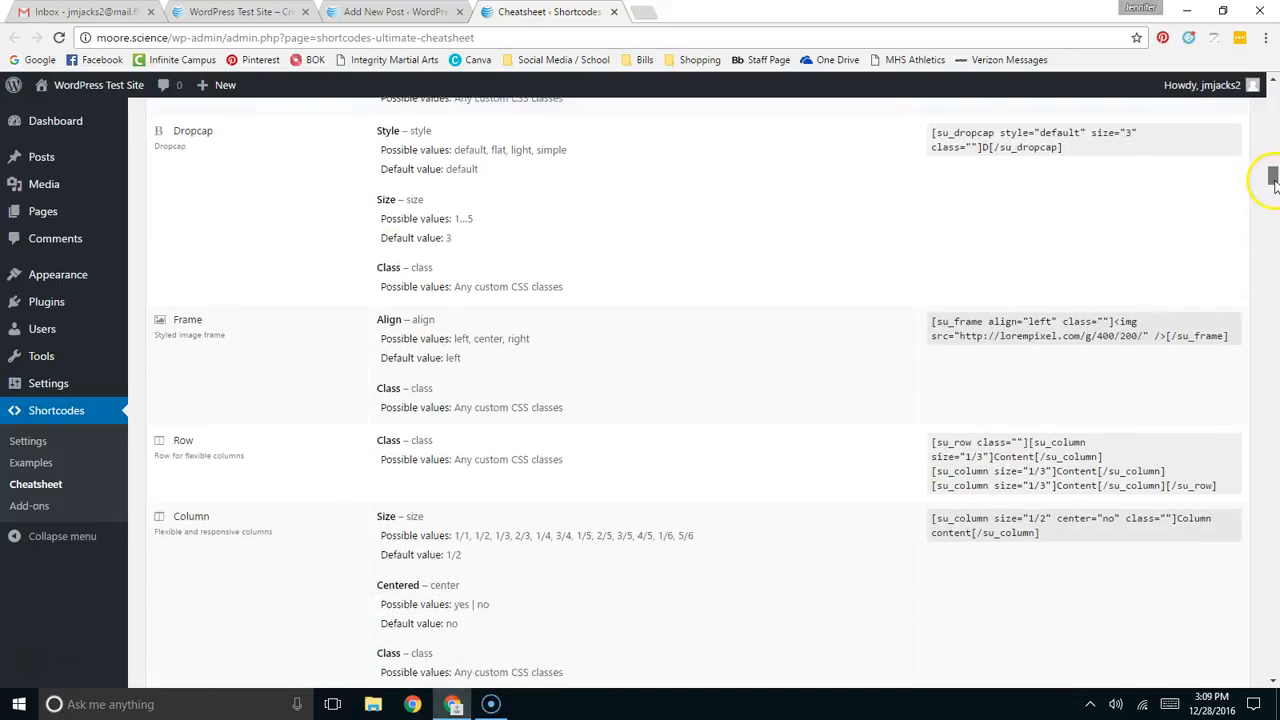
{"action": "scroll", "scroll_direction": "down", "scroll_amount": 3}
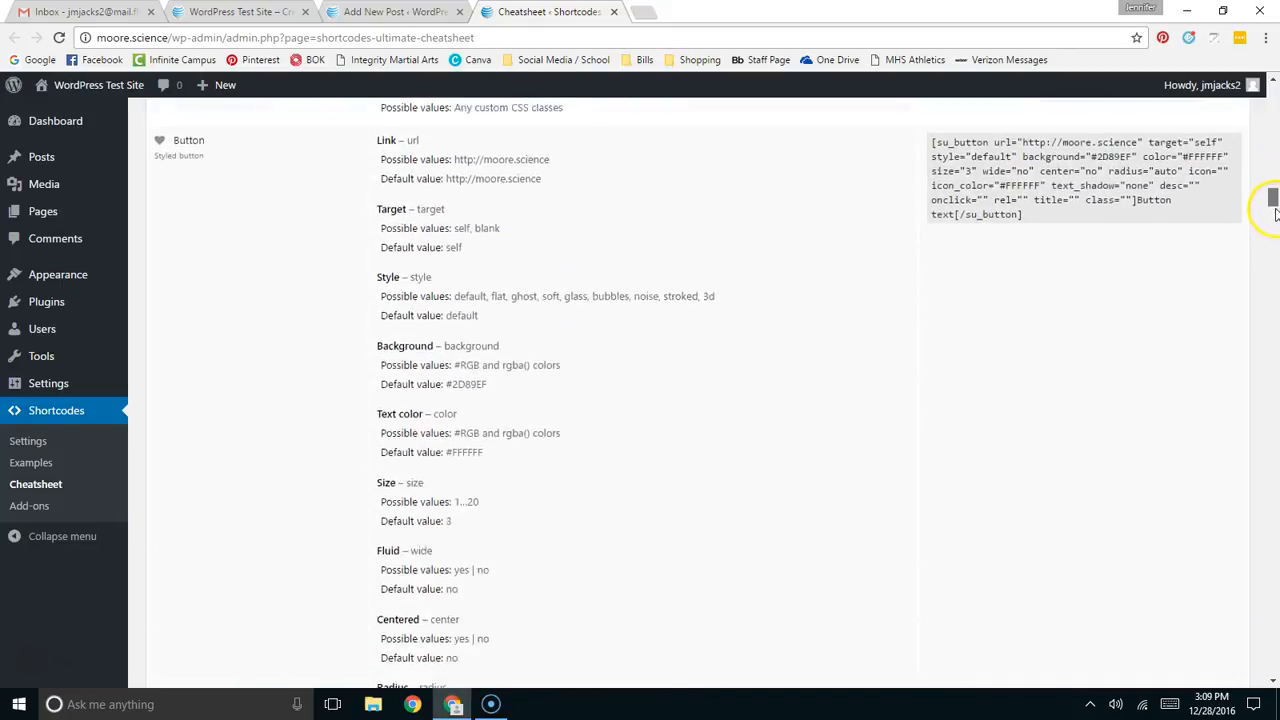
{"action": "scroll", "scroll_direction": "down", "scroll_amount": 3}
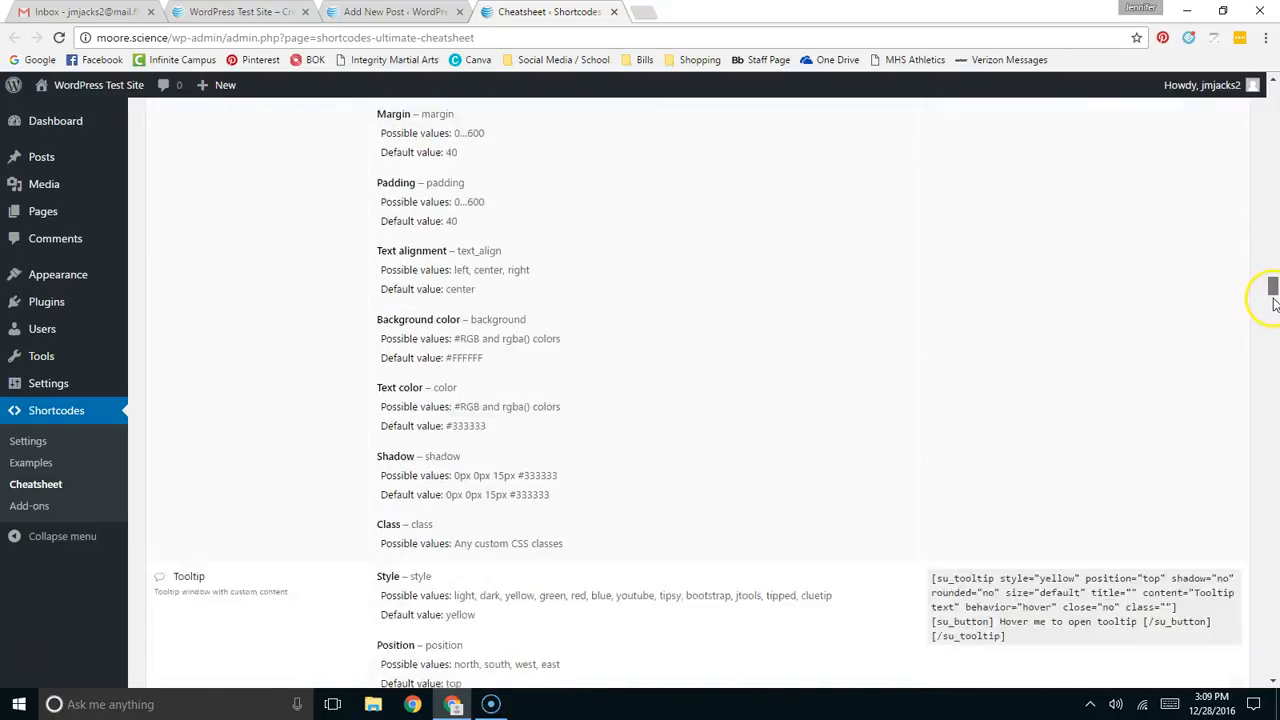
{"action": "scroll", "scroll_direction": "down", "scroll_amount": 3}
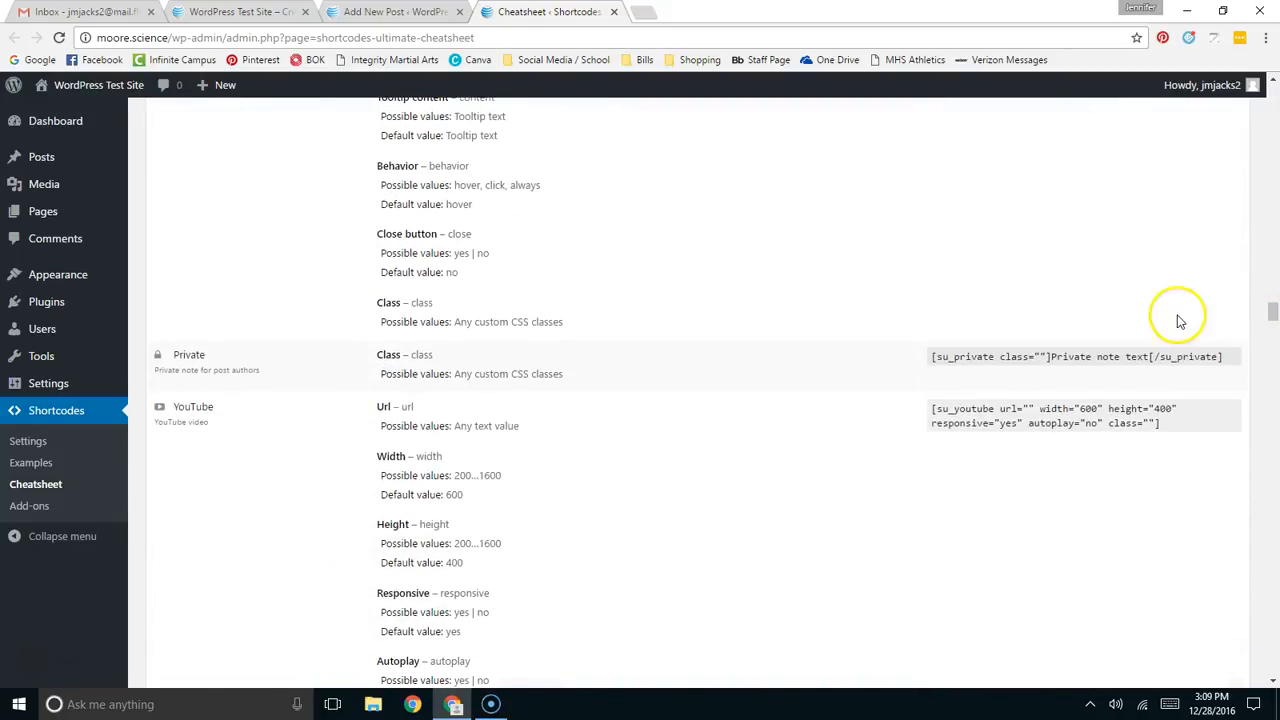
{"action": "key", "text": "ctrl+f"}
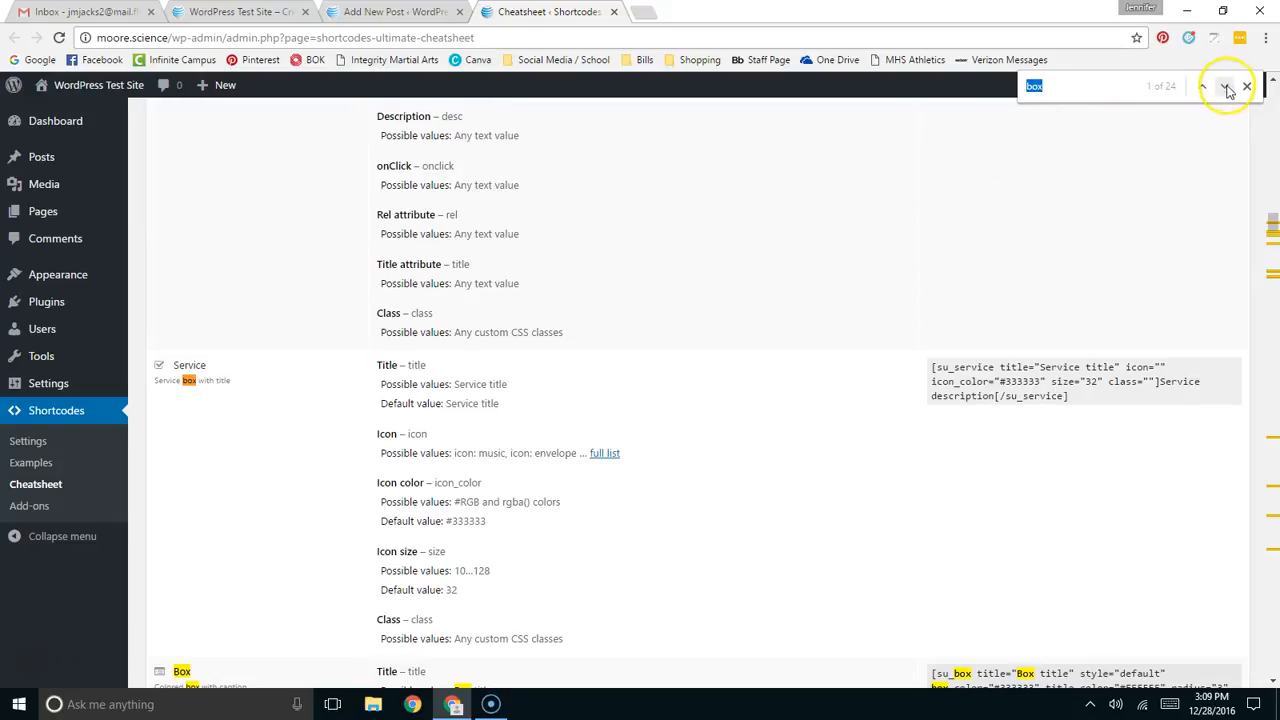
{"action": "left_click", "coordinate": [1225, 86]}
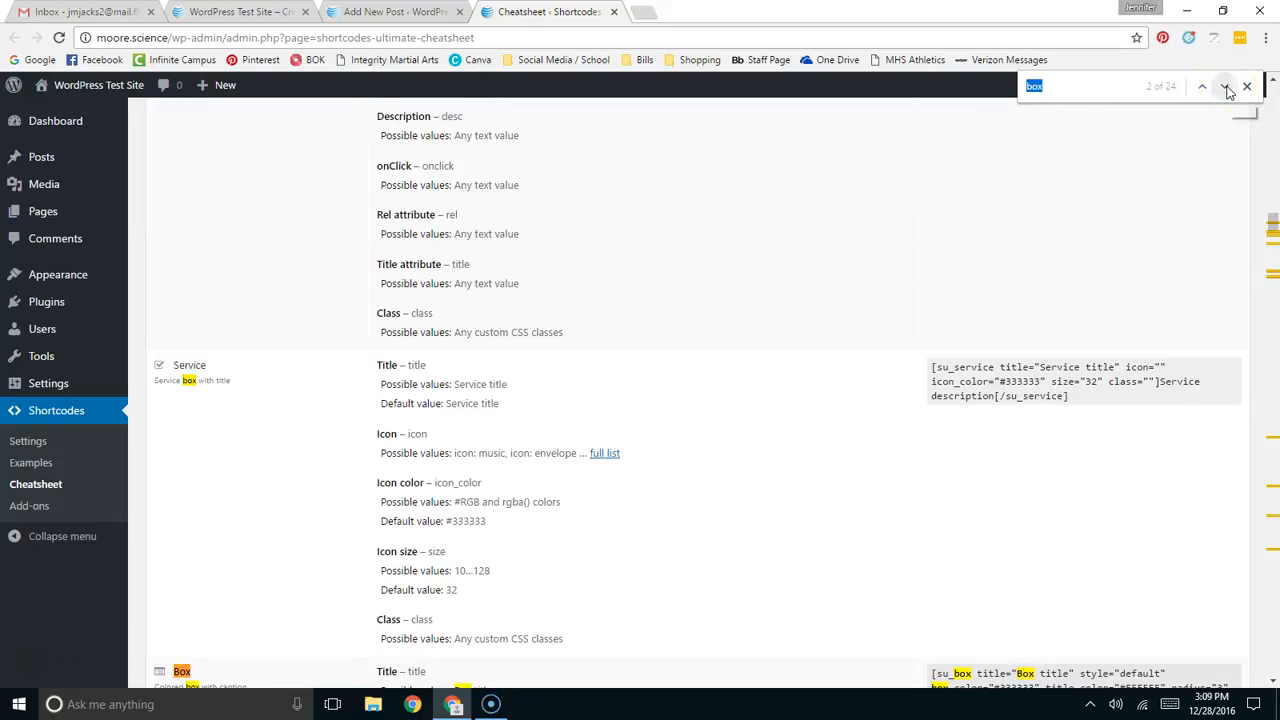
{"action": "left_click", "coordinate": [1223, 86]}
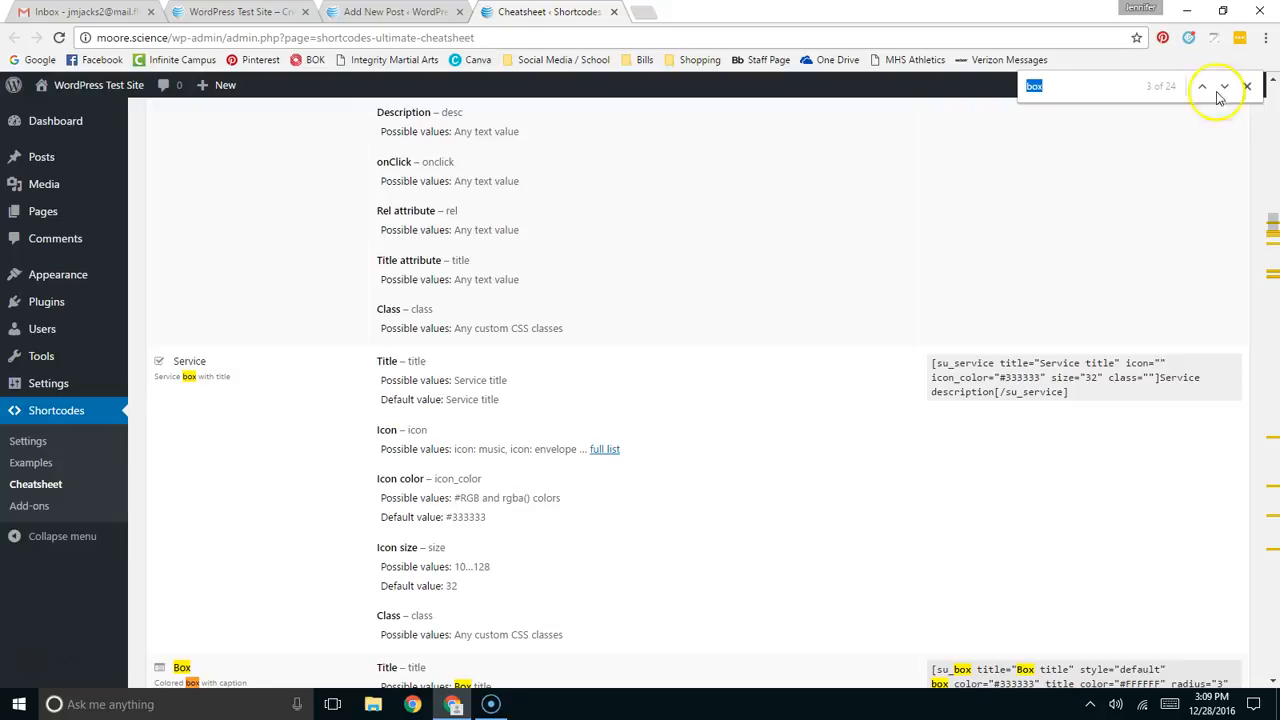
{"action": "mouse_move", "coordinate": [295, 597]}
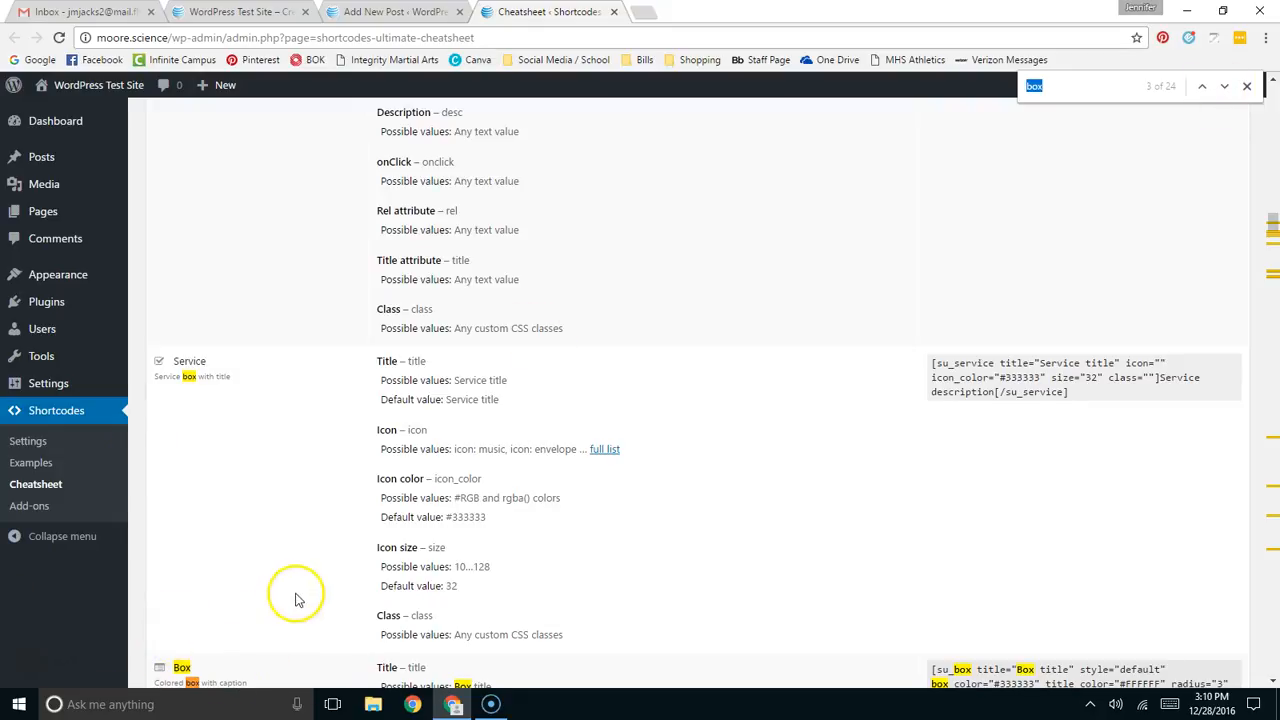
{"action": "scroll", "scroll_direction": "down", "scroll_amount": 3}
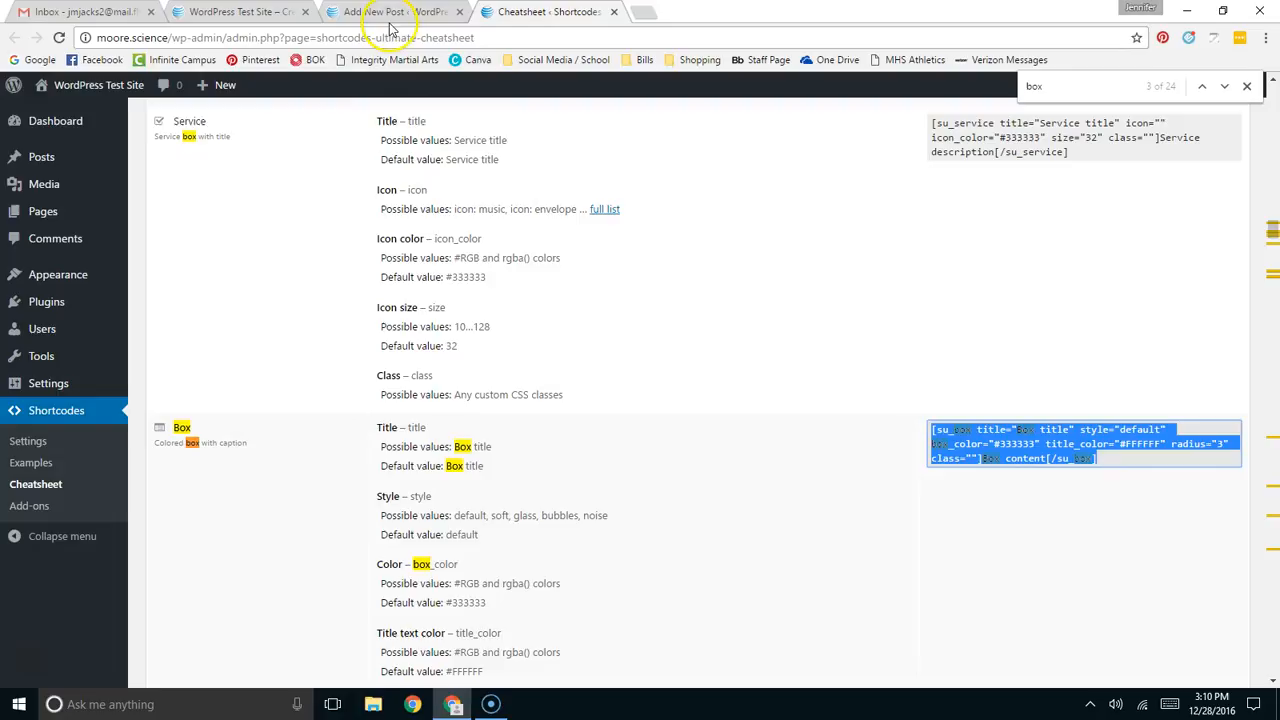
{"action": "right_click", "coordinate": [985, 443]}
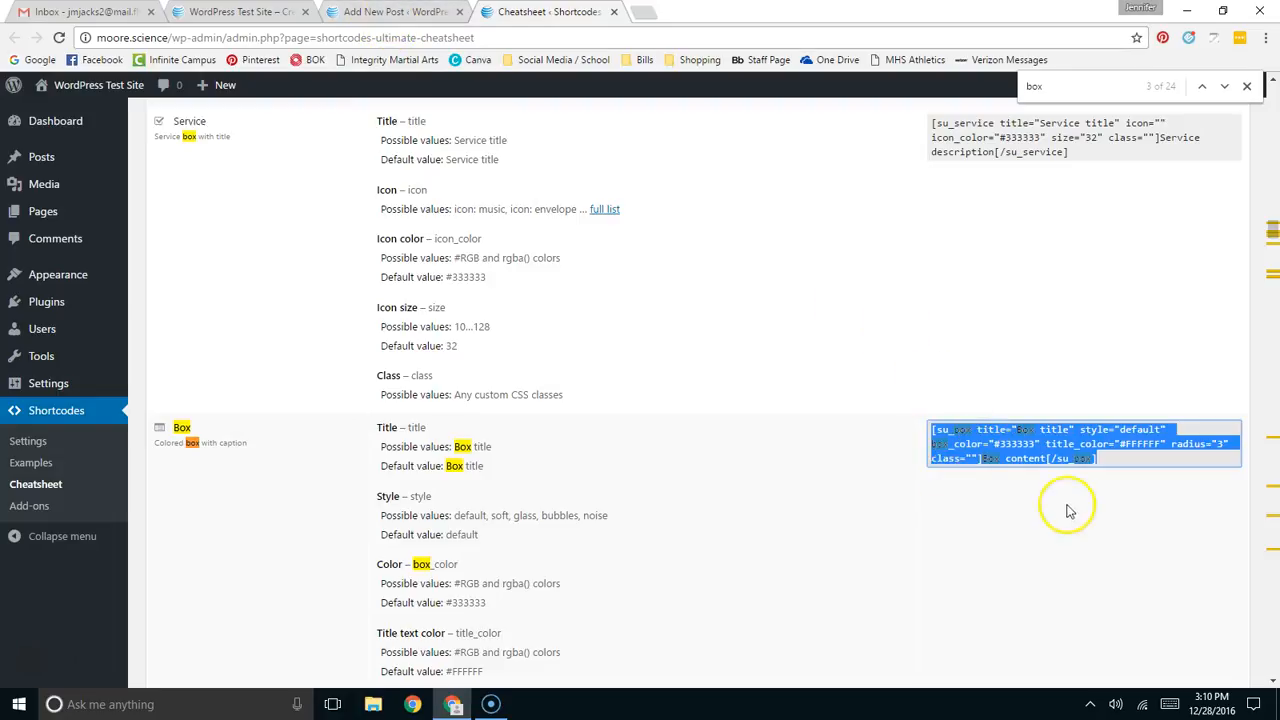
{"action": "left_click", "coordinate": [395, 11]}
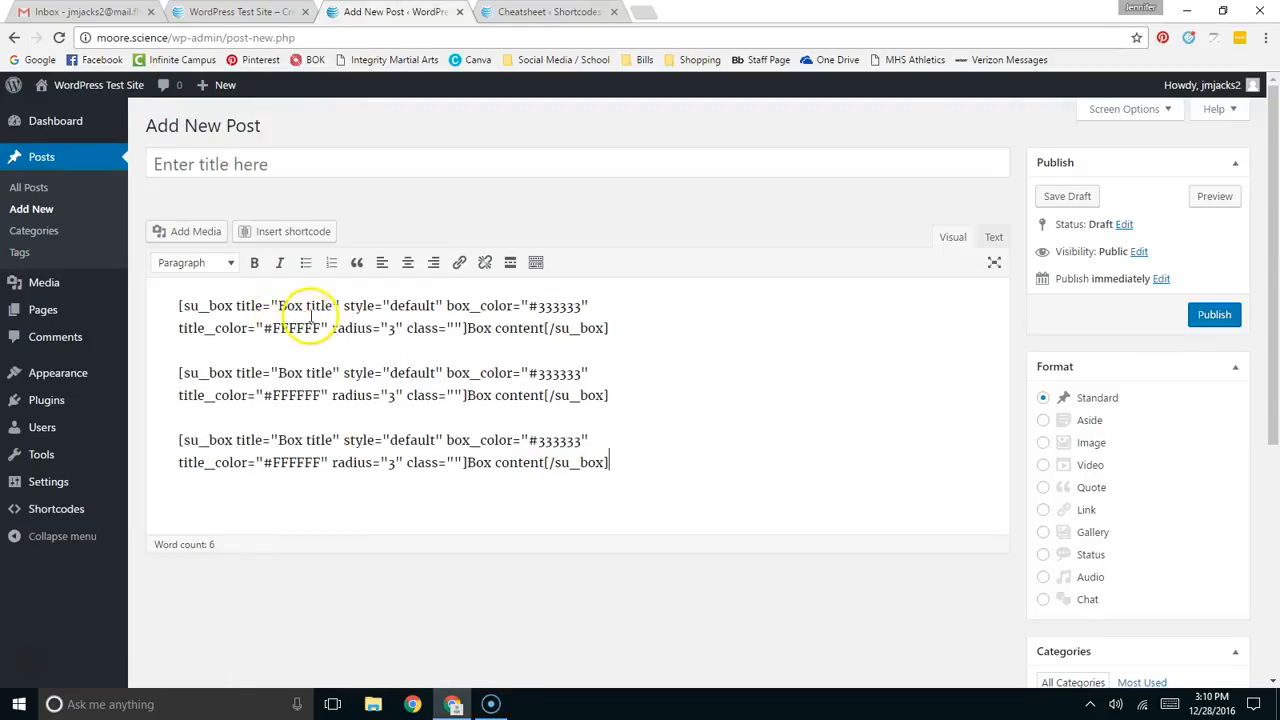
- Retitle the three boxes Bellringer, Information and Question Bank
{"action": "double_click", "coordinate": [288, 306]}
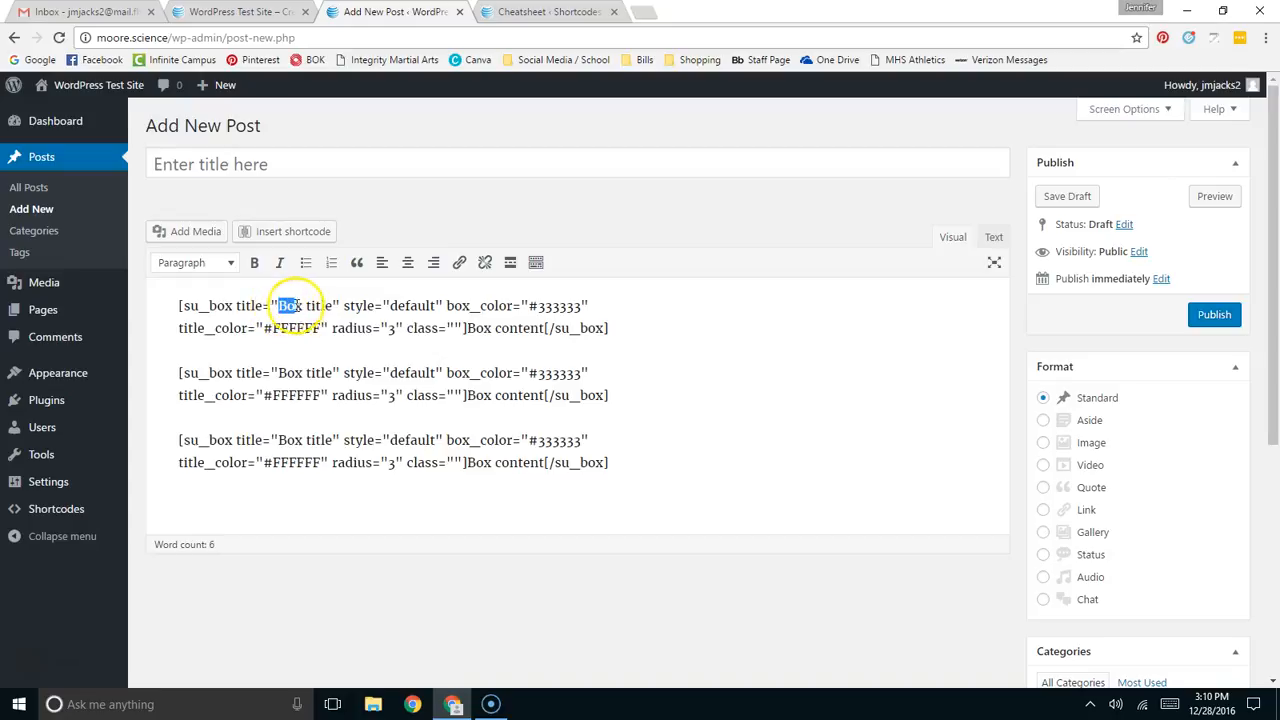
{"action": "double_click", "coordinate": [305, 305]}
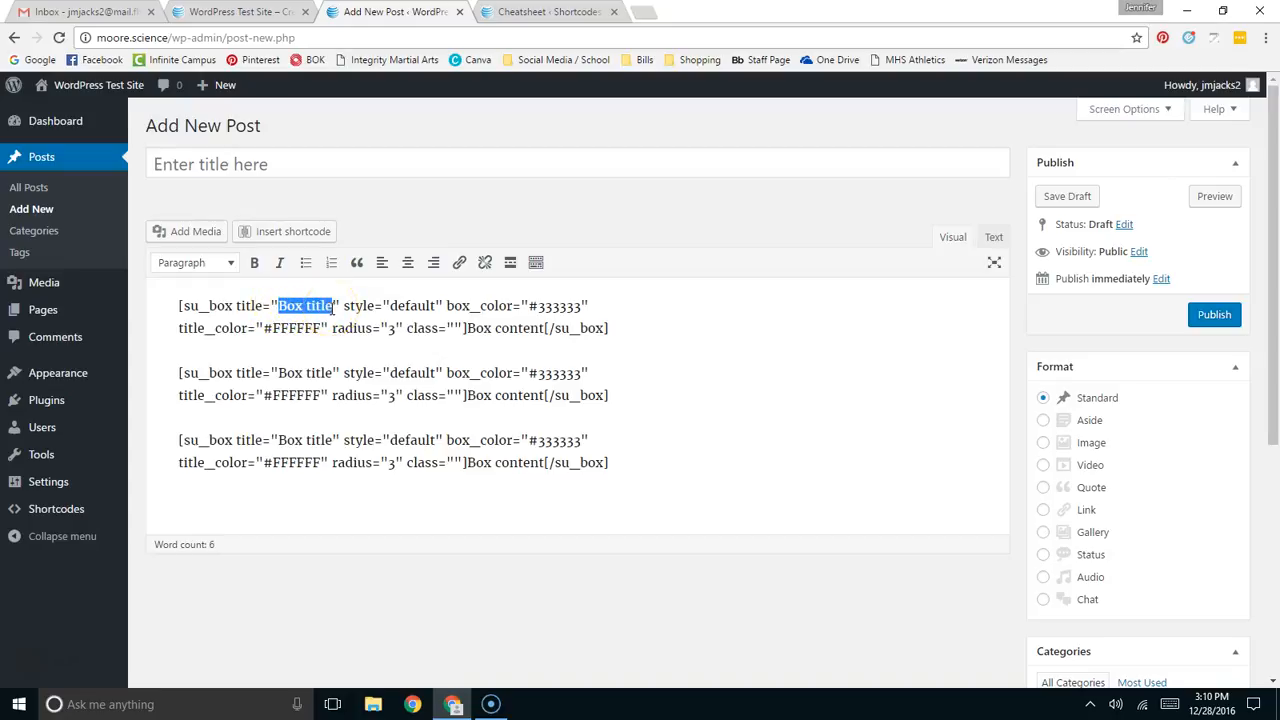
{"action": "double_click", "coordinate": [508, 328]}
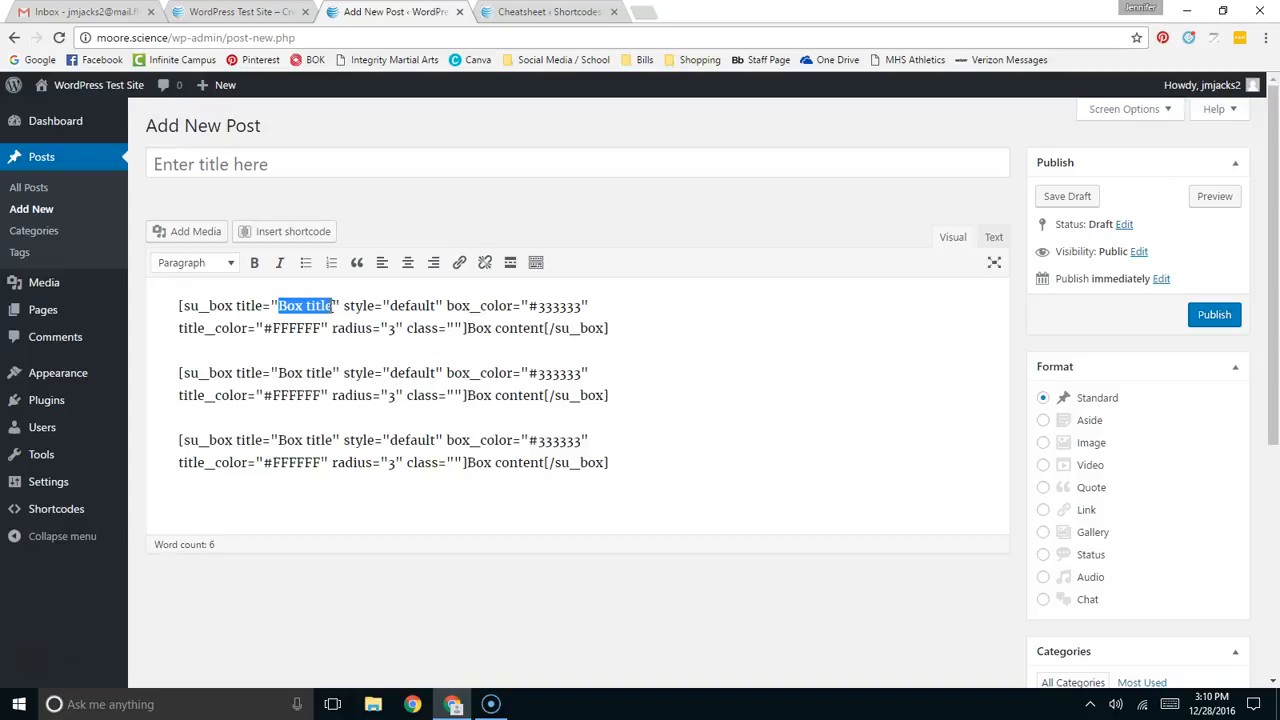
{"action": "type", "text": "Bellringer"}
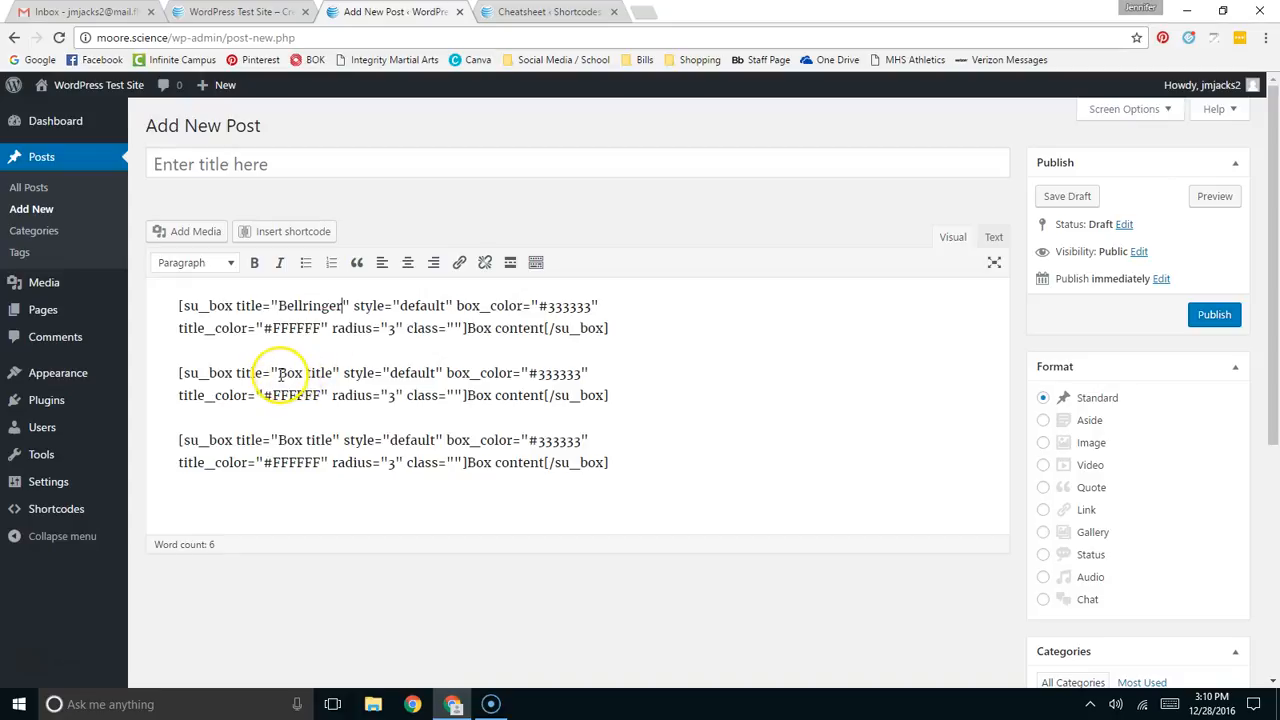
{"action": "double_click", "coordinate": [304, 372]}
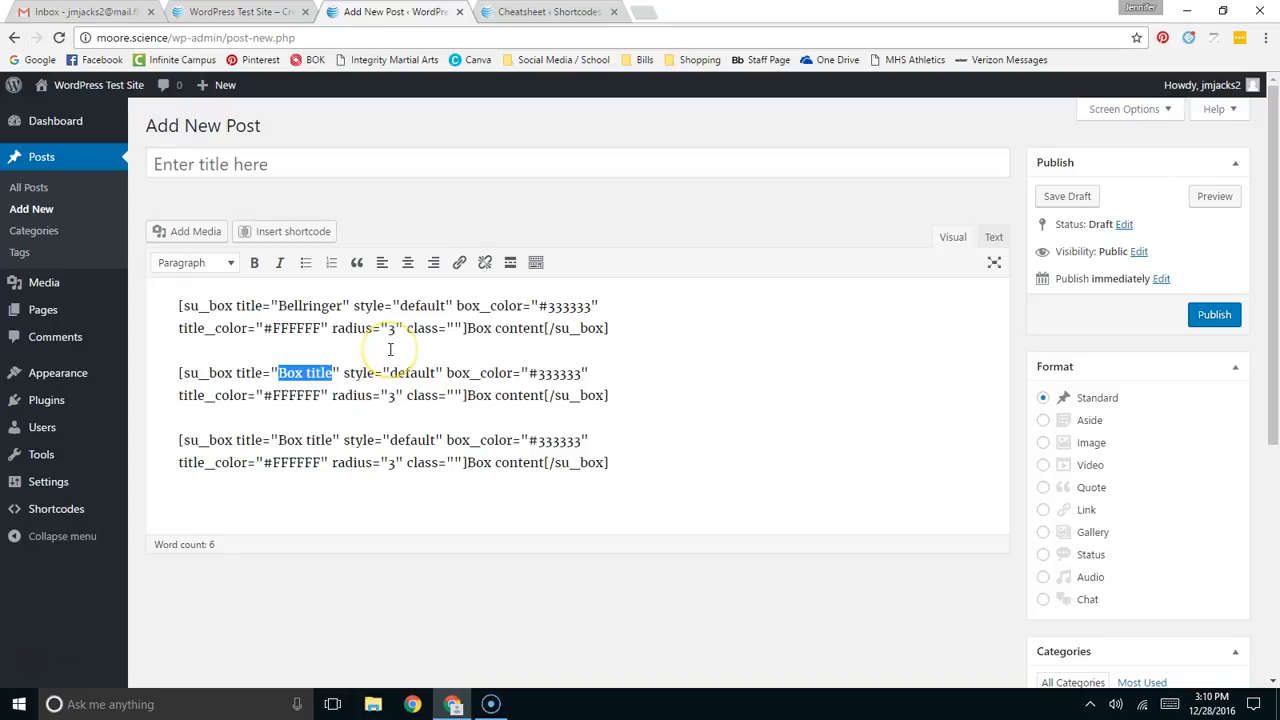
{"action": "type", "text": "INn"}
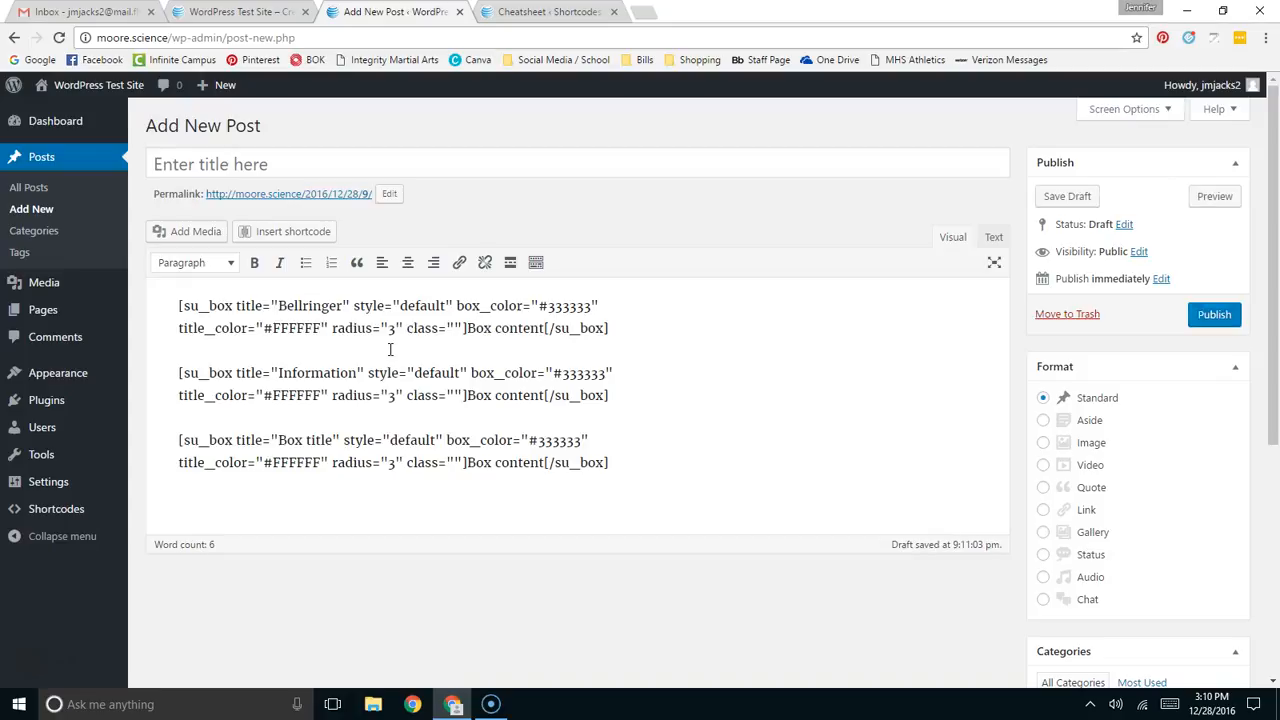
{"action": "double_click", "coordinate": [308, 440]}
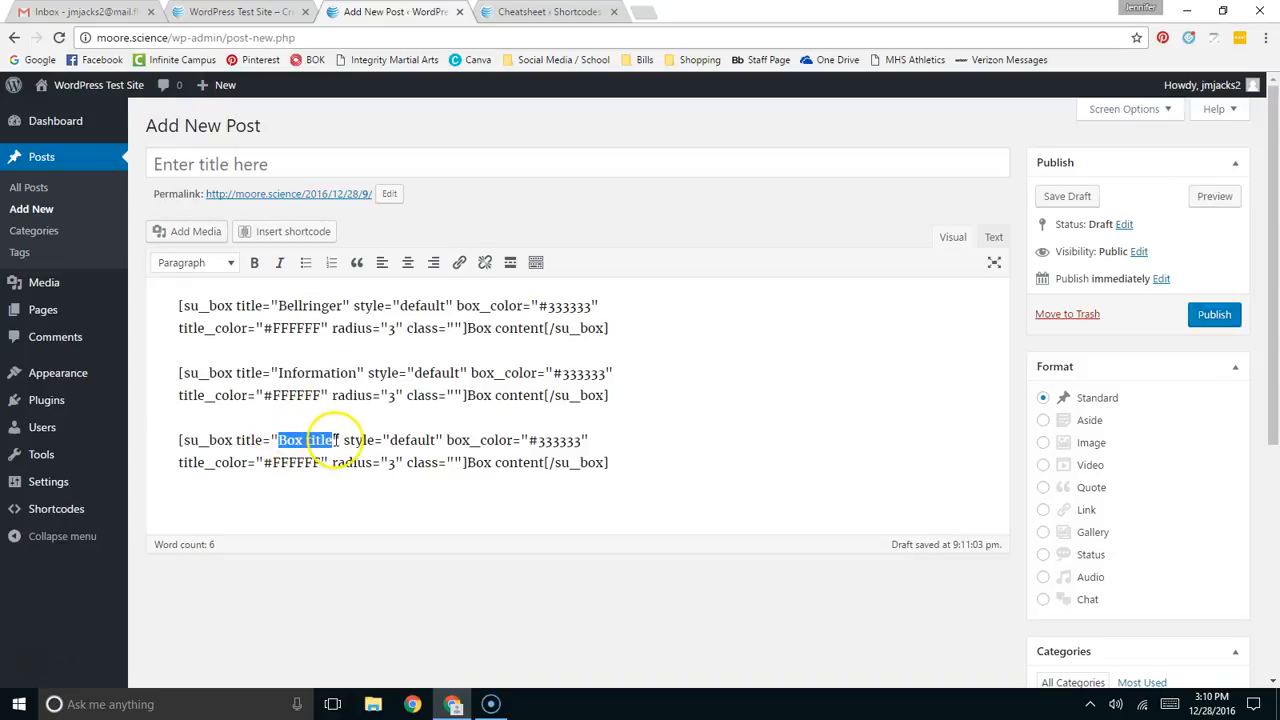
{"action": "type", "text": "Que"}
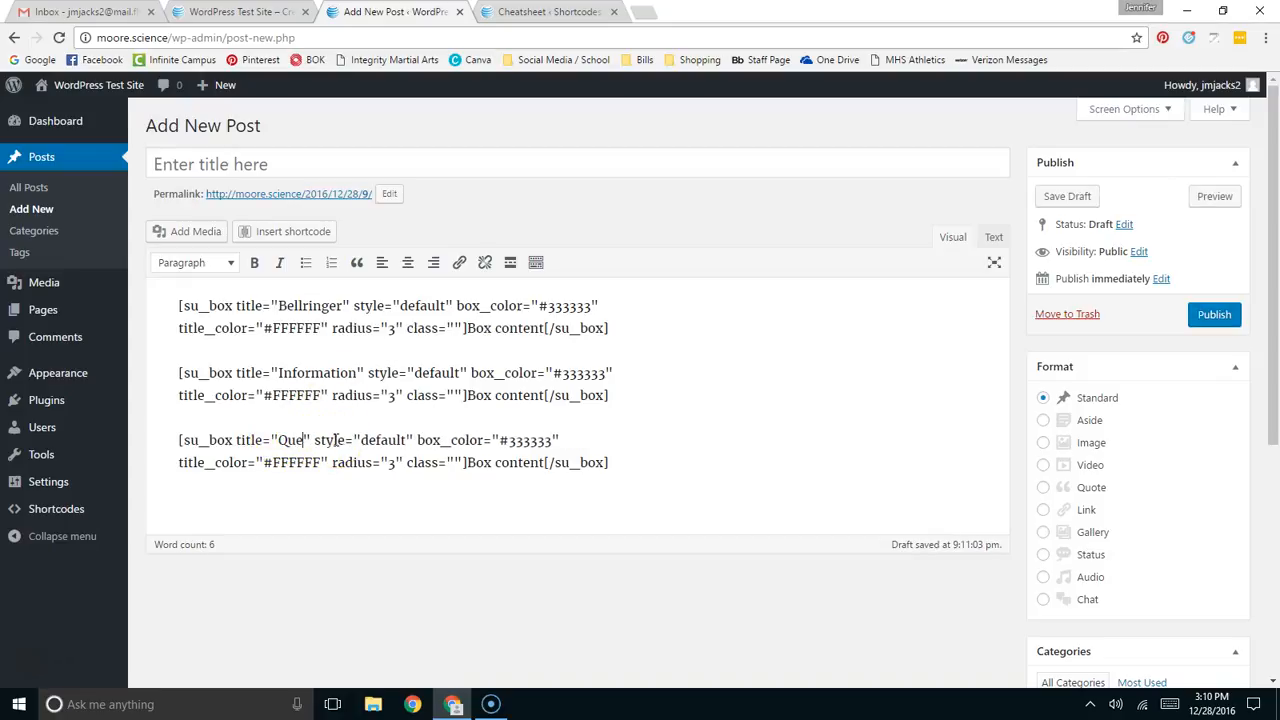
{"action": "type", "text": "stion Bank"}
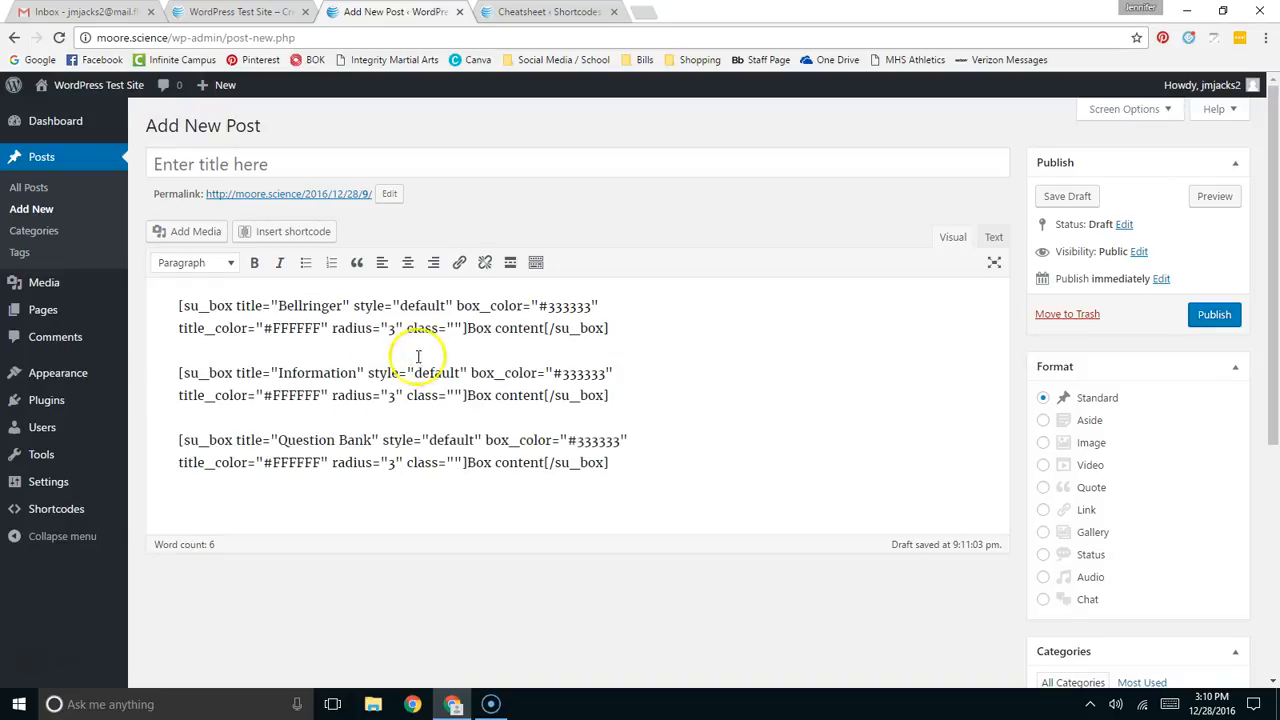
{"action": "mouse_move", "coordinate": [463, 328]}
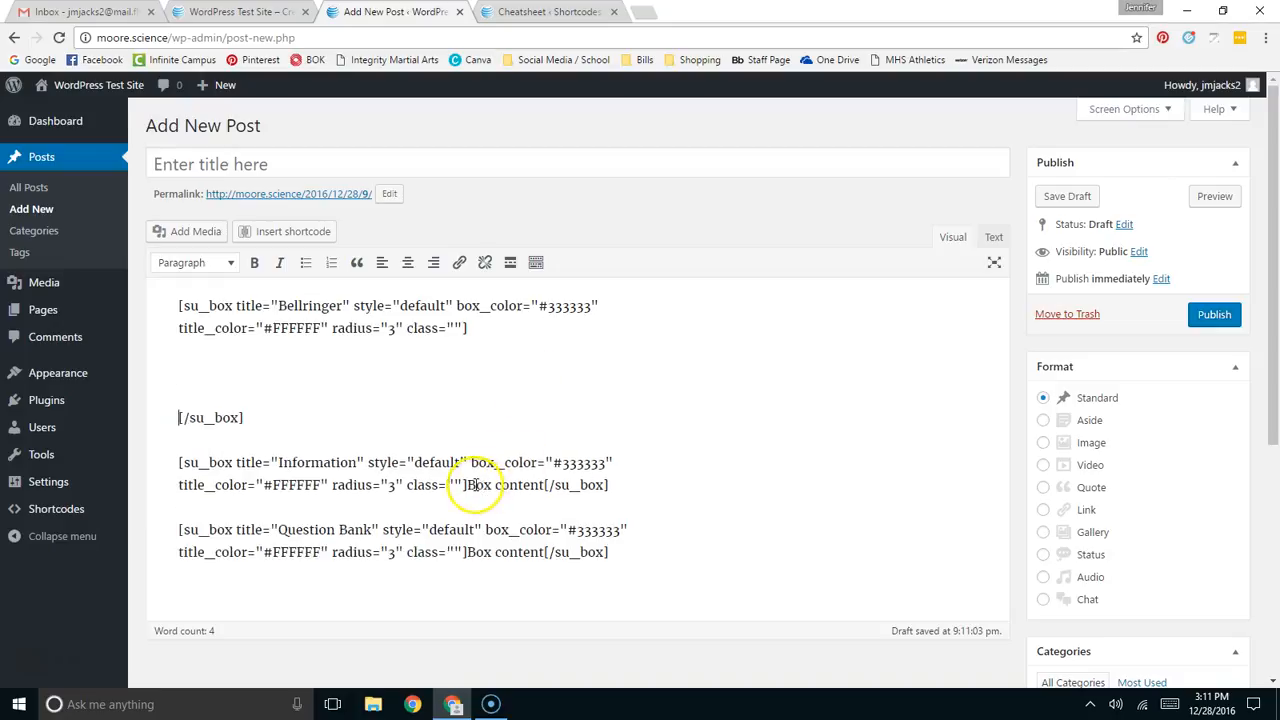
- Replace the Bellringer box's placeholder content with 'I would ask a question...'
{"action": "double_click", "coordinate": [503, 485]}
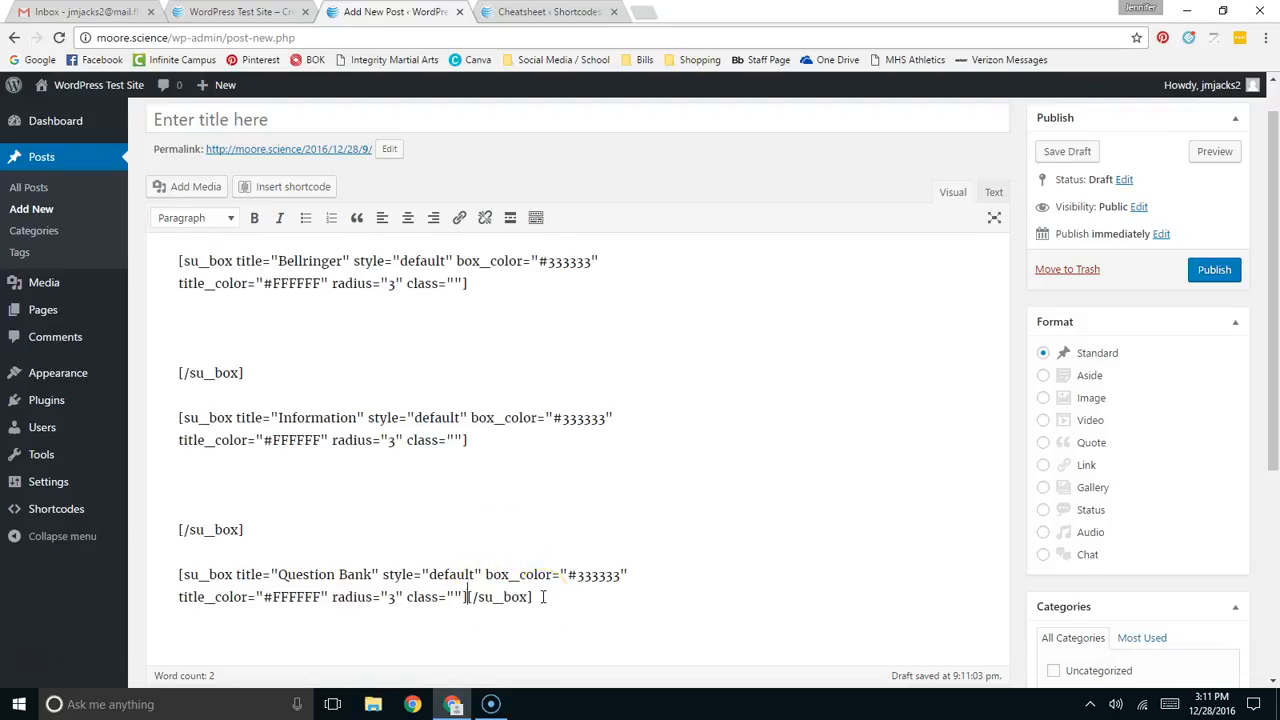
{"action": "scroll", "scroll_direction": "down", "scroll_amount": 3}
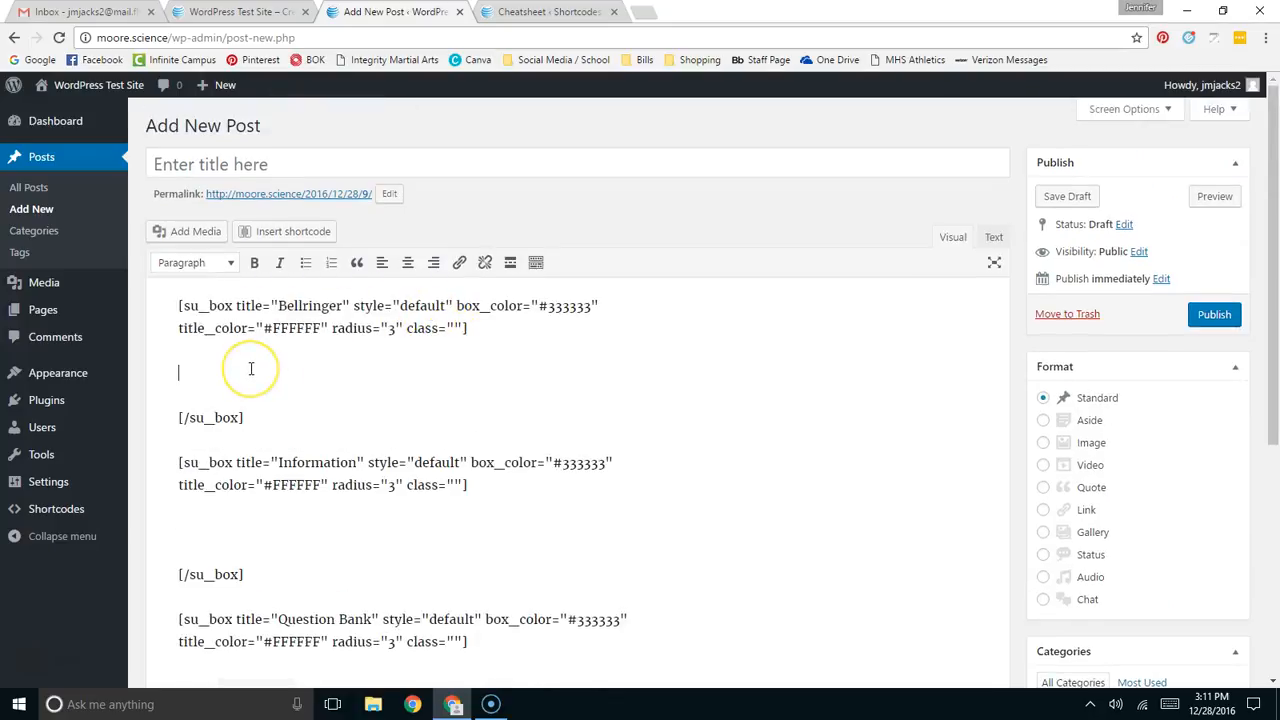
{"action": "type", "text": "I would ask"}
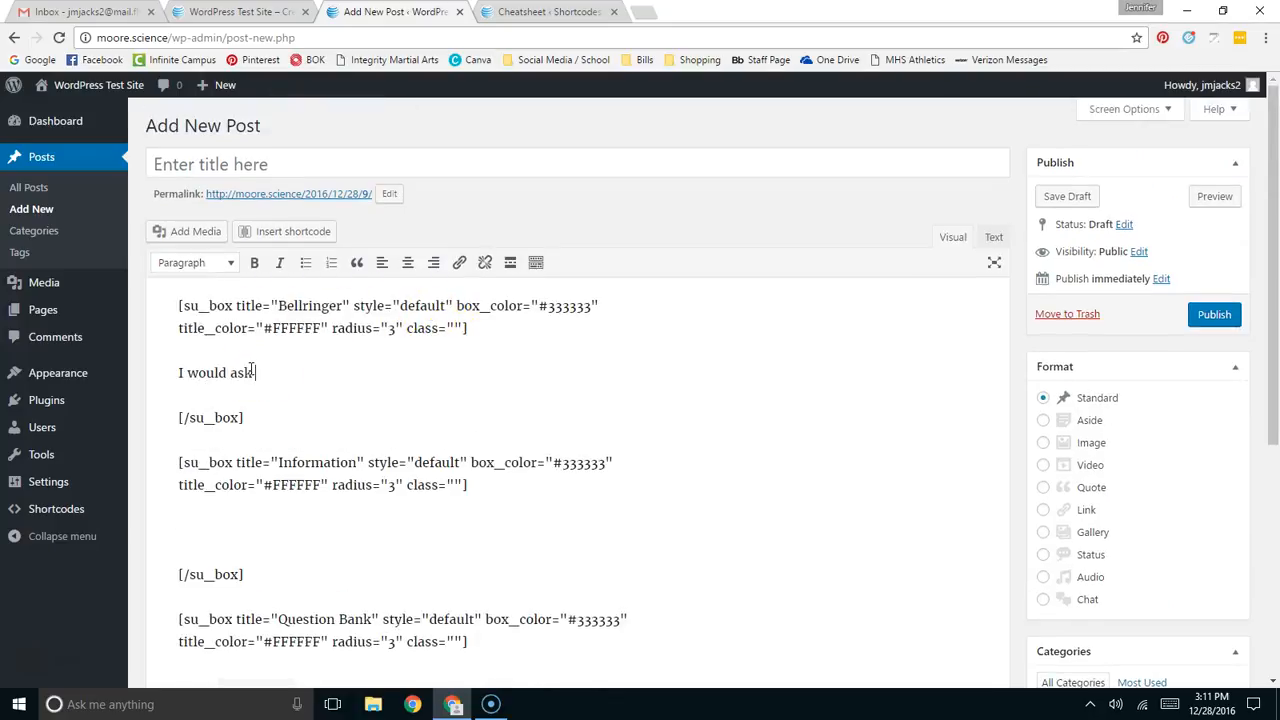
{"action": "type", "text": "a question.."}
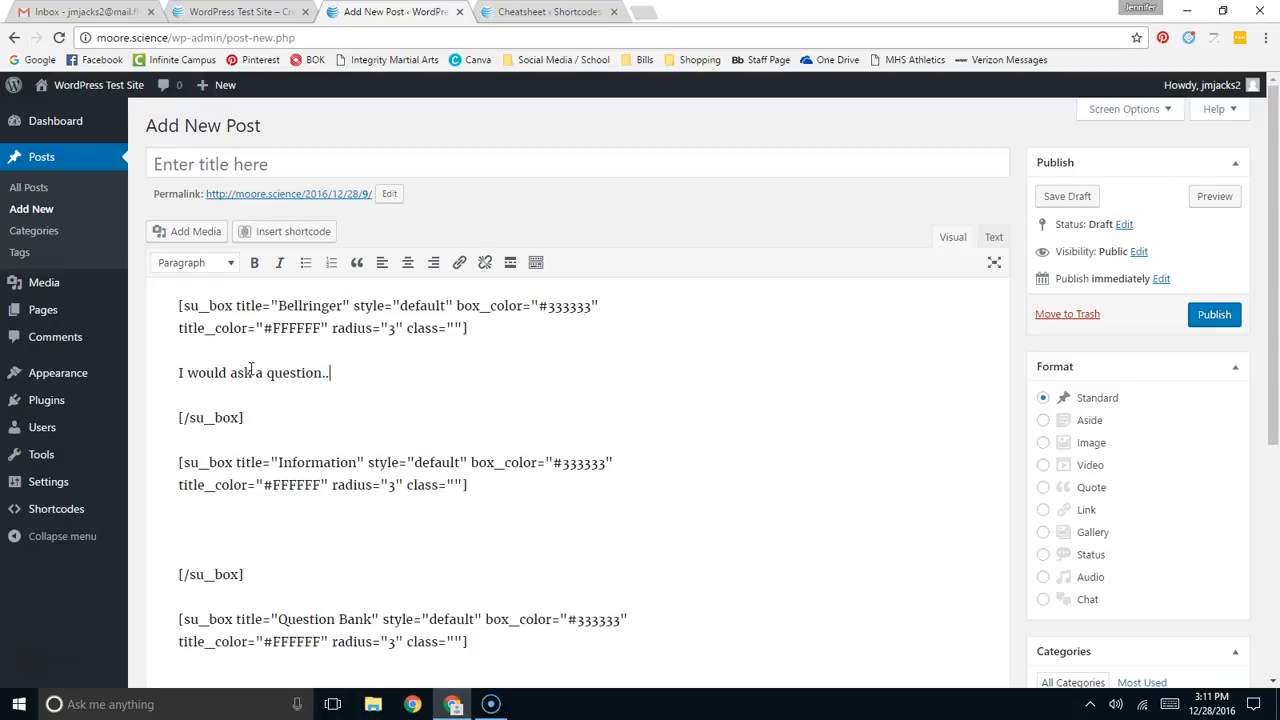
- Add a numbered list of asdf items to the Information box
{"action": "left_click", "coordinate": [180, 528]}
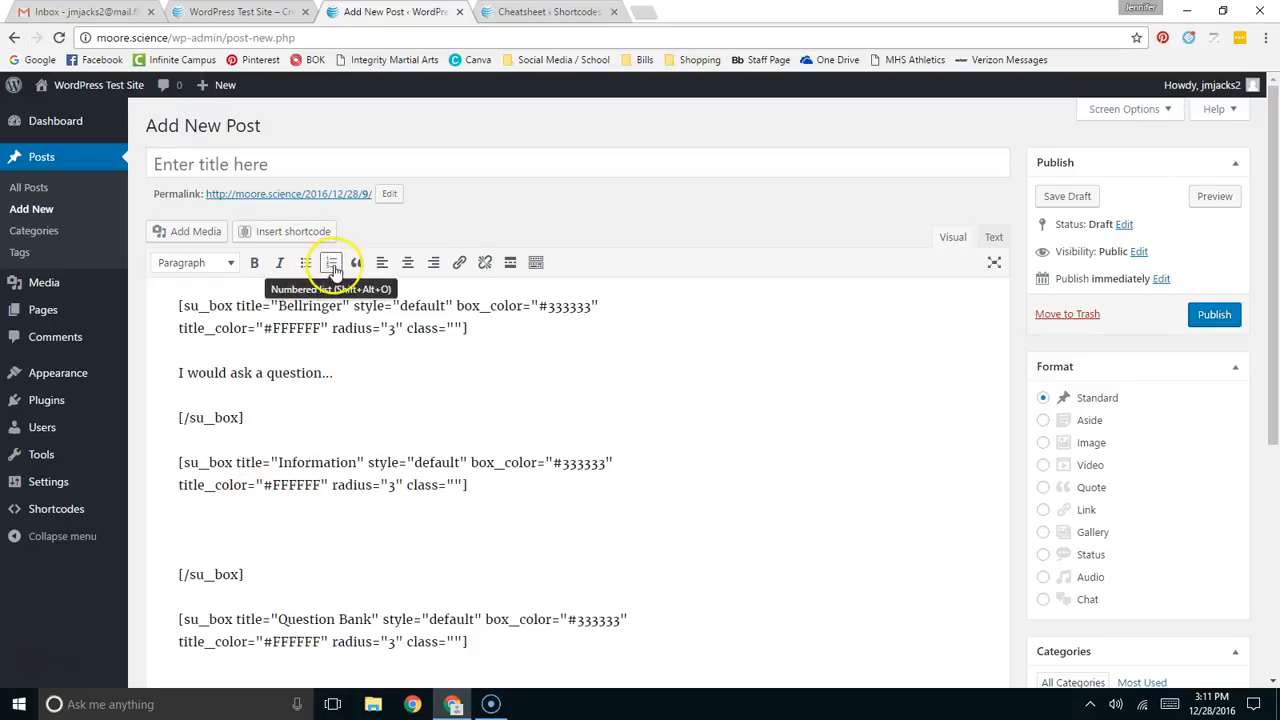
{"action": "type", "text": "asdf"}
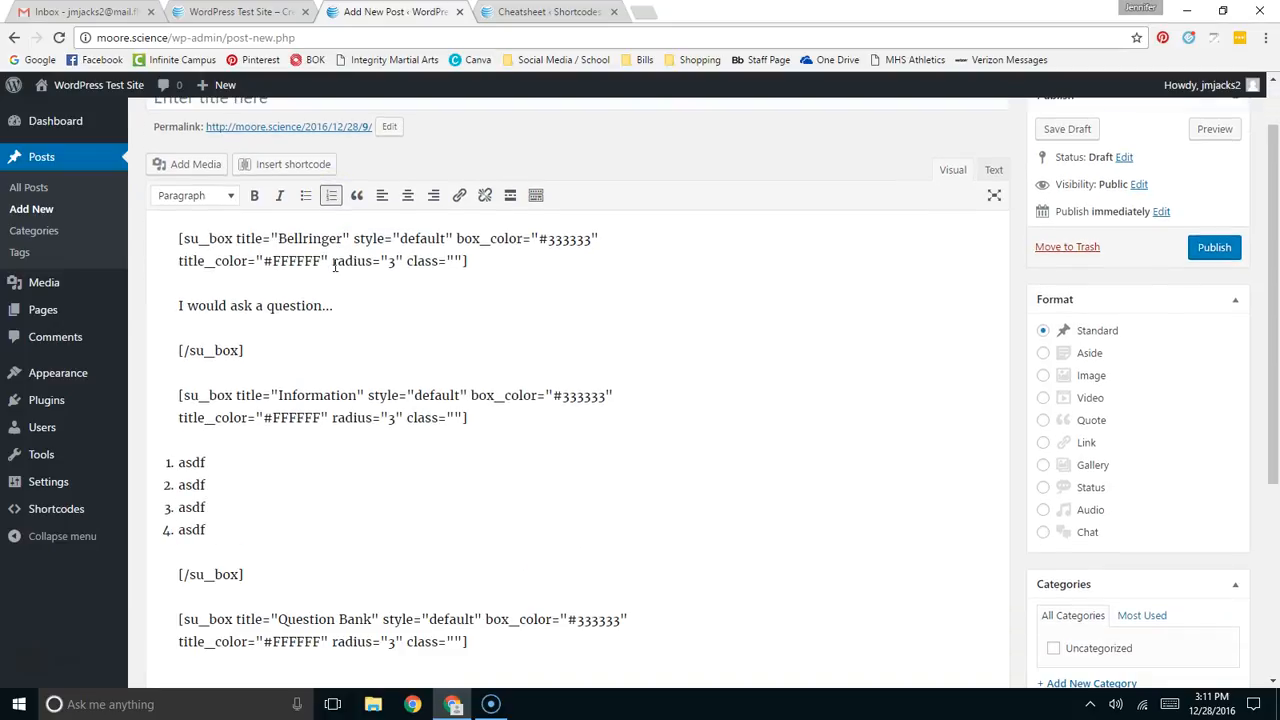
{"action": "scroll", "scroll_direction": "down", "scroll_amount": 3}
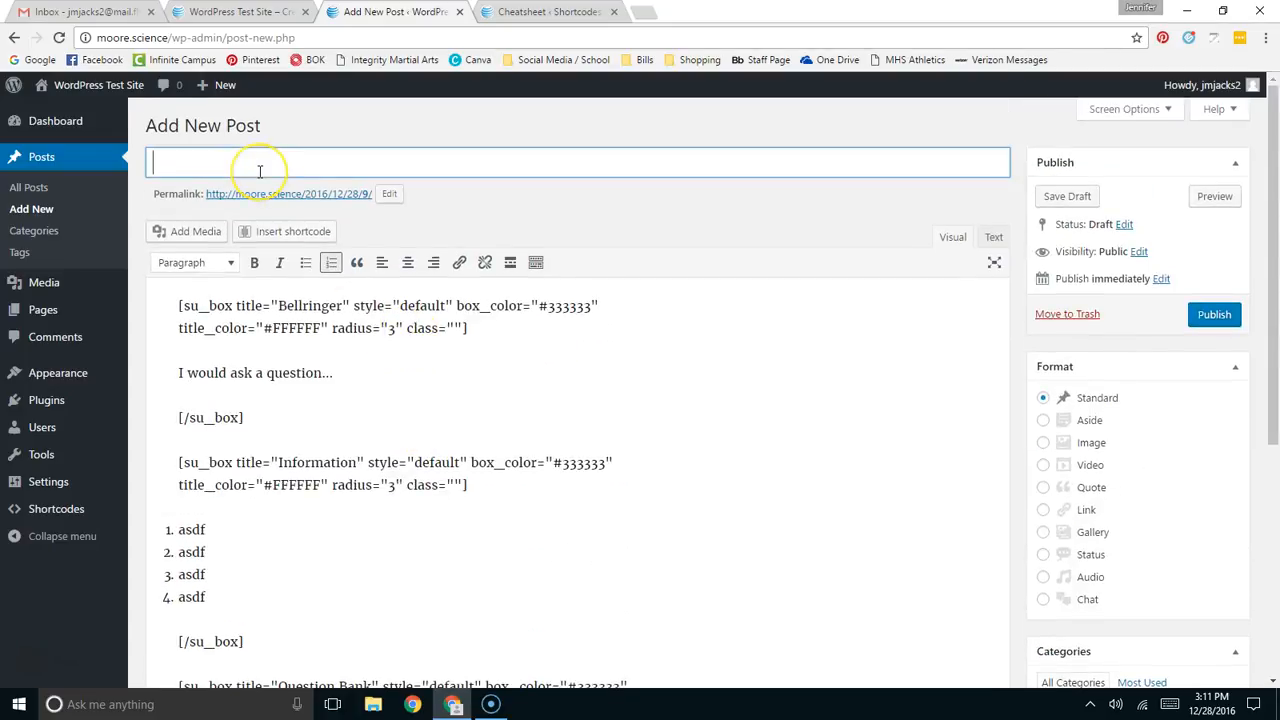
- Title the post 'Test post over the box shortcode', publish it, and view the live site
{"action": "type", "text": "Test post over the box shortcode"}
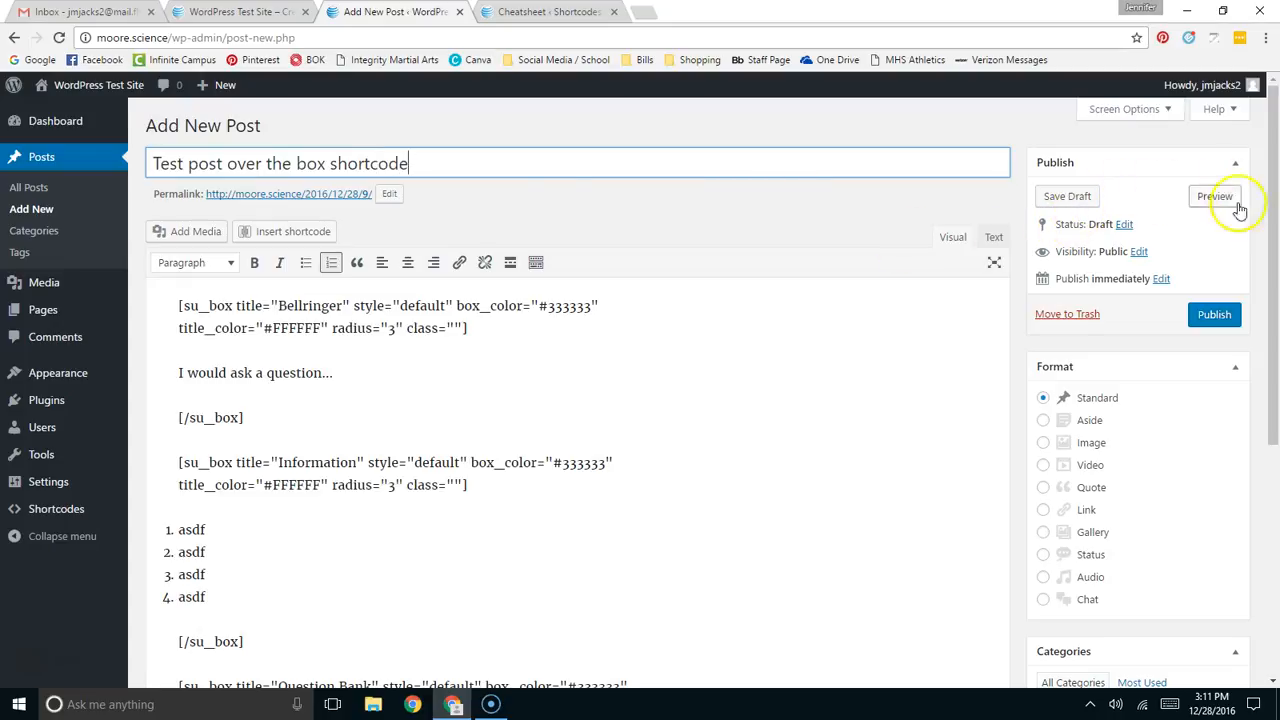
{"action": "left_click", "coordinate": [1214, 314]}
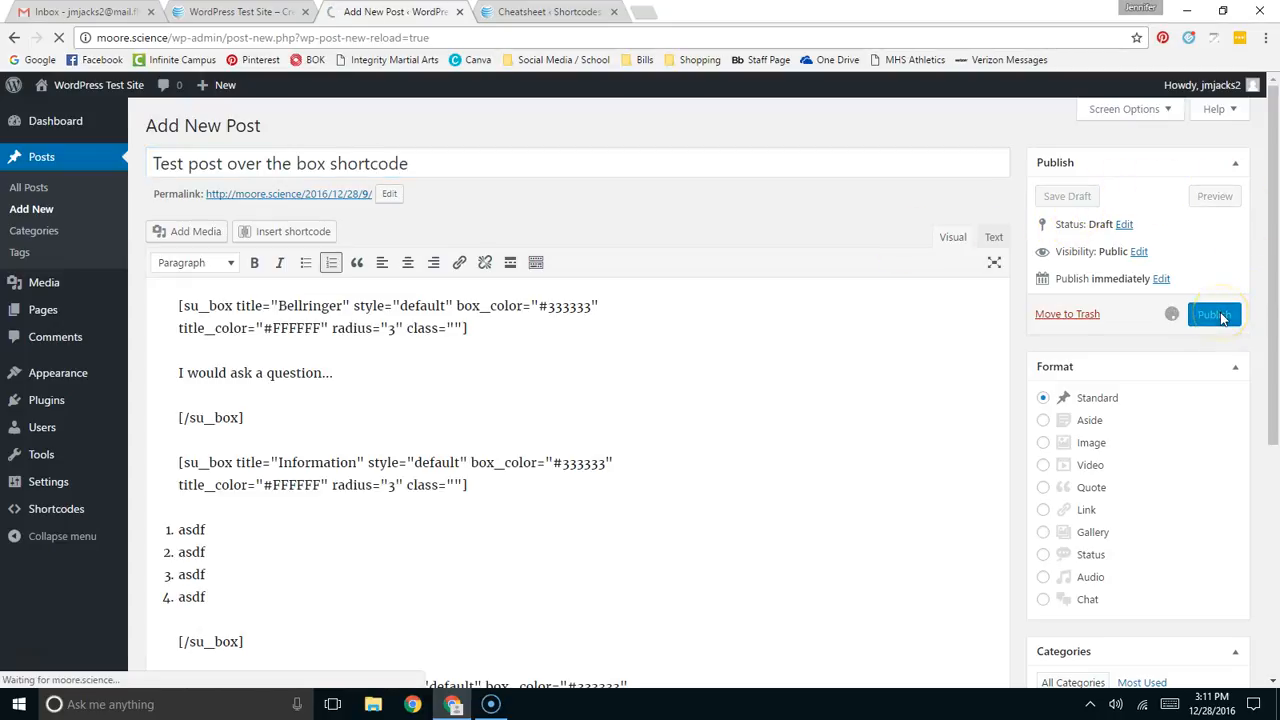
{"action": "left_click", "coordinate": [1213, 314]}
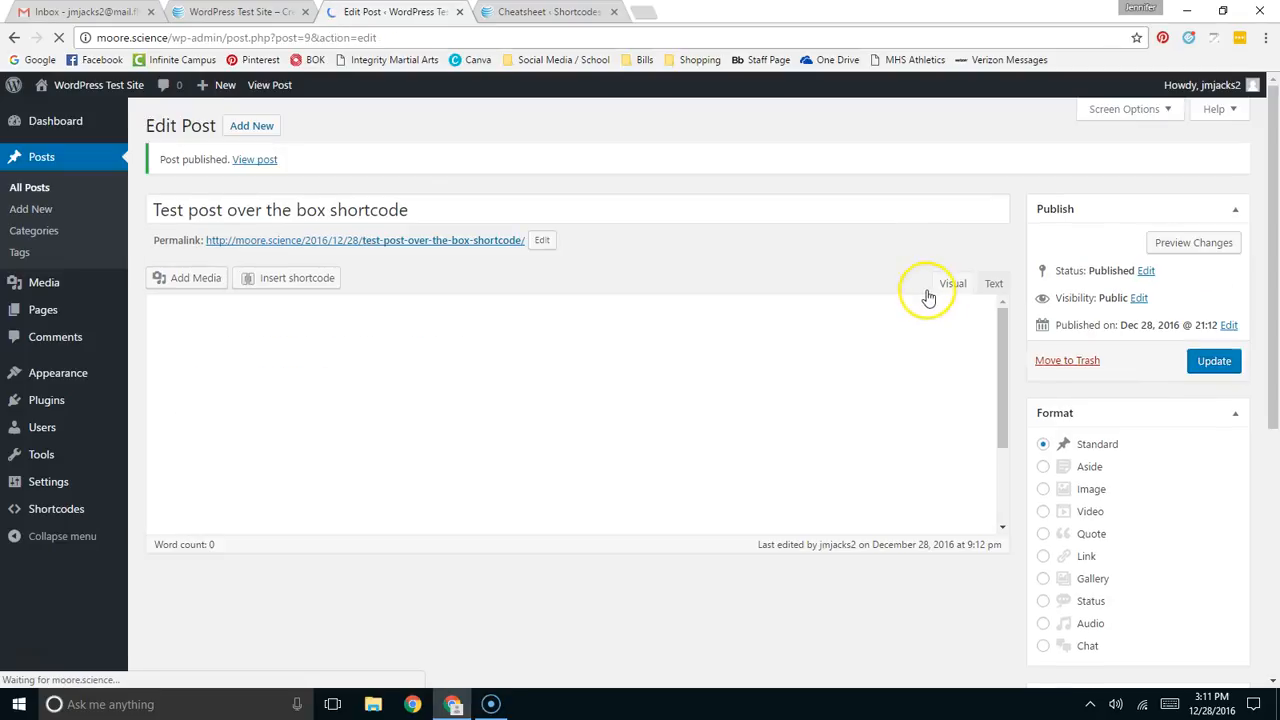
{"action": "left_click", "coordinate": [240, 11]}
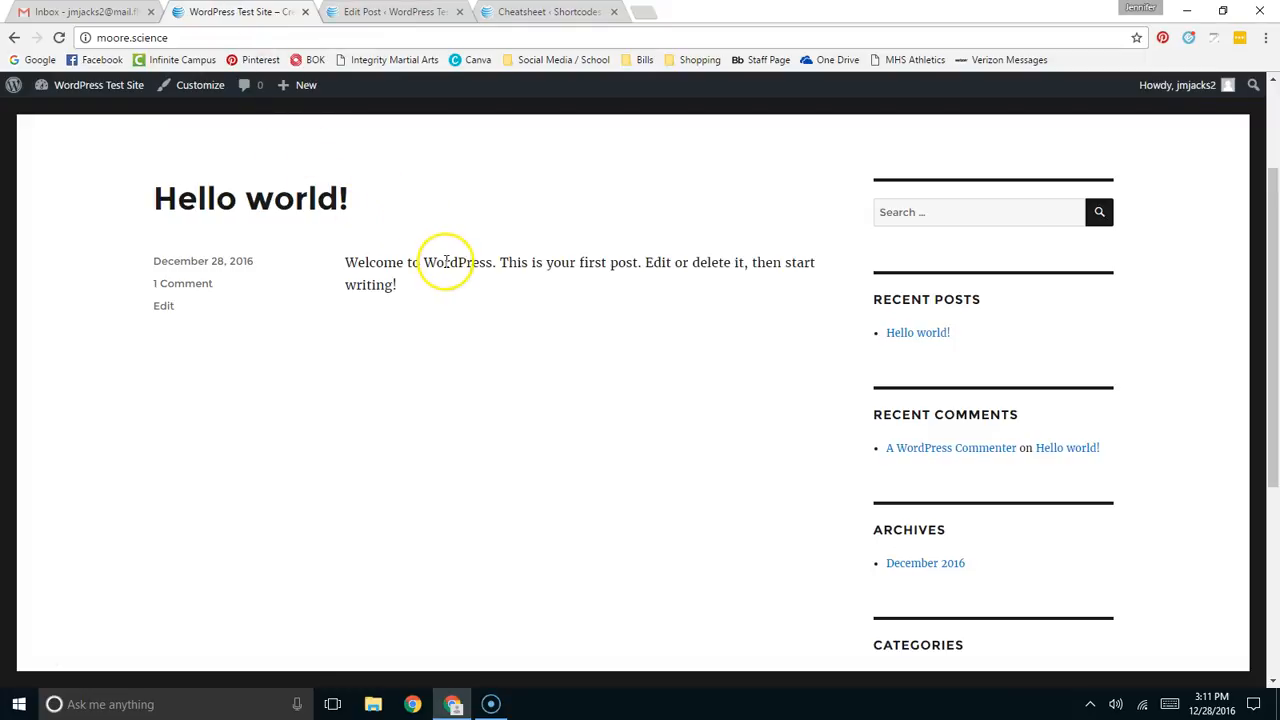
{"action": "mouse_move", "coordinate": [622, 380]}
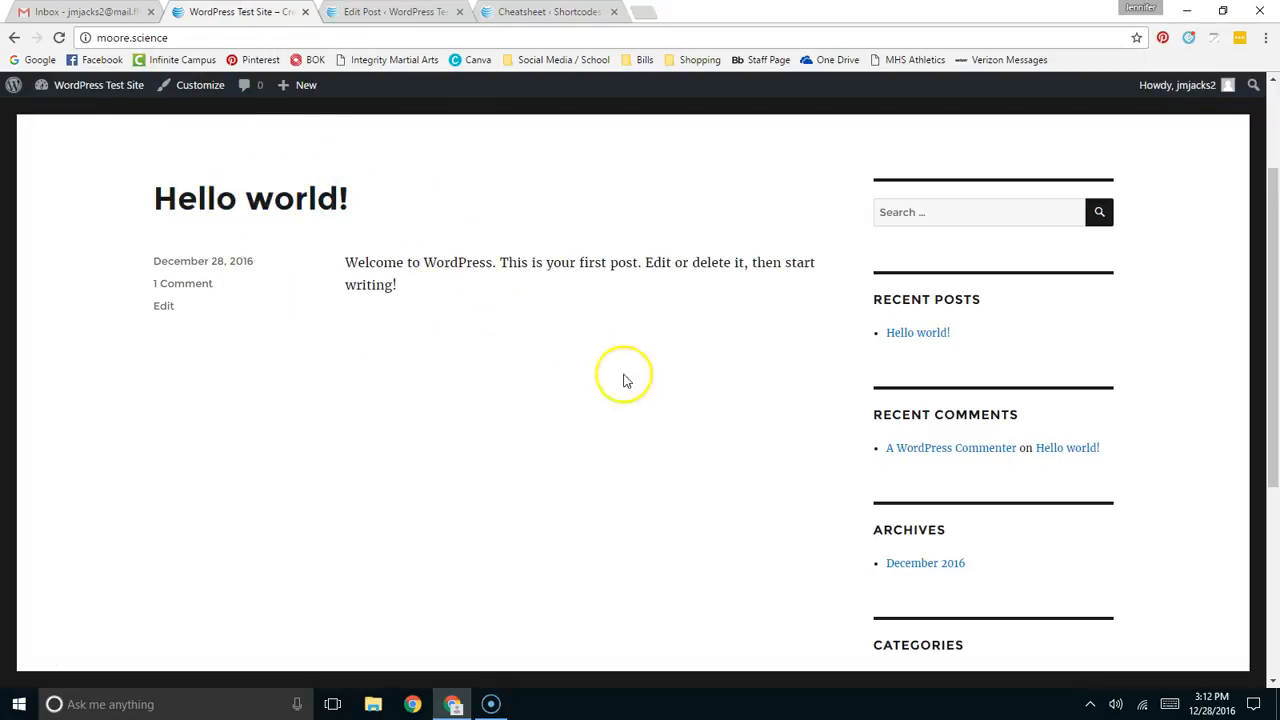
{"action": "mouse_move", "coordinate": [483, 200]}
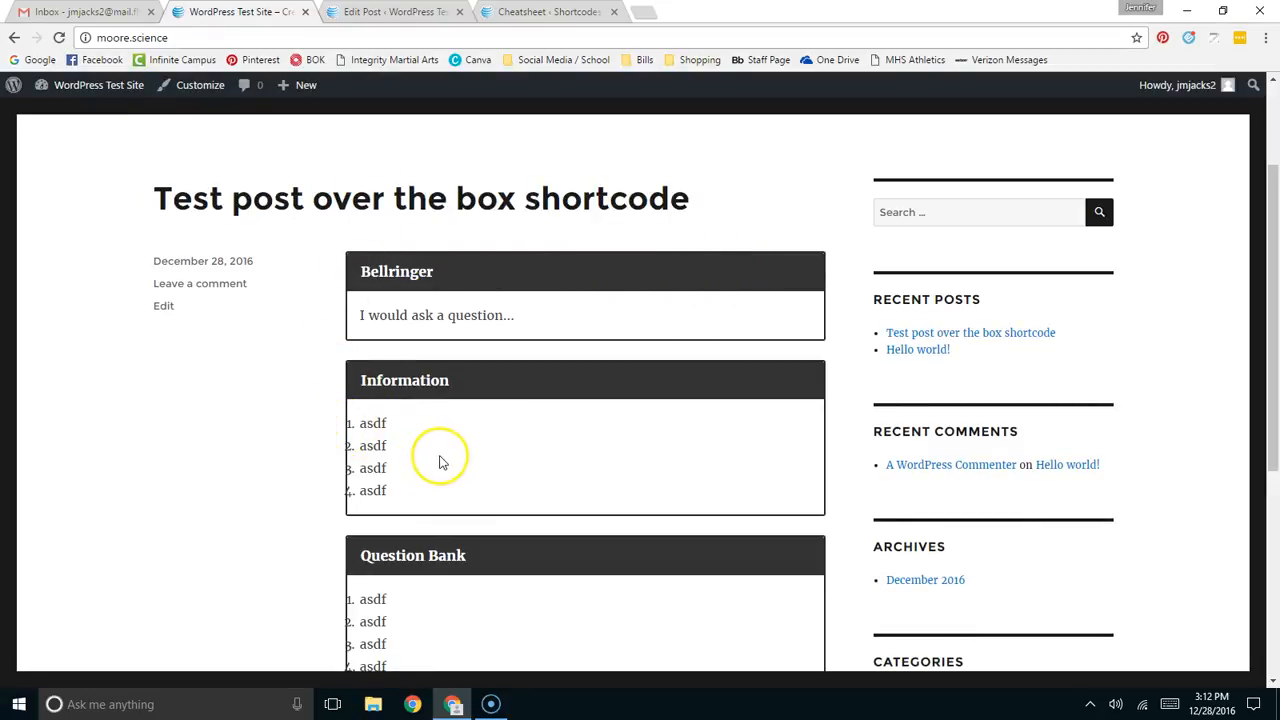
{"action": "mouse_move", "coordinate": [347, 383]}
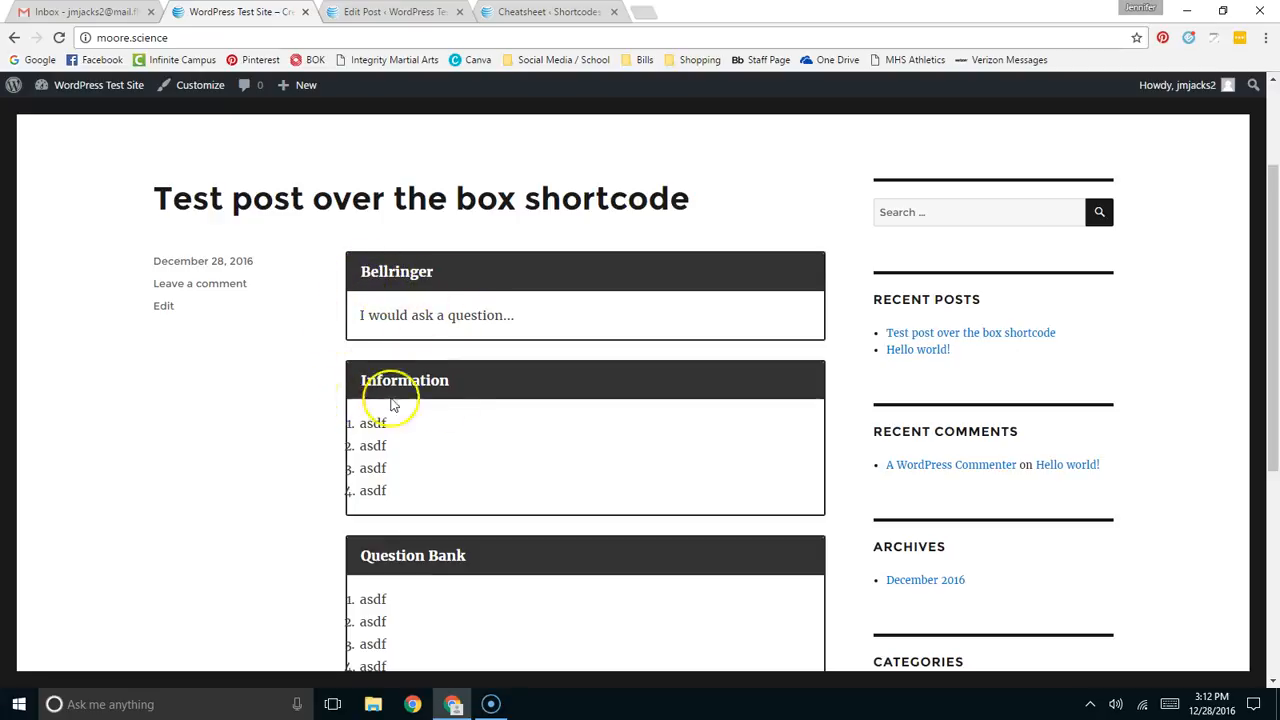
- Scroll through the published post to check the three styled boxes
{"action": "scroll", "scroll_direction": "down", "scroll_amount": 3}
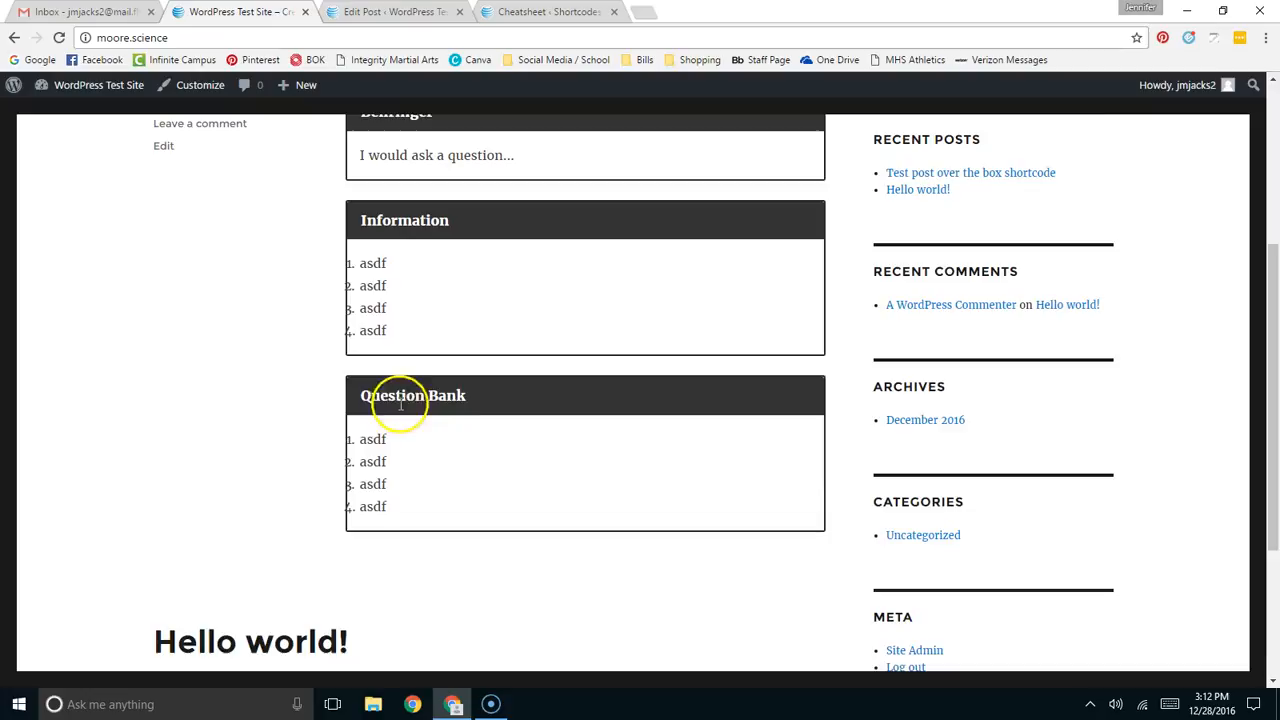
{"action": "mouse_move", "coordinate": [363, 454]}
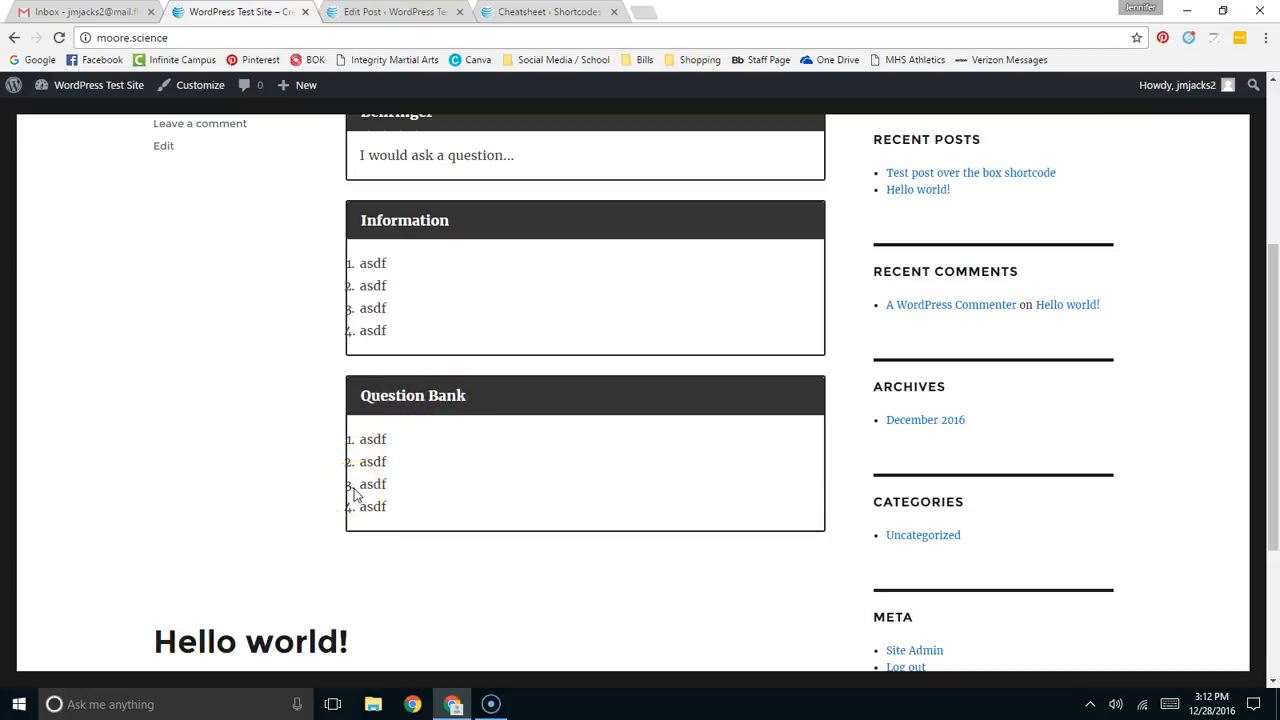
{"action": "scroll", "scroll_direction": "down", "scroll_amount": 3}
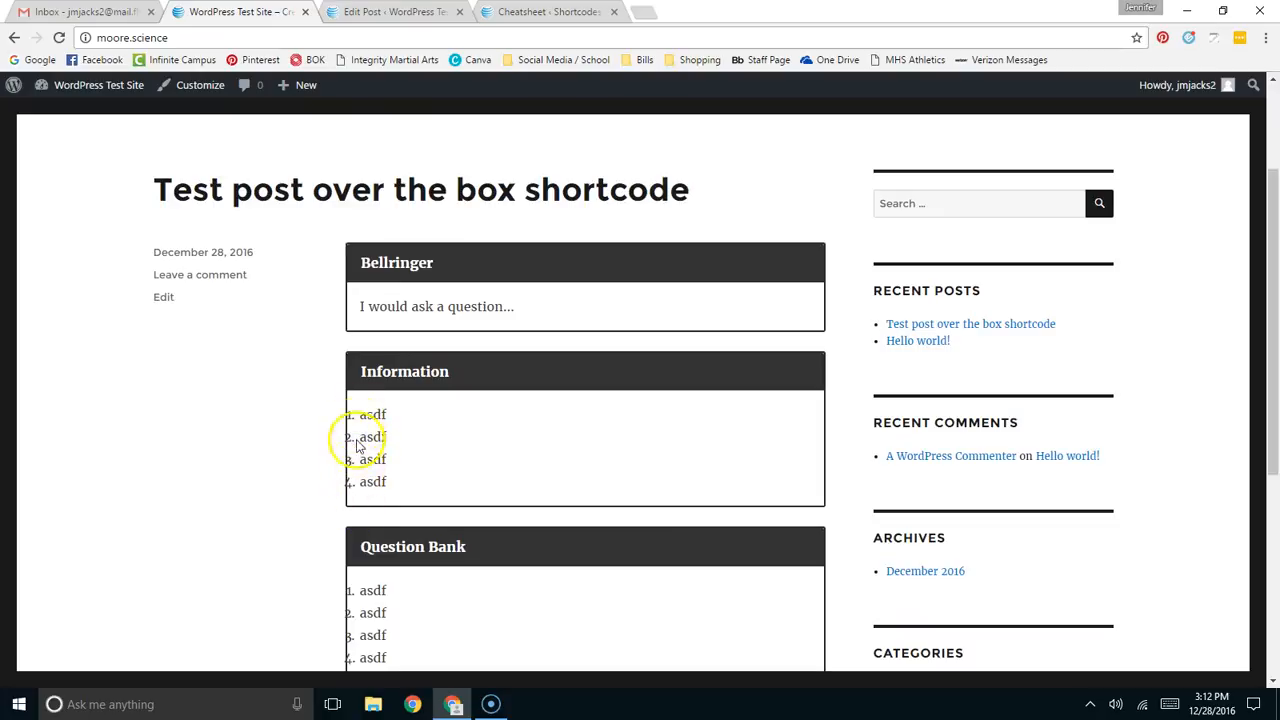
{"action": "mouse_move", "coordinate": [382, 487]}
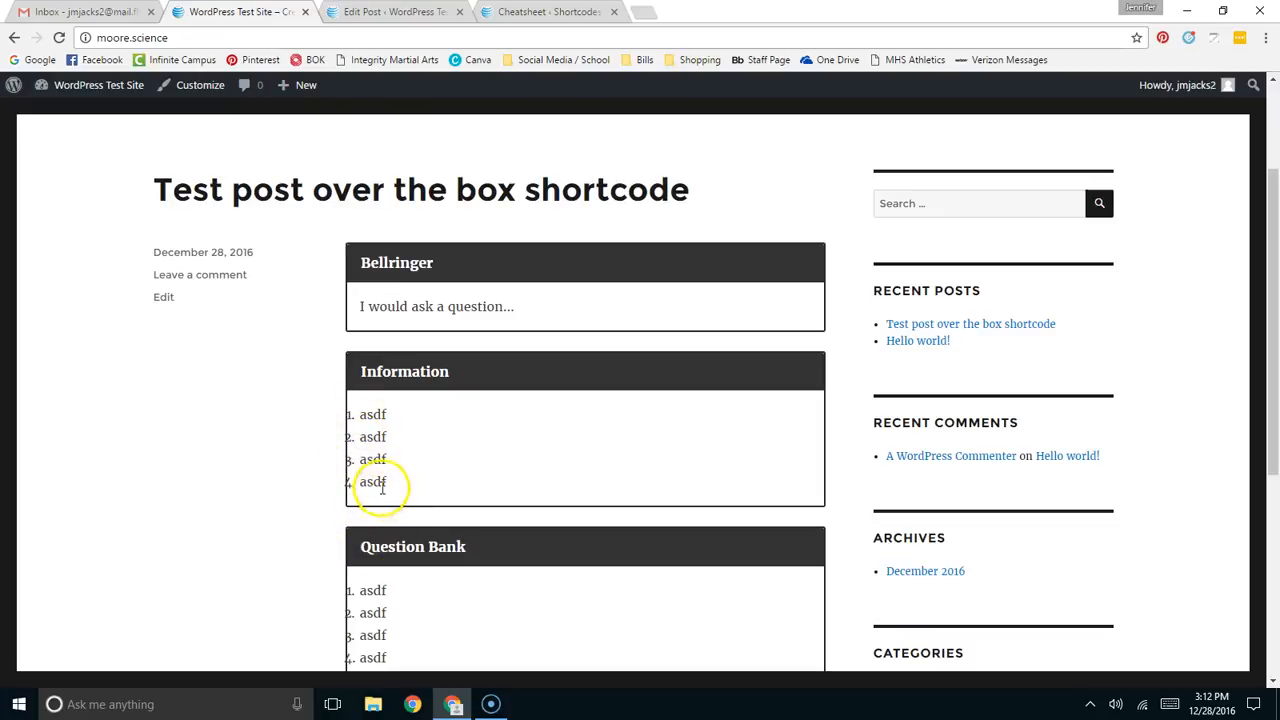
{"action": "mouse_move", "coordinate": [397, 474]}
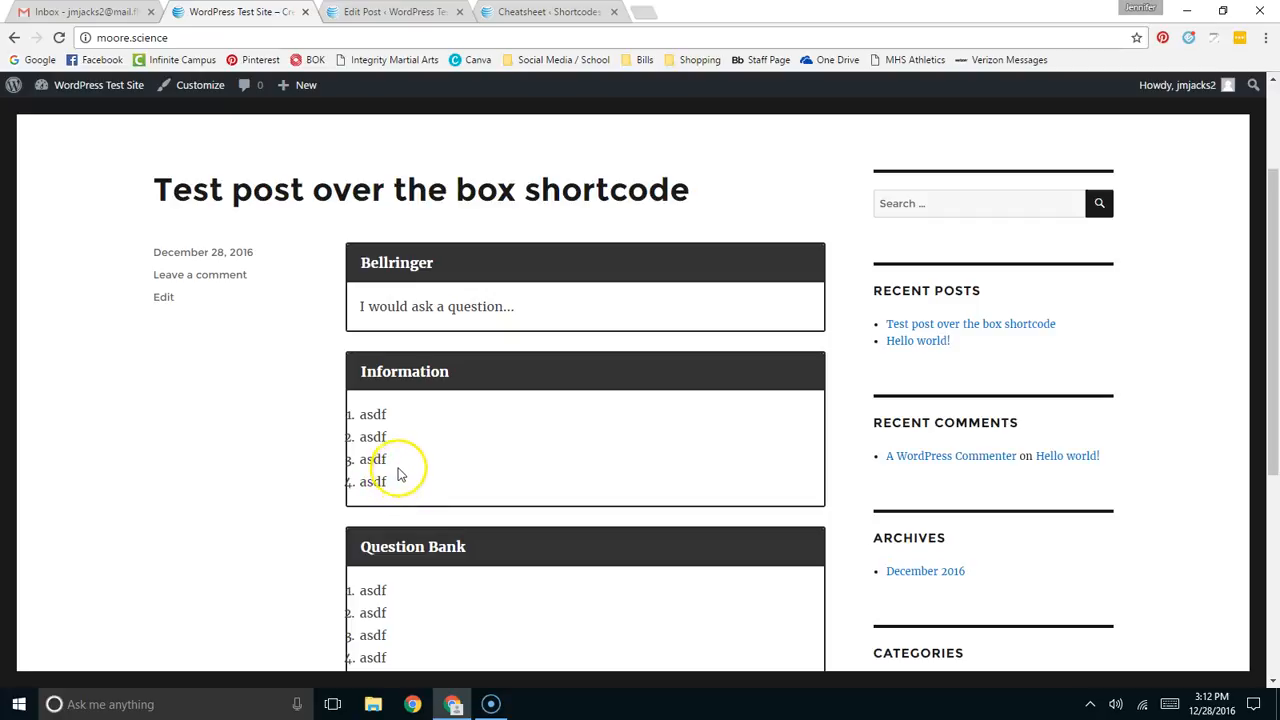
{"action": "mouse_move", "coordinate": [398, 278]}
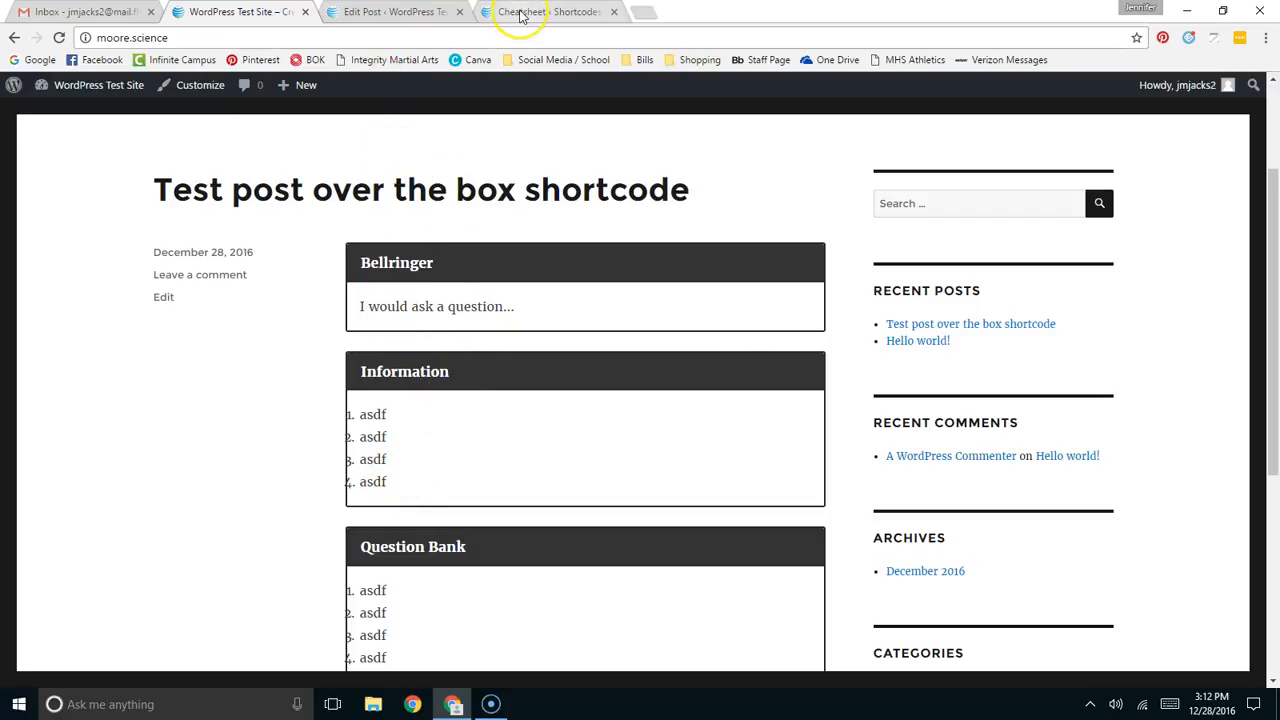
- Look up the spoiler shortcode on the cheatsheet, then return to the Edit Post tab
{"action": "left_click", "coordinate": [545, 11]}
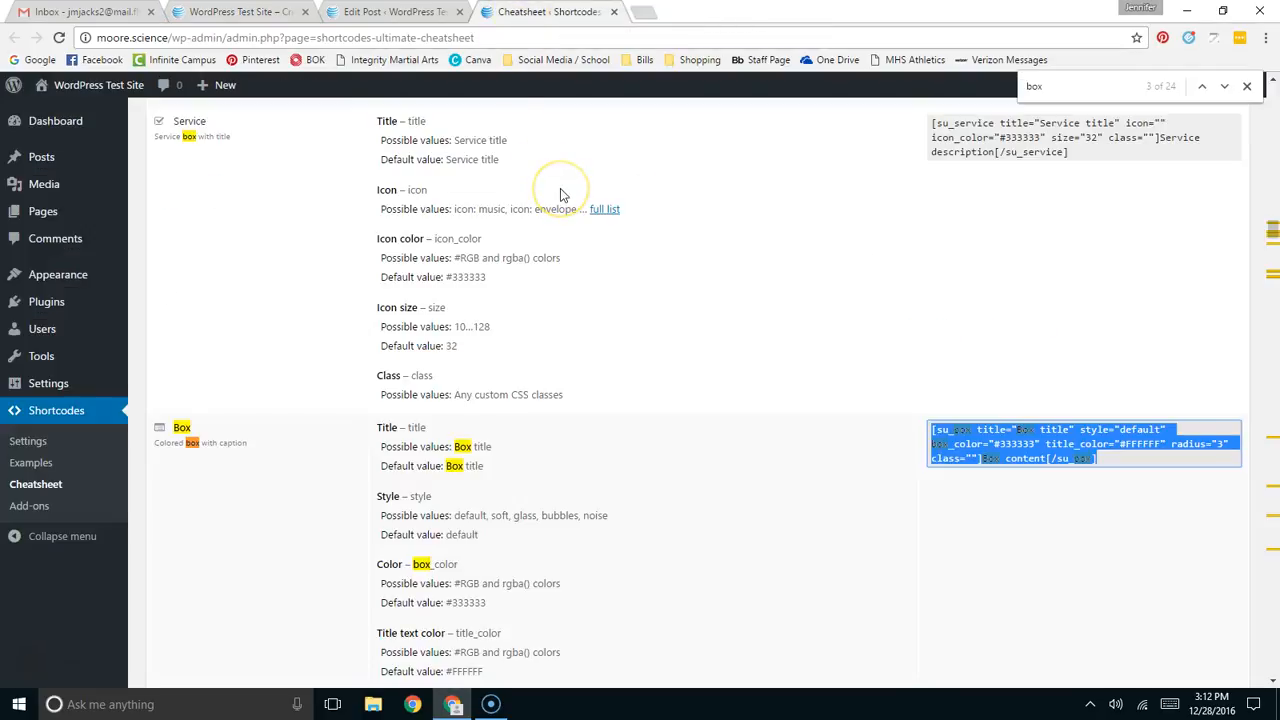
{"action": "mouse_move", "coordinate": [648, 337]}
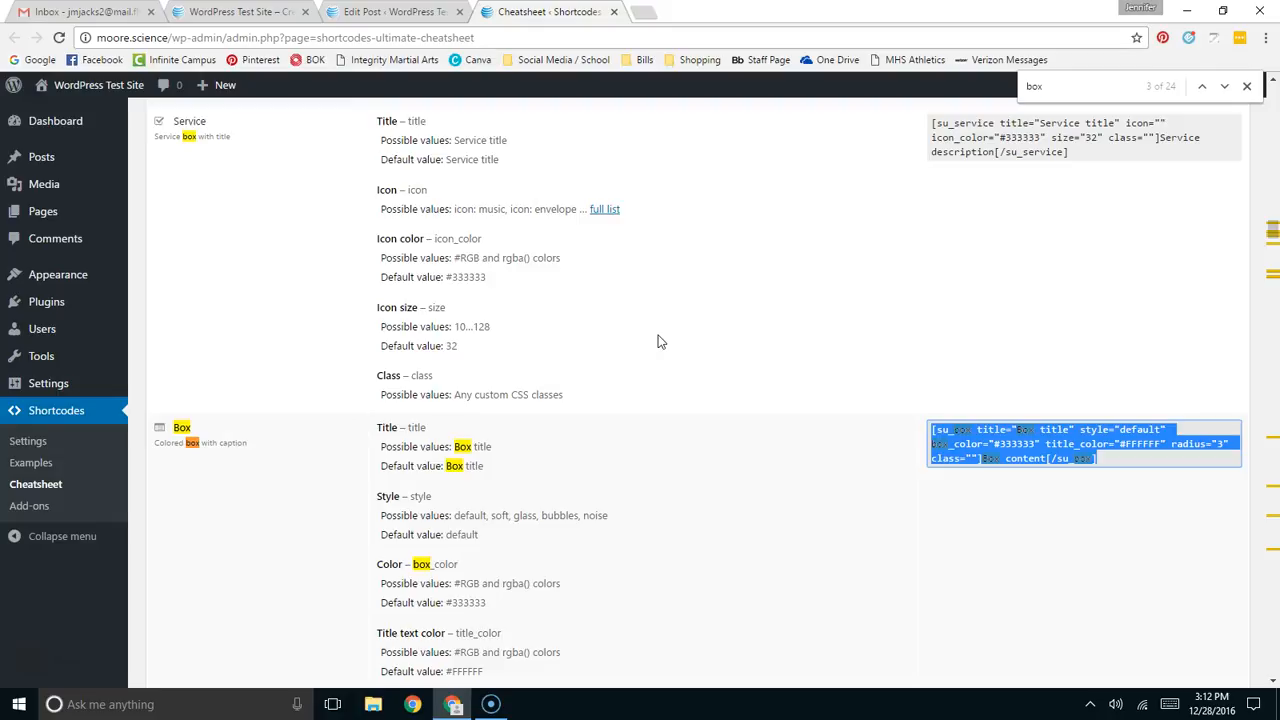
{"action": "type", "text": "spoiu"}
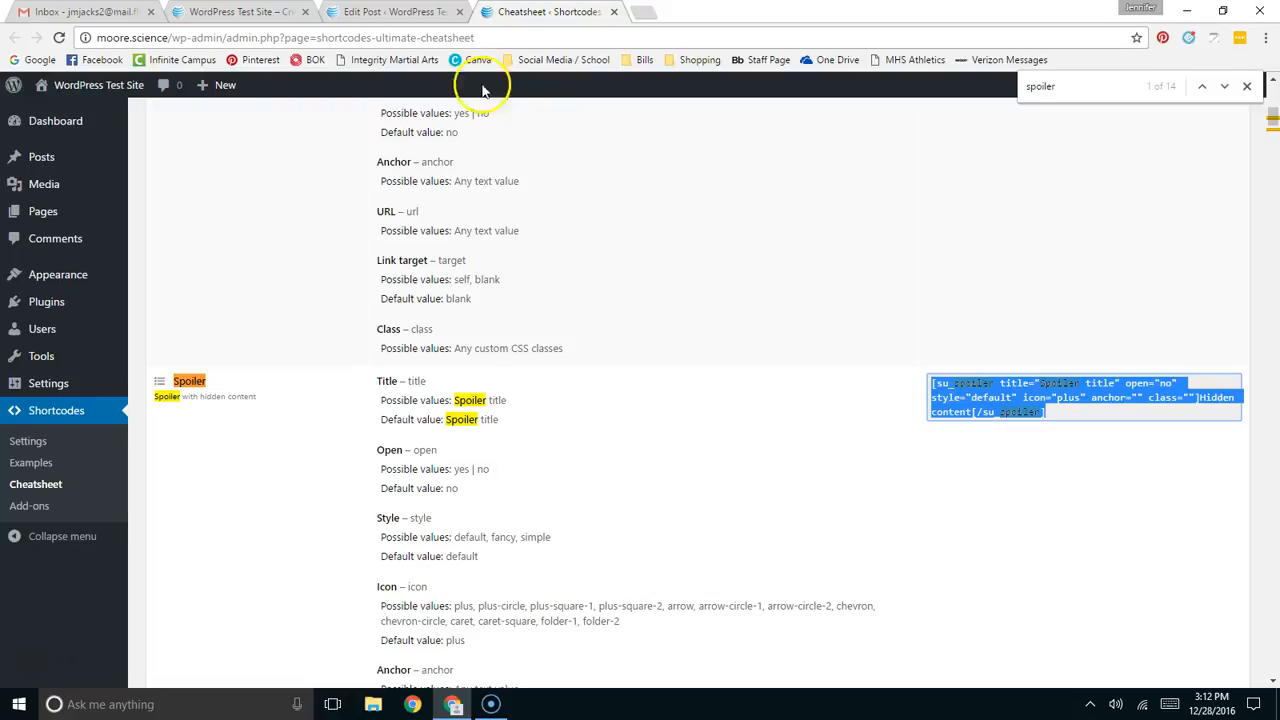
{"action": "left_click", "coordinate": [390, 12]}
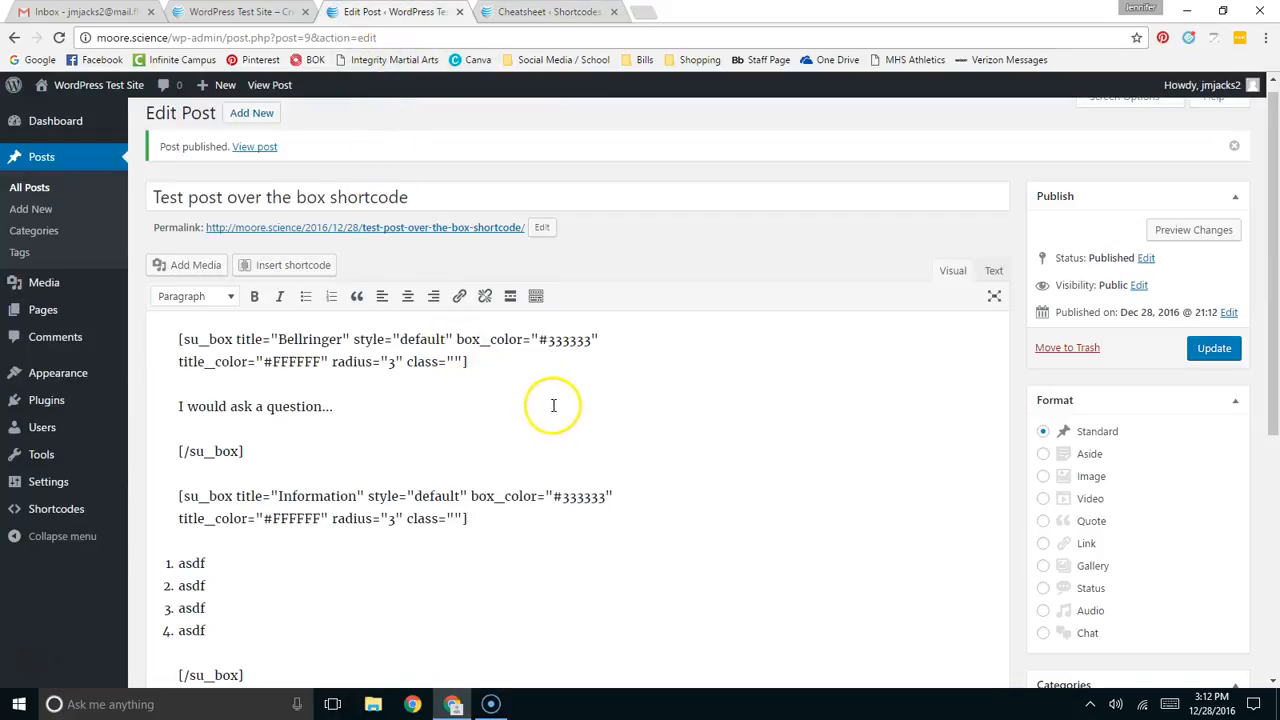
{"action": "mouse_move", "coordinate": [447, 441]}
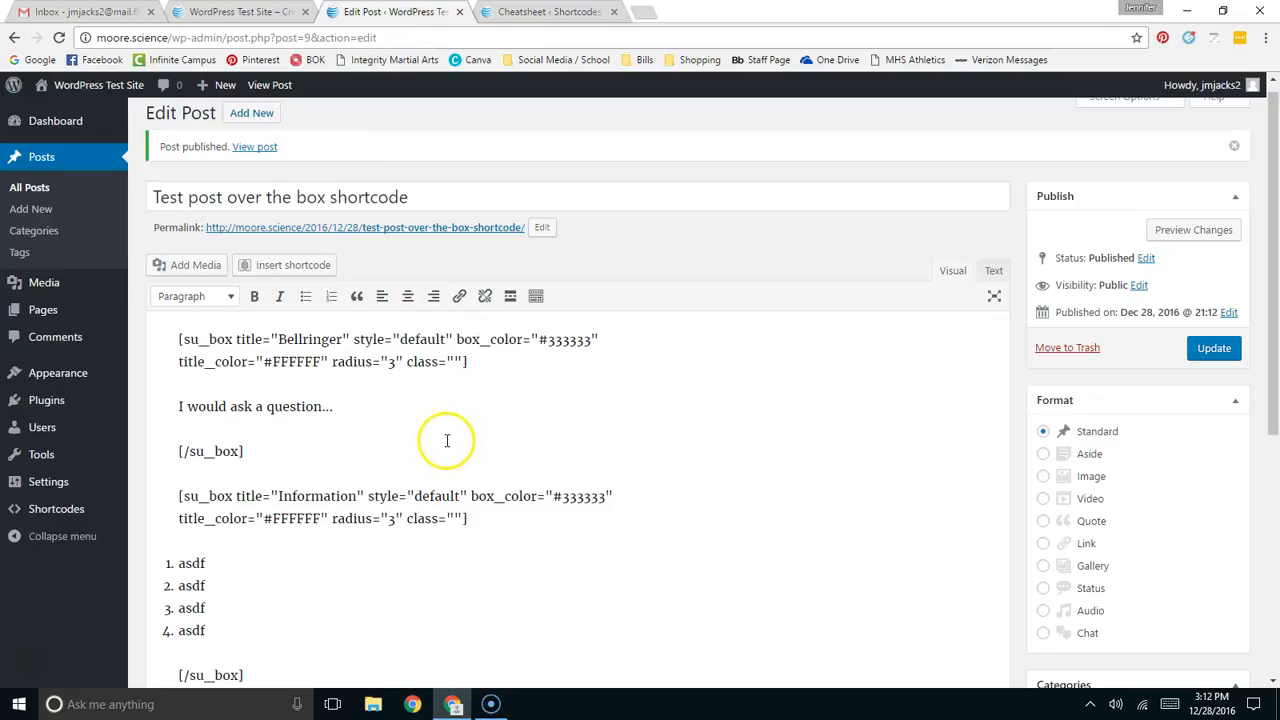
{"action": "mouse_move", "coordinate": [422, 425]}
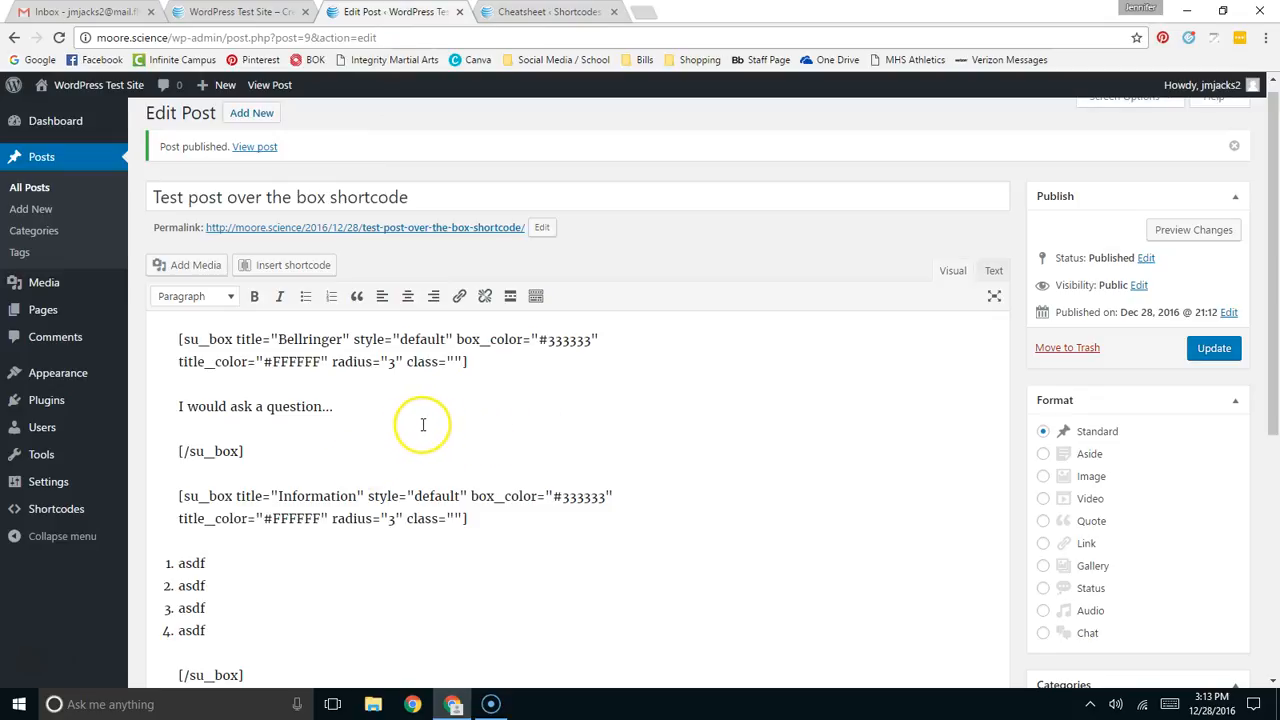
{"action": "mouse_move", "coordinate": [358, 406]}
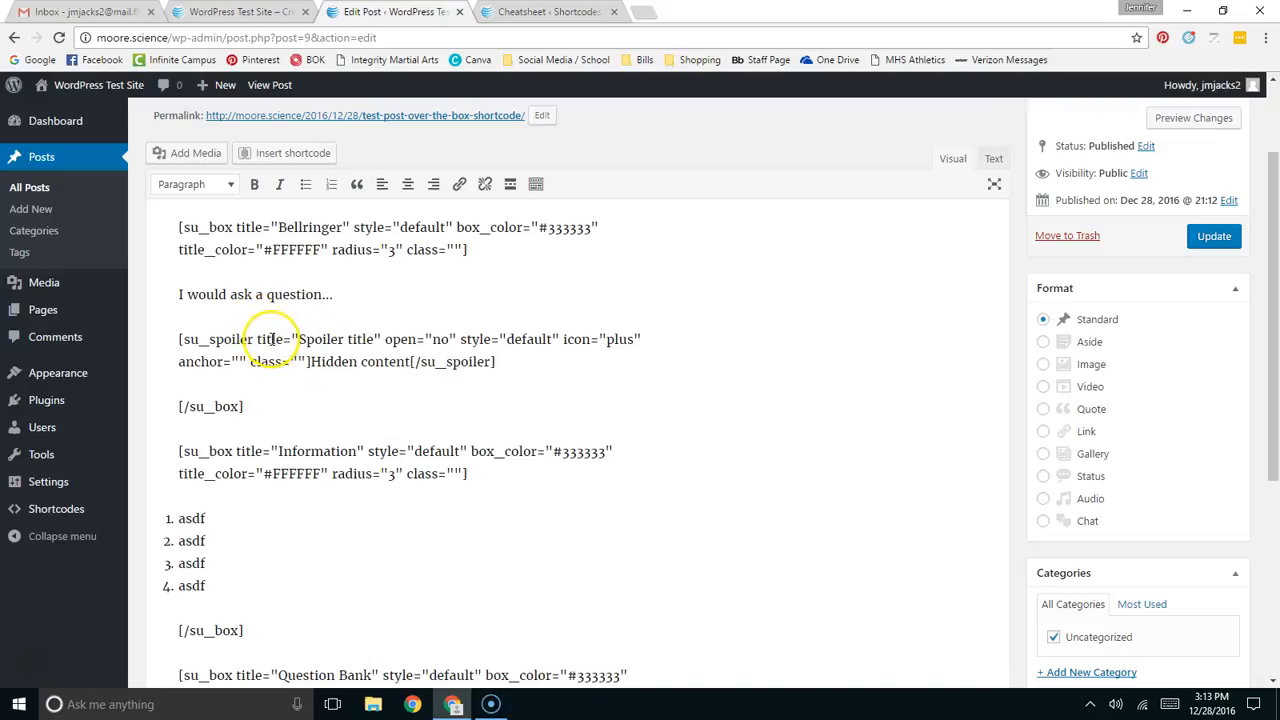
- Retitle the spoiler 'Bellringer Answer' and set its hidden content to 'Hidden answer'
{"action": "double_click", "coordinate": [322, 339]}
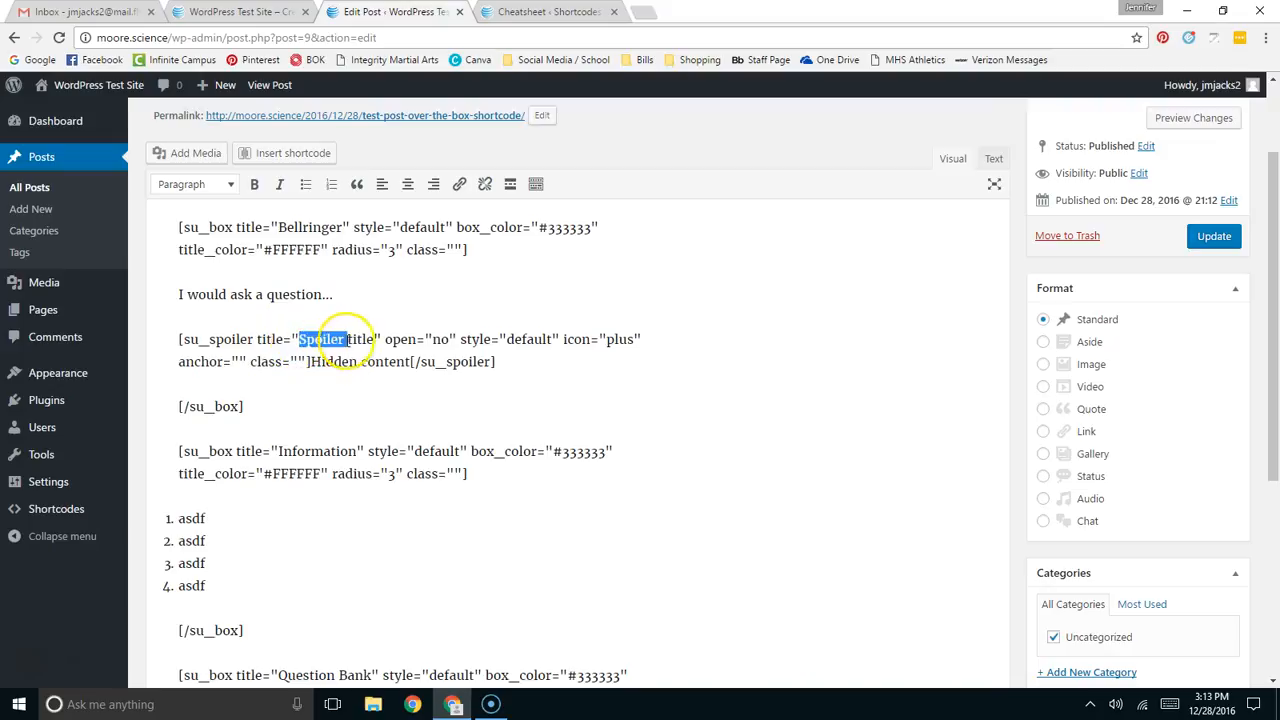
{"action": "type", "text": "Answer"}
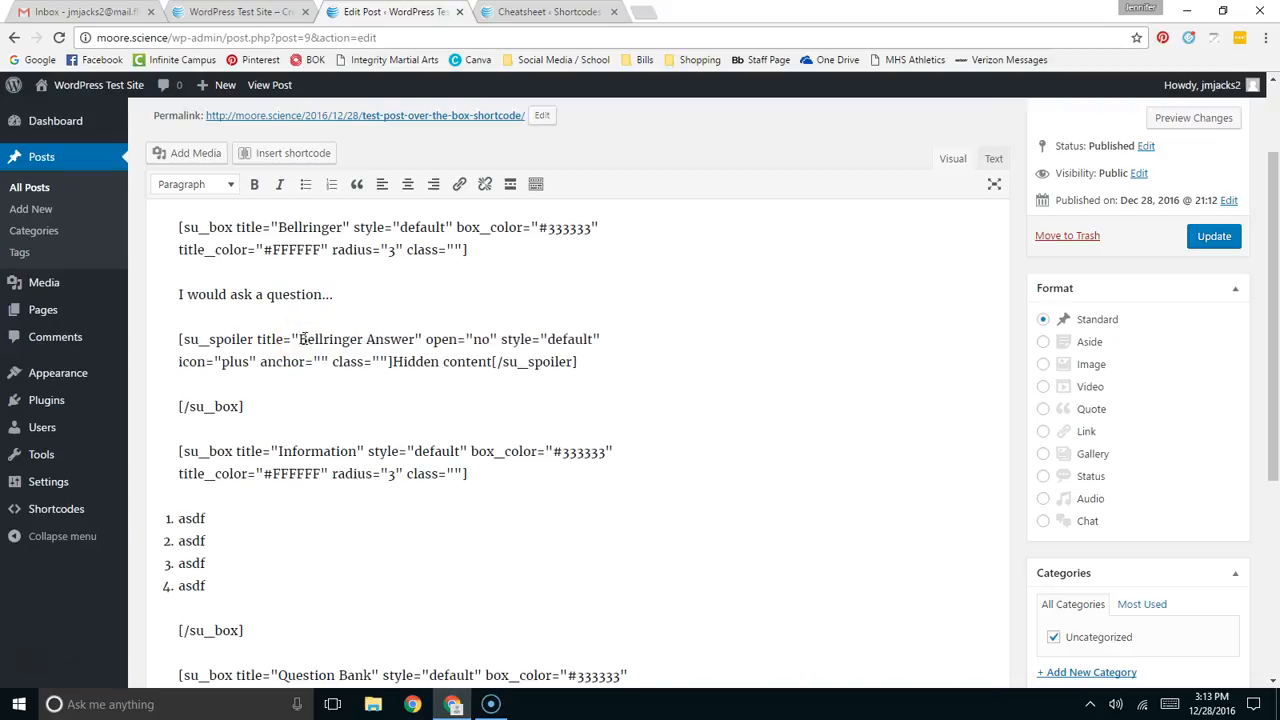
{"action": "double_click", "coordinate": [438, 361]}
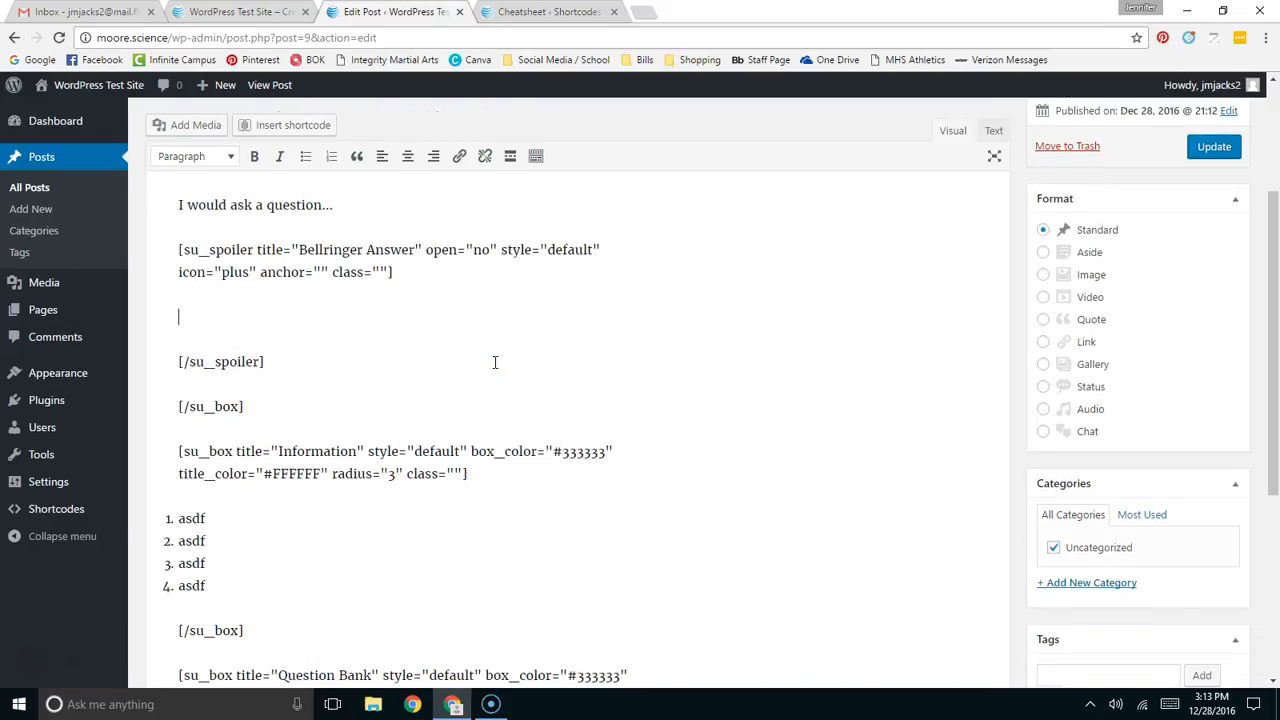
{"action": "type", "text": "answer hid"}
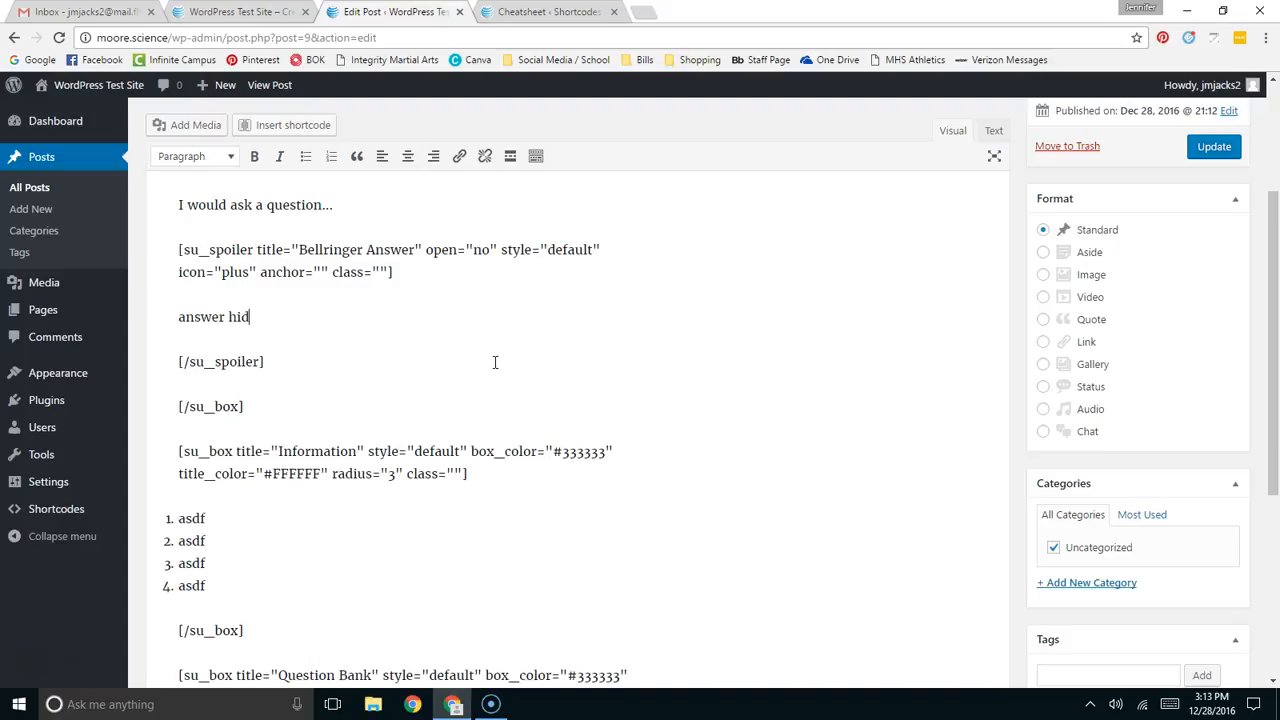
{"action": "key", "text": "Backspace"}
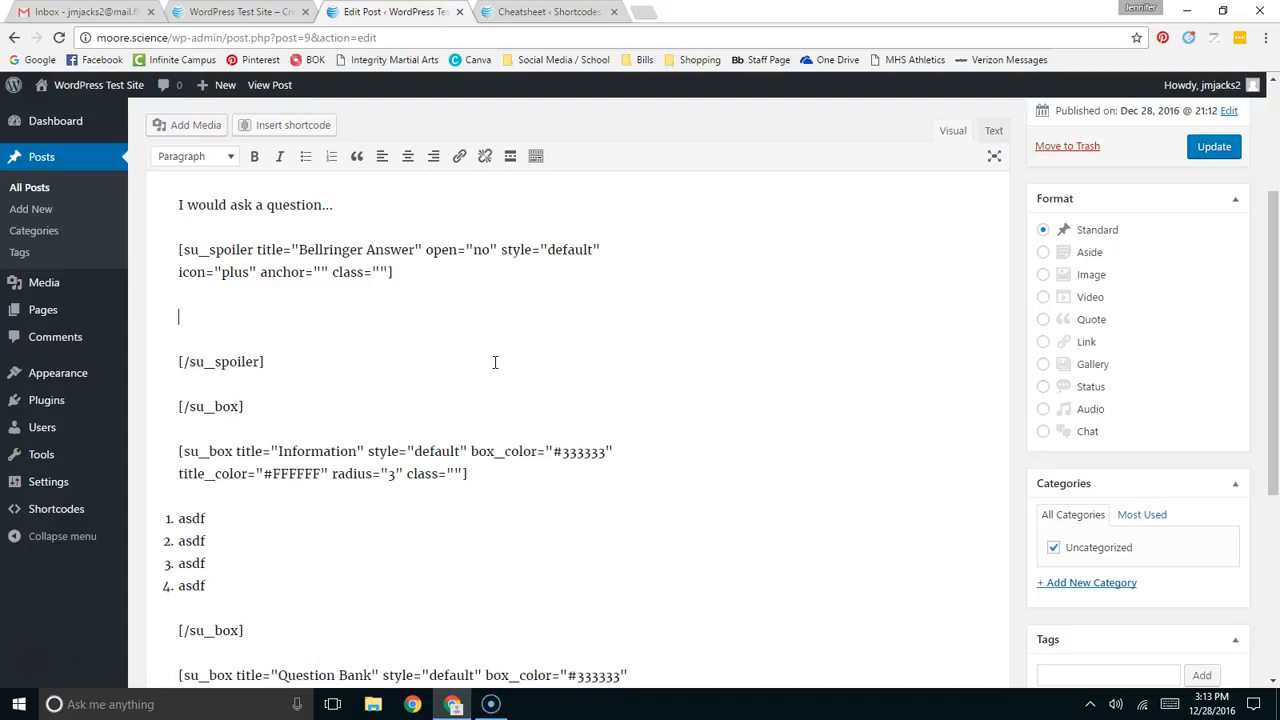
{"action": "type", "text": "Hidden answer"}
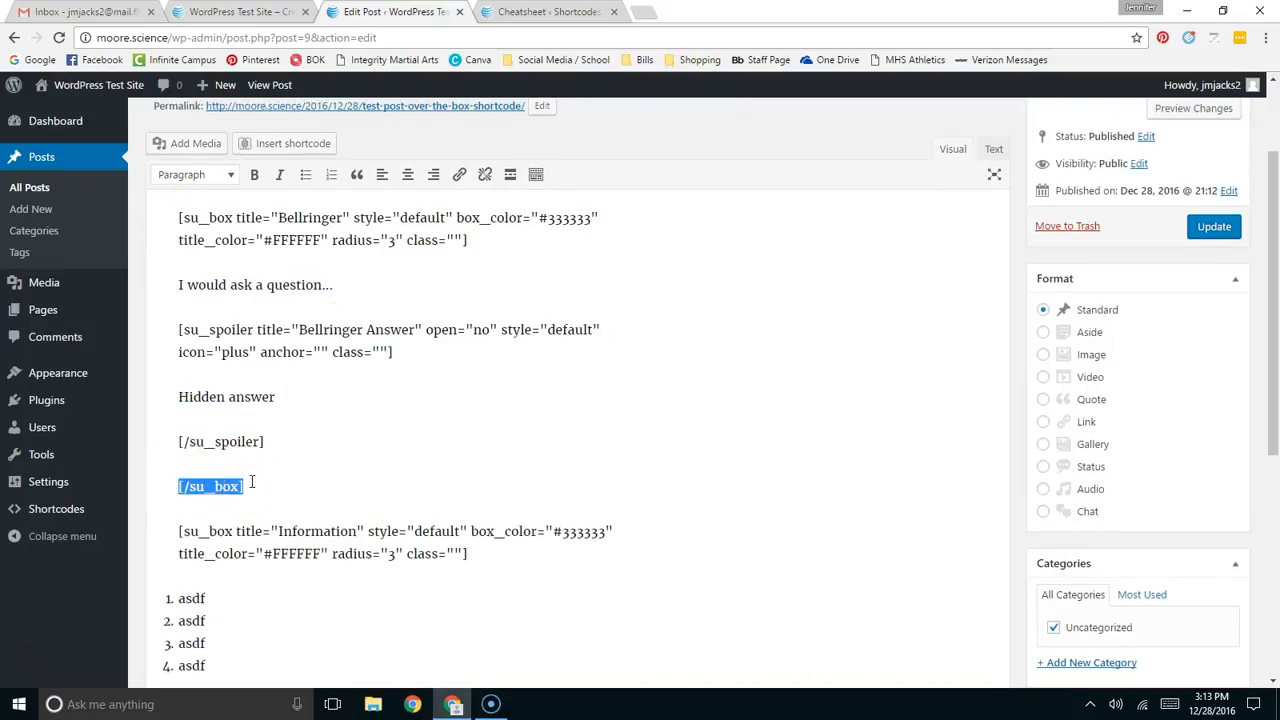
- Update the post, then expand and collapse the Bellringer Answer spoiler on the live page
{"action": "left_click", "coordinate": [1213, 226]}
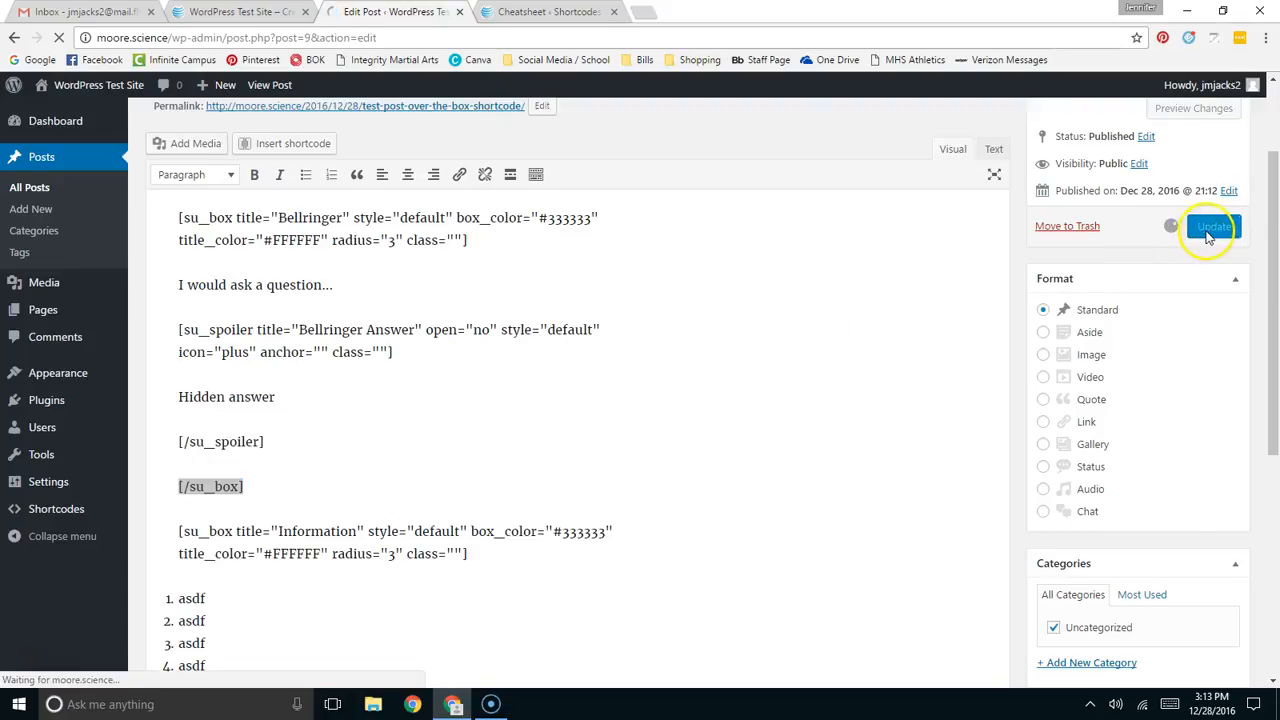
{"action": "left_click", "coordinate": [1212, 226]}
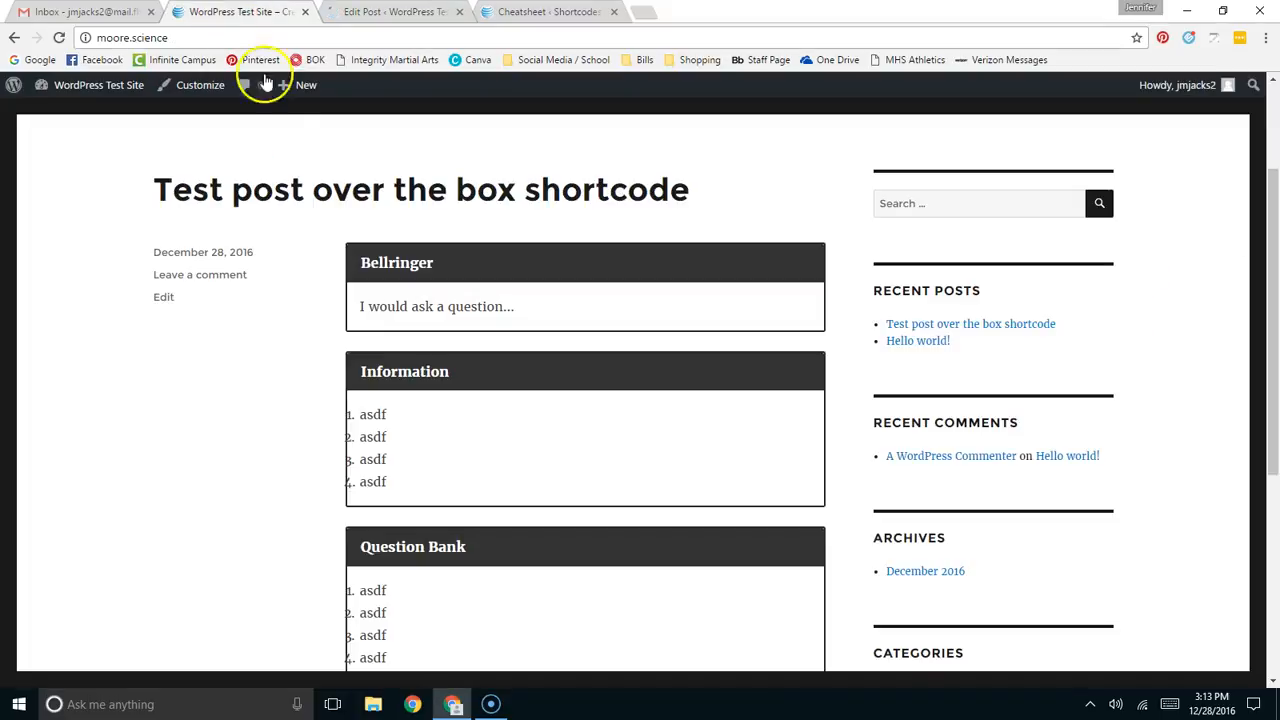
{"action": "mouse_move", "coordinate": [353, 308]}
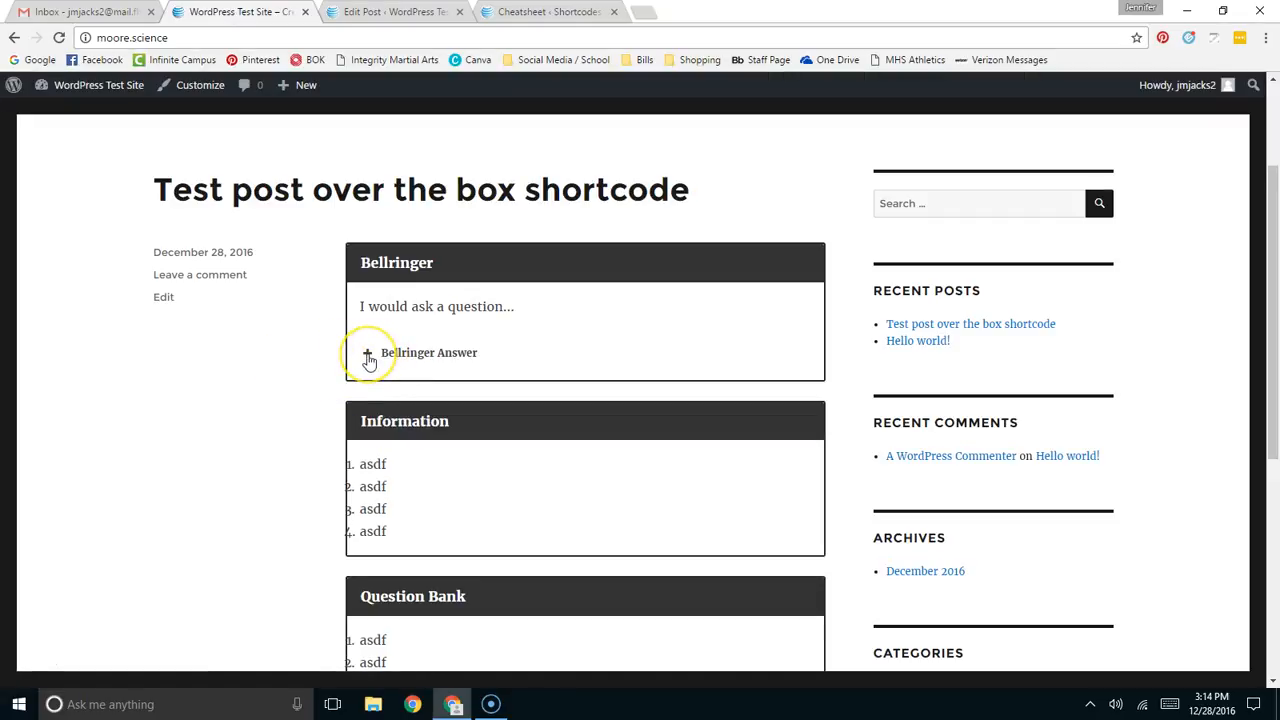
{"action": "left_click", "coordinate": [367, 353]}
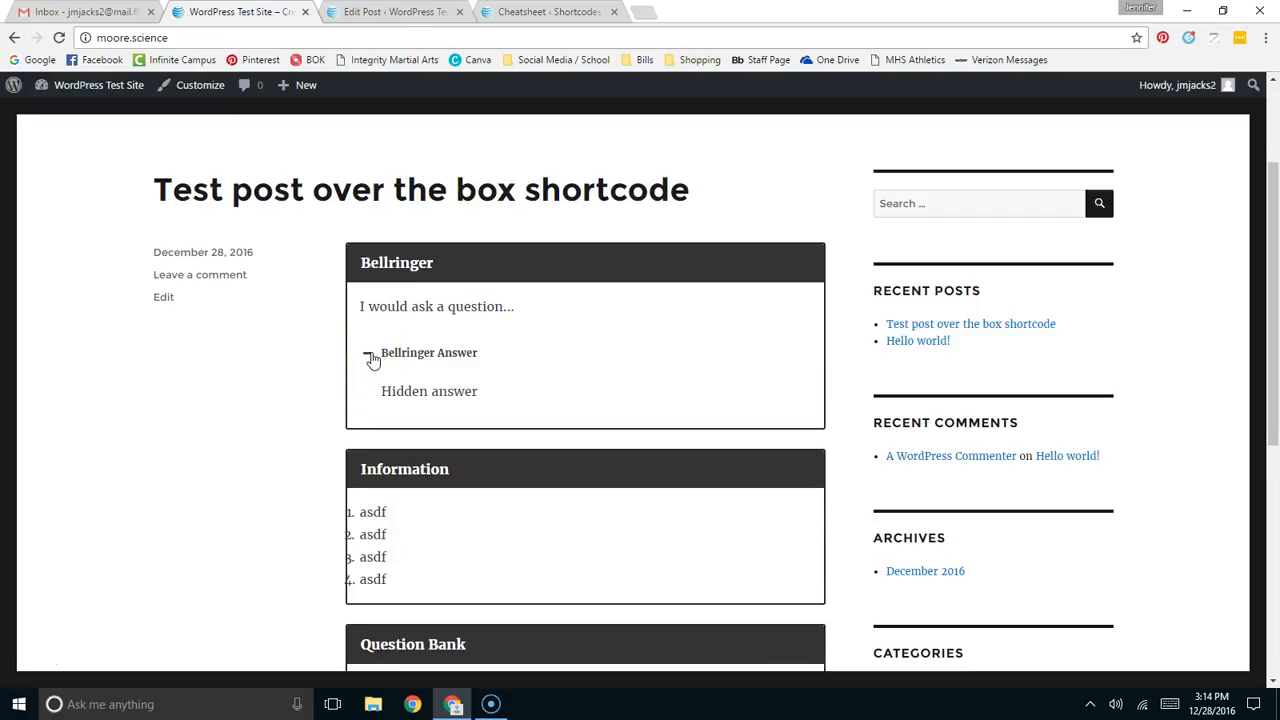
{"action": "left_click", "coordinate": [371, 356]}
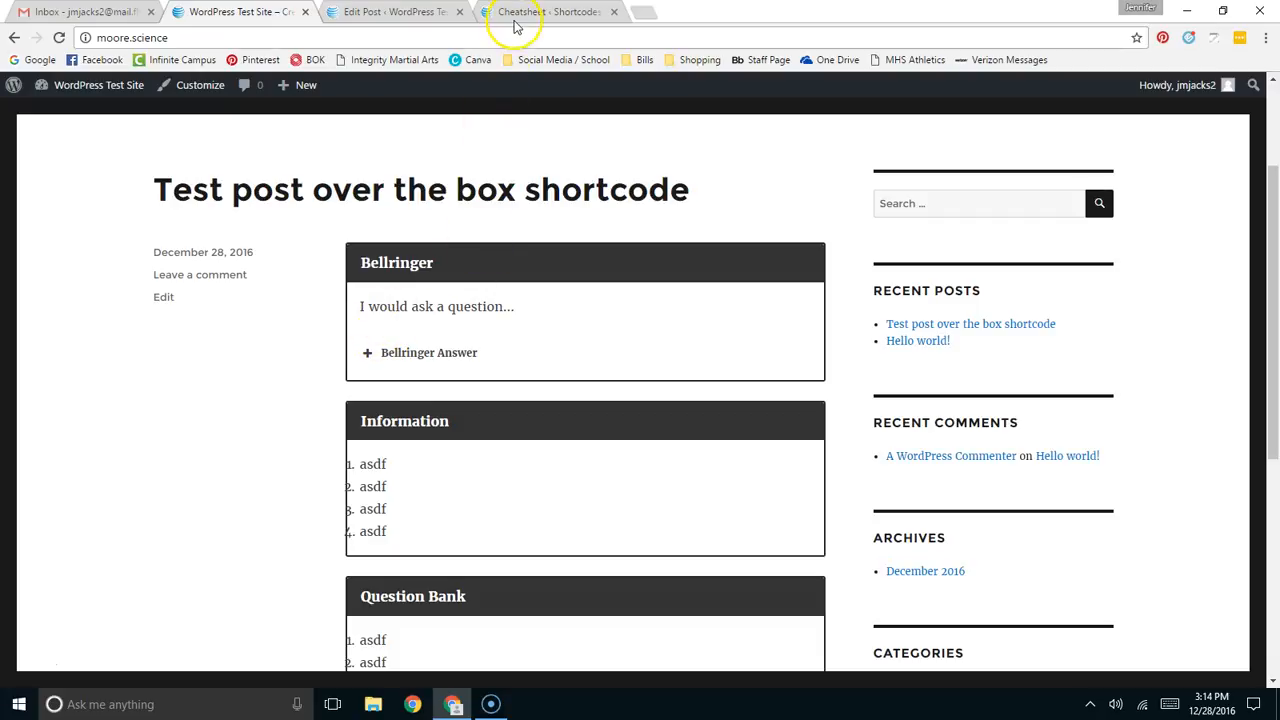
- Search the shortcode cheatsheet for 'youtube' and jump to the YouTube Advanced example
{"action": "left_click", "coordinate": [545, 11]}
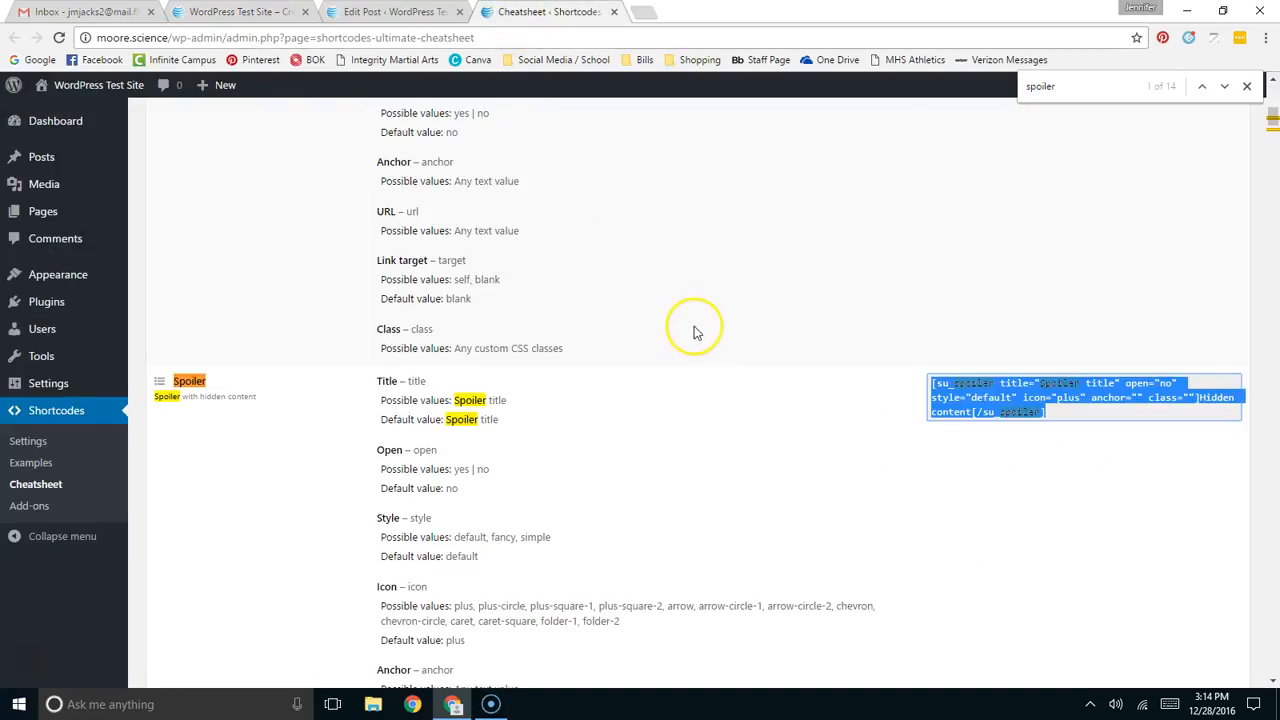
{"action": "type", "text": "youtube"}
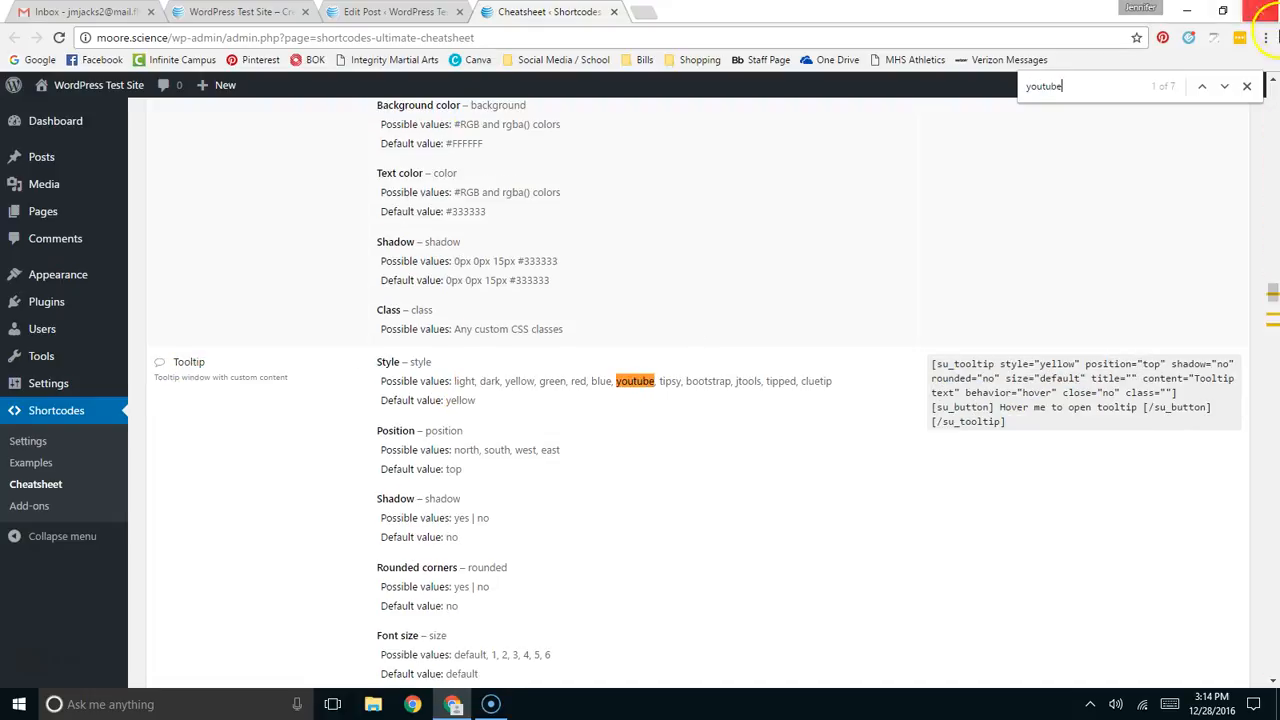
{"action": "left_click", "coordinate": [1224, 86]}
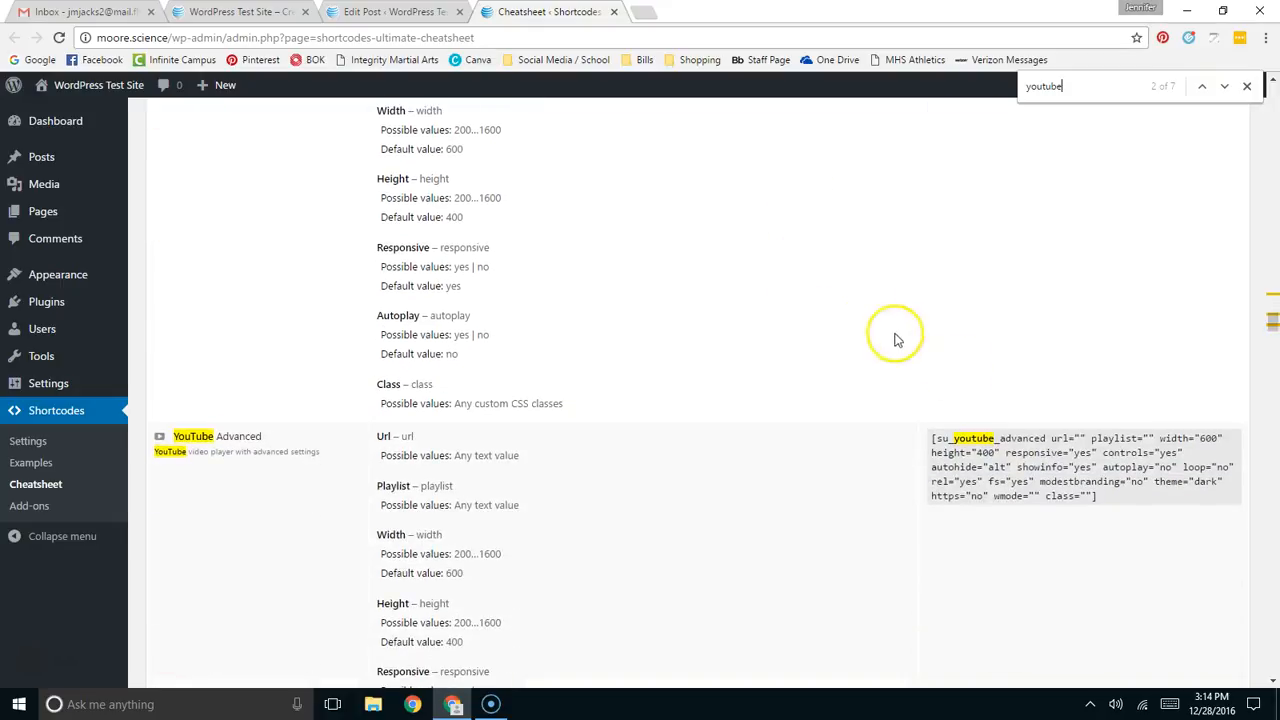
{"action": "mouse_move", "coordinate": [1130, 527]}
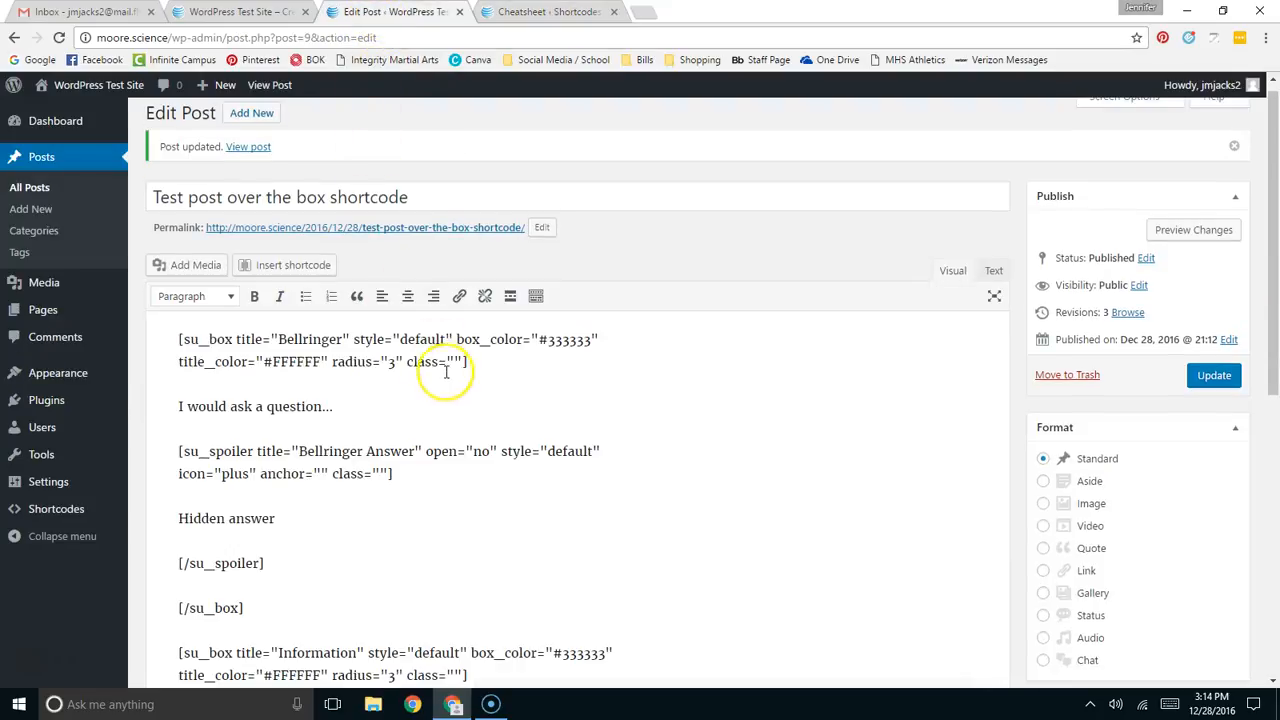
- Replace the Information box list with su_youtube_advanced, cursor inside the empty url value
{"action": "scroll", "scroll_direction": "down", "scroll_amount": 3}
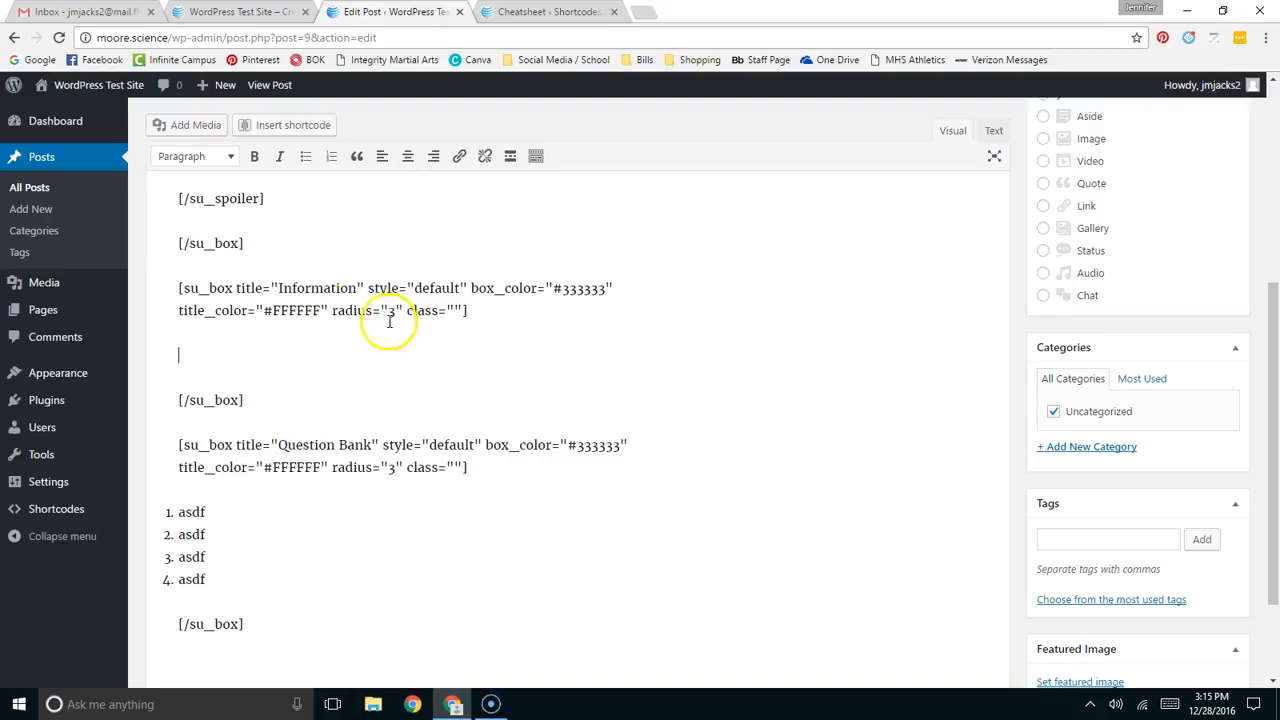
{"action": "mouse_move", "coordinate": [275, 310]}
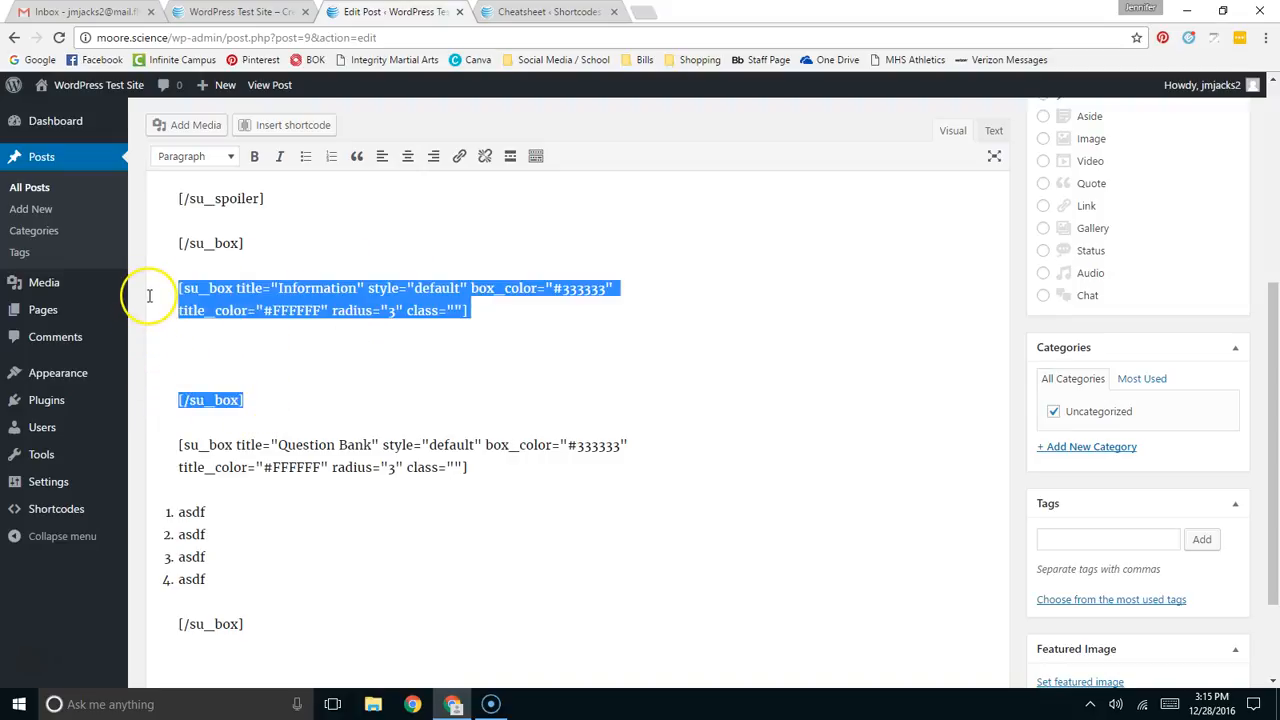
{"action": "left_click", "coordinate": [420, 373]}
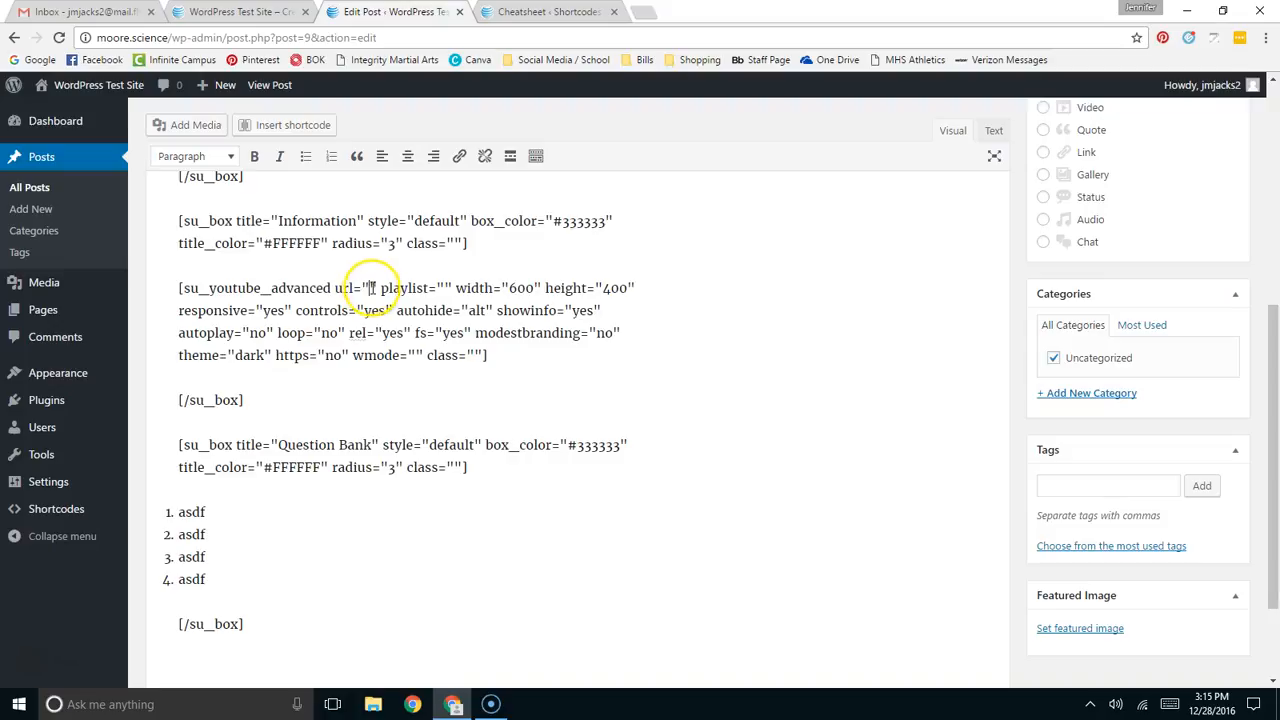
{"action": "left_click", "coordinate": [372, 288]}
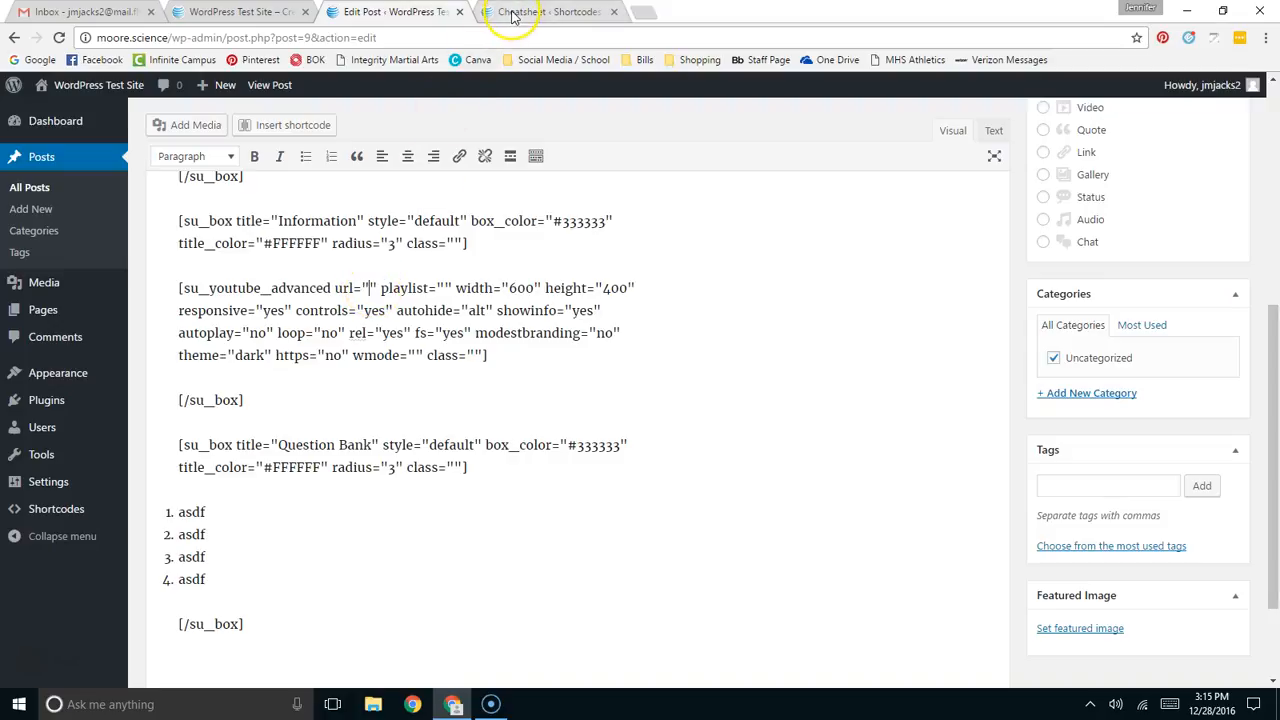
- Review the YouTube Advanced parameters on the cheatsheet, then open a new blank browser tab
{"action": "left_click", "coordinate": [540, 11]}
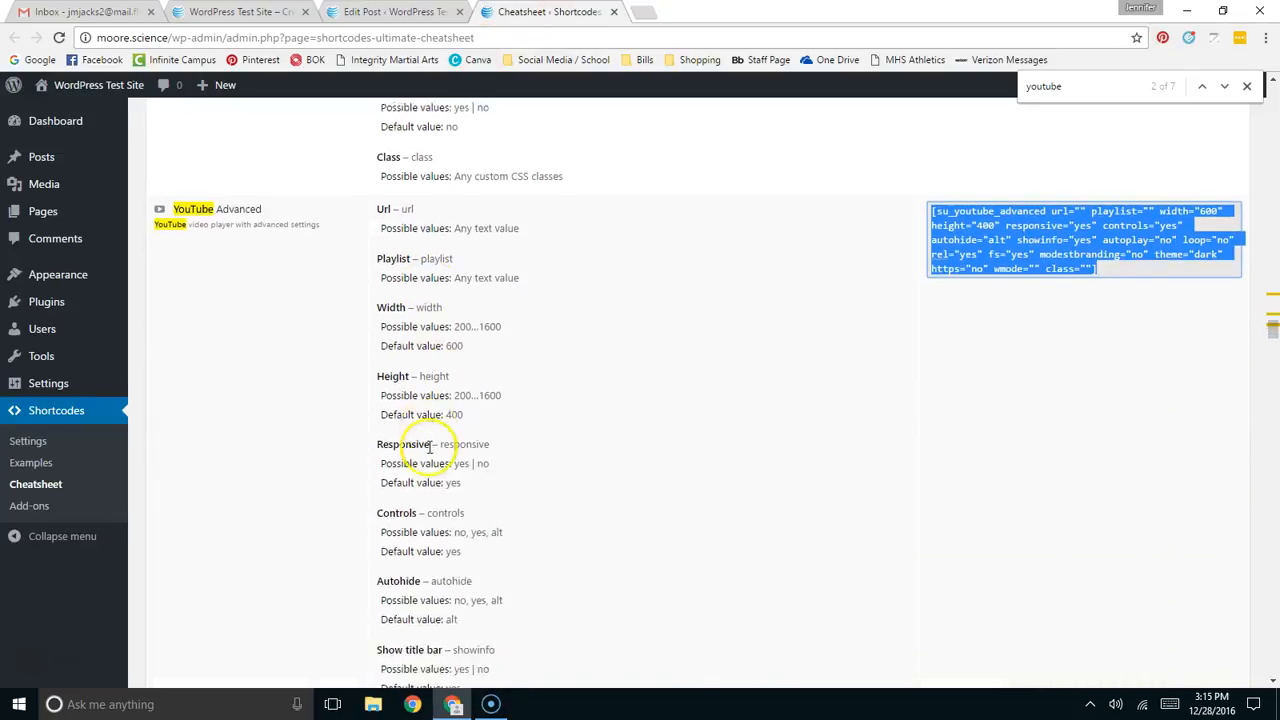
{"action": "scroll", "scroll_direction": "down", "scroll_amount": 3}
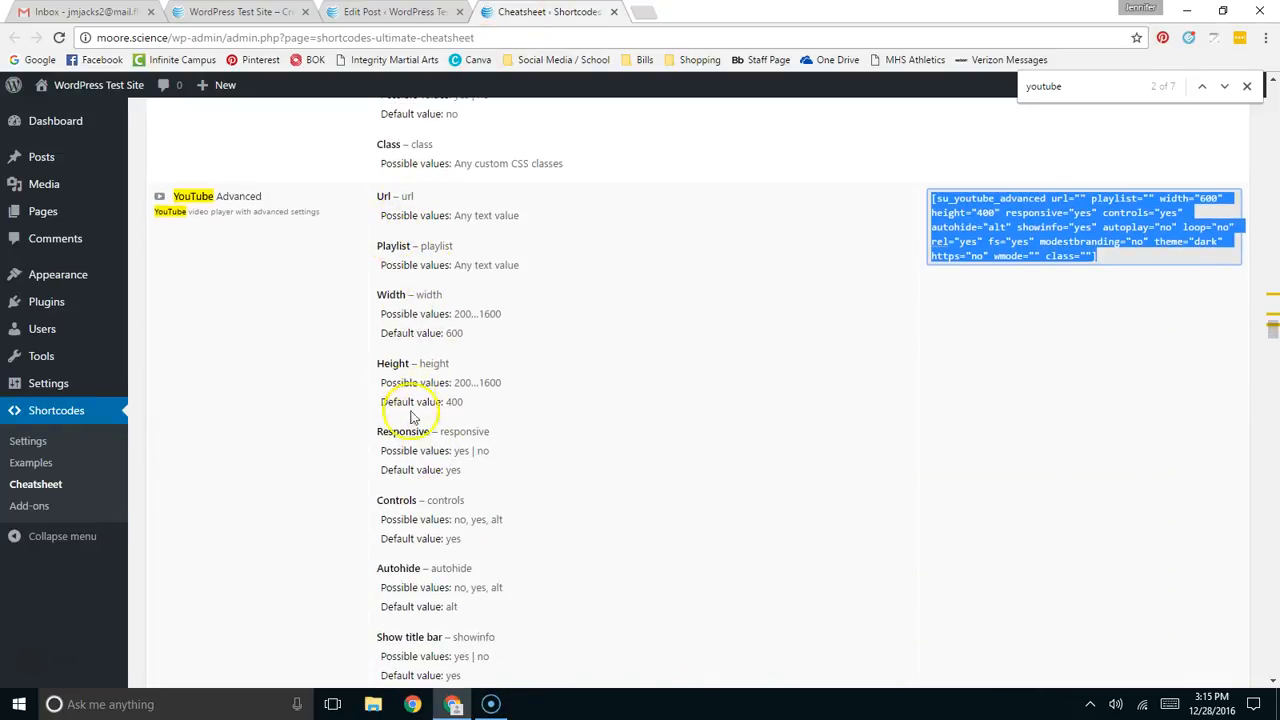
{"action": "scroll", "scroll_direction": "down", "scroll_amount": 3}
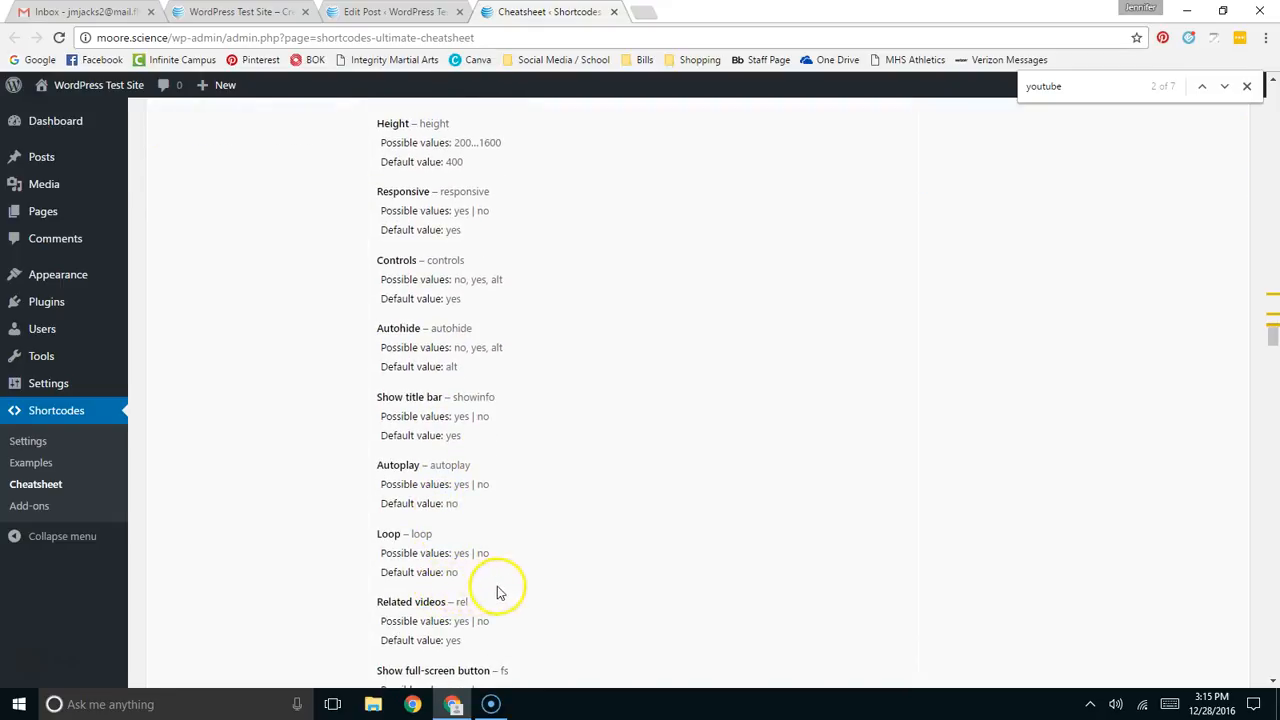
{"action": "mouse_move", "coordinate": [410, 608]}
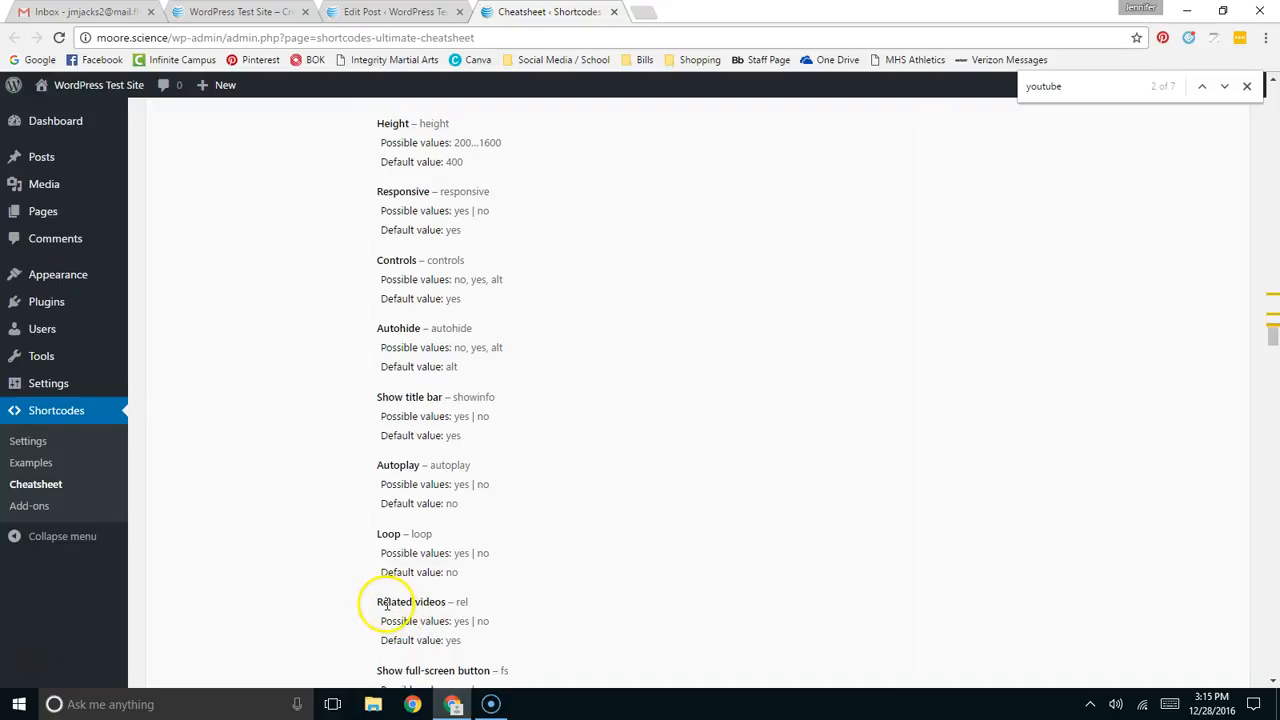
{"action": "mouse_move", "coordinate": [480, 607]}
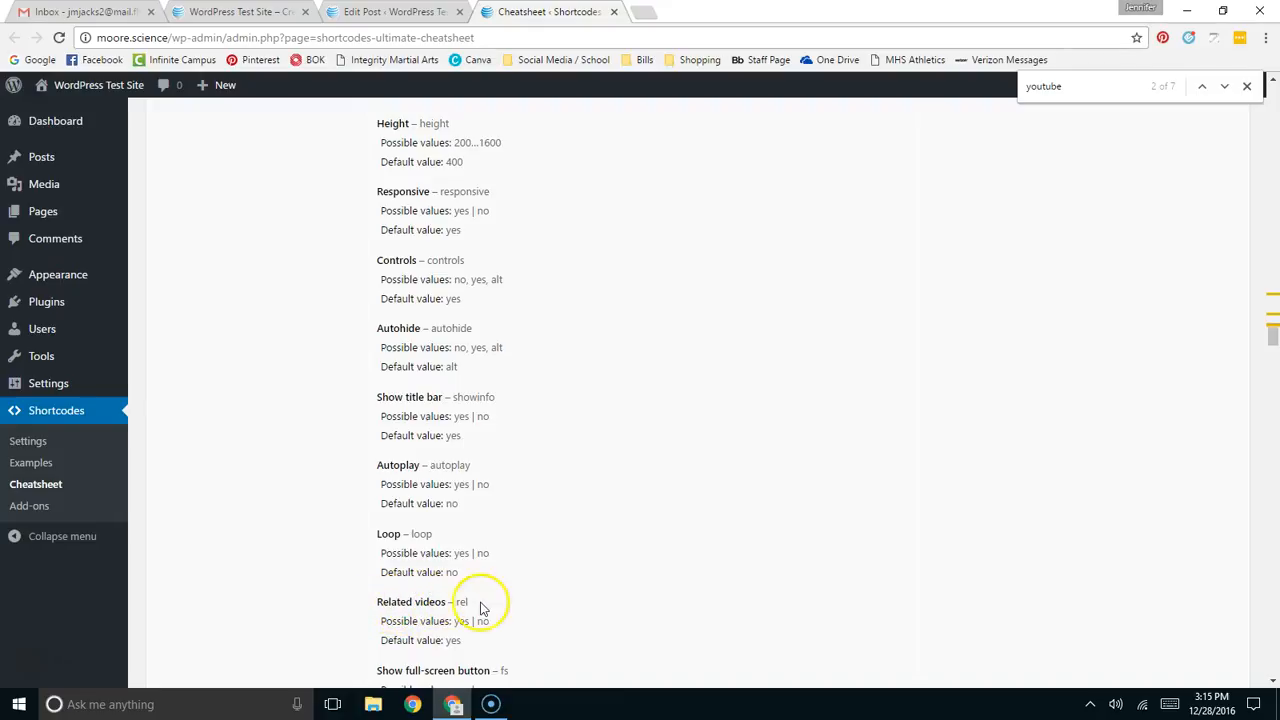
{"action": "scroll", "scroll_direction": "down", "scroll_amount": 3}
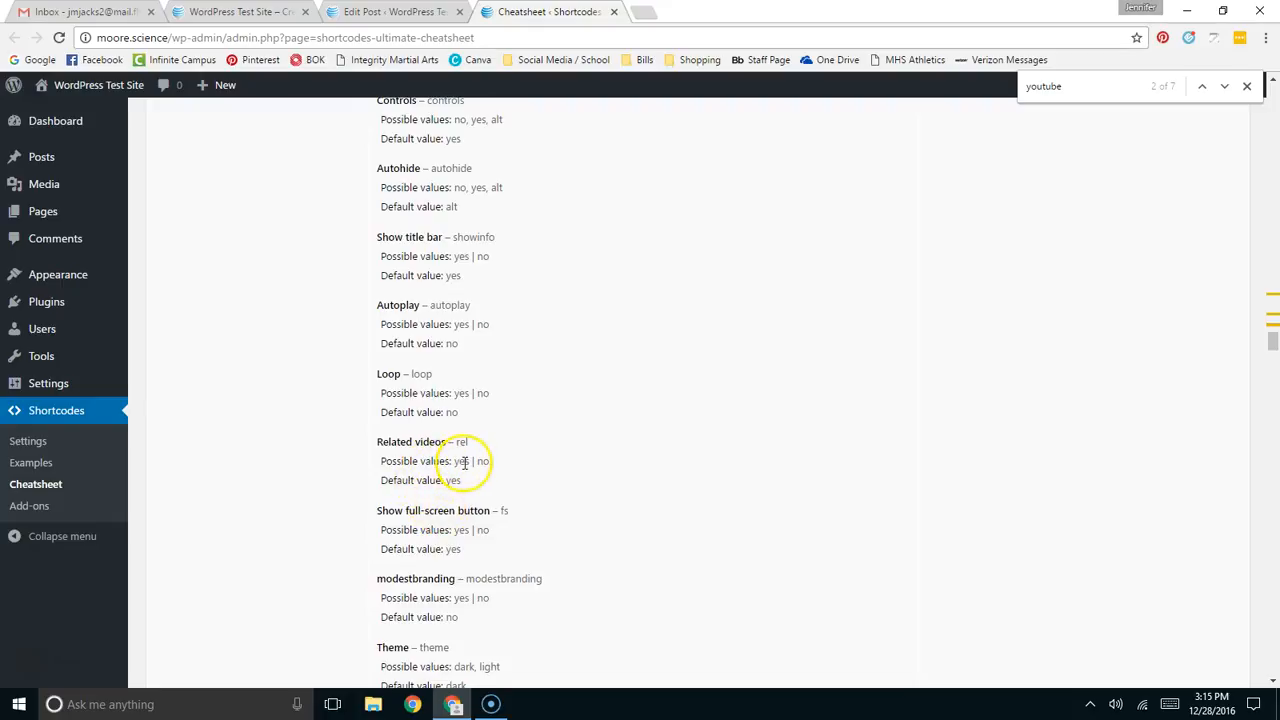
{"action": "left_click", "coordinate": [390, 12]}
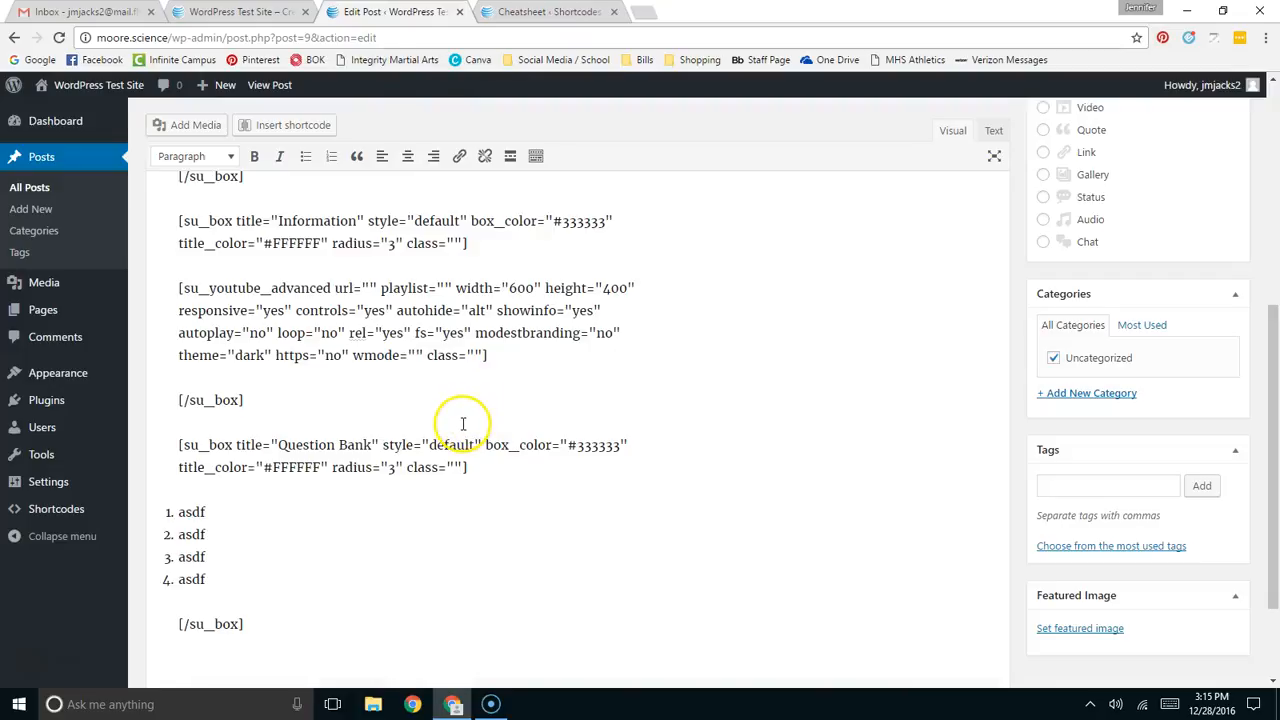
{"action": "mouse_move", "coordinate": [459, 423]}
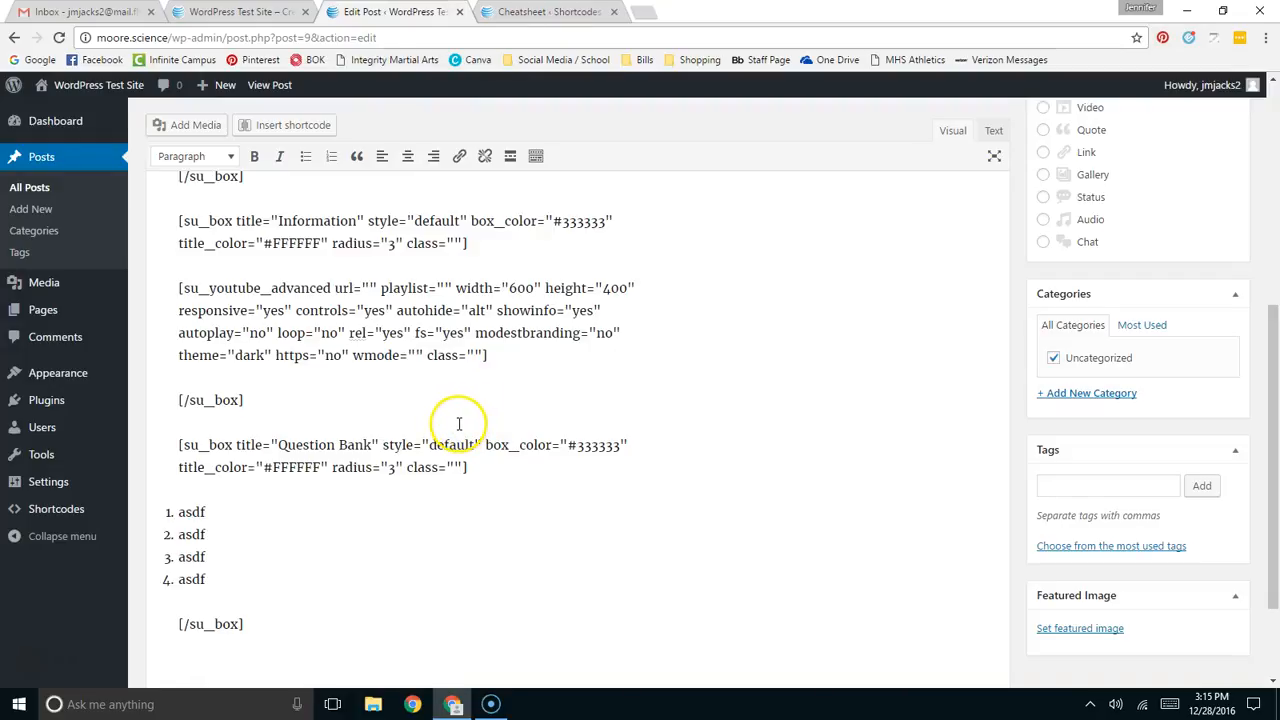
{"action": "left_click", "coordinate": [645, 11]}
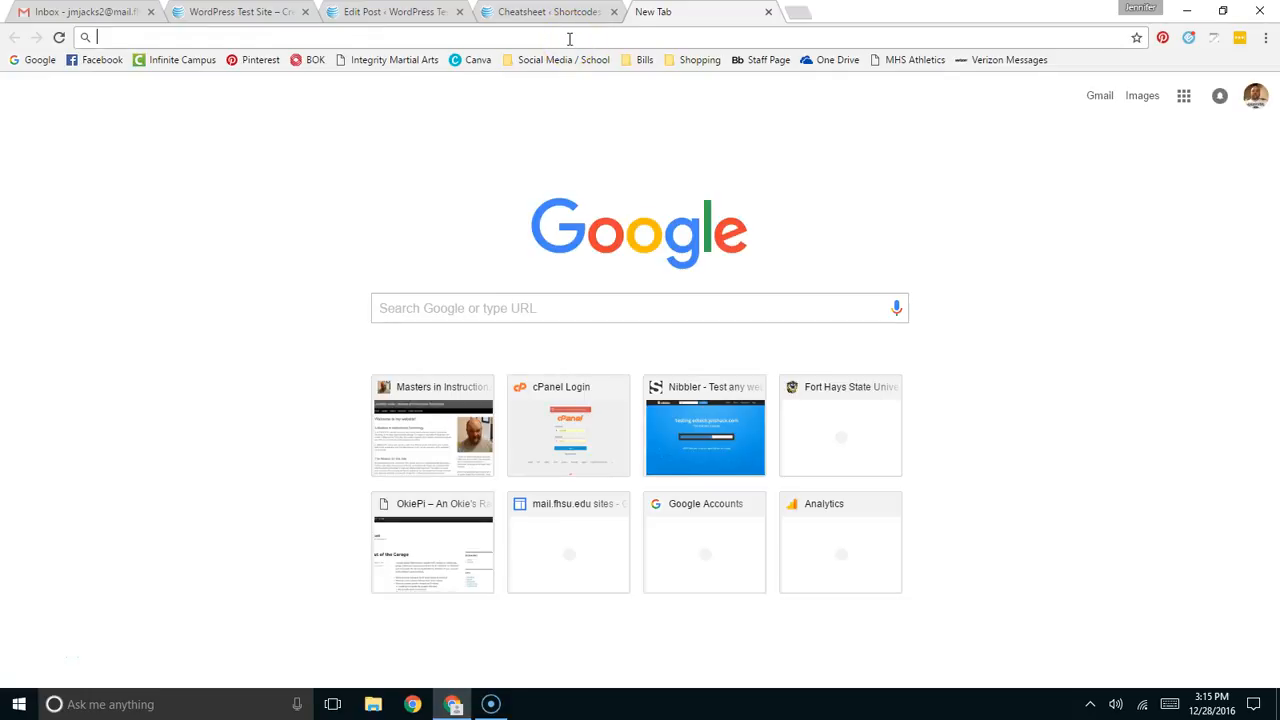
- Search YouTube for 'physics fail' and get the physics teacher video's share link
{"action": "type", "text": "youtube.com"}
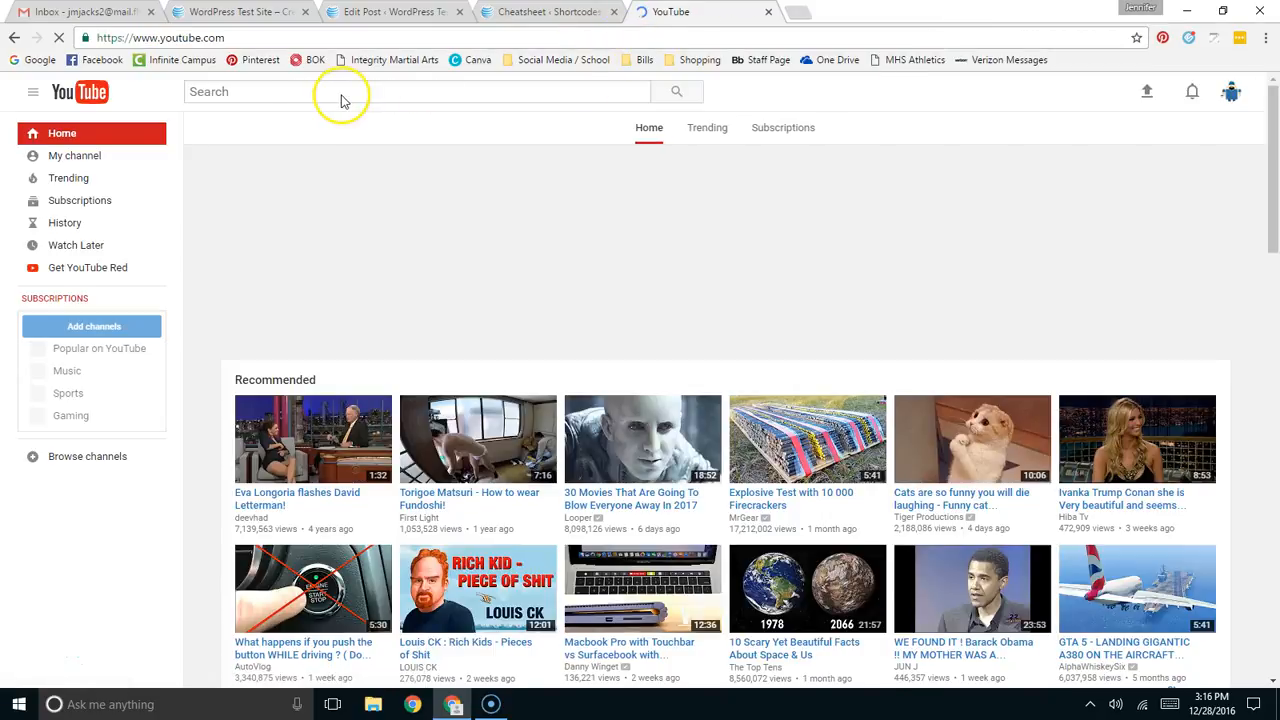
{"action": "type", "text": "physics fail"}
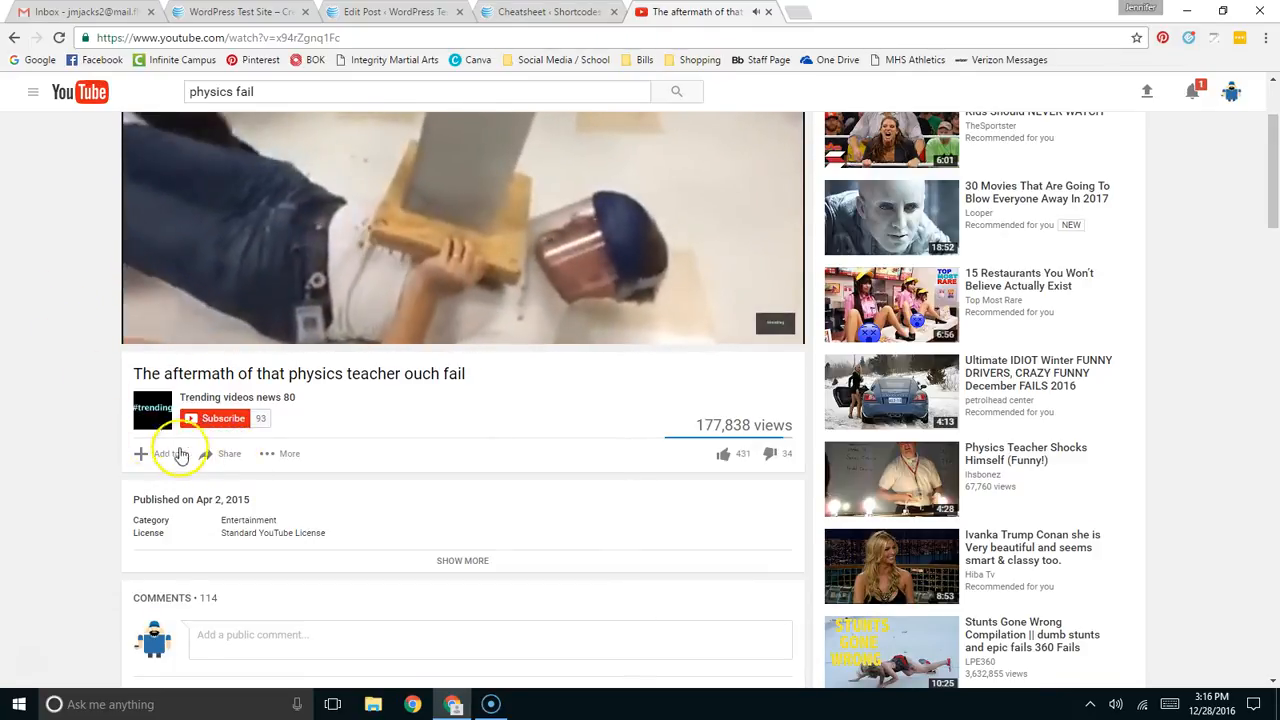
{"action": "left_click", "coordinate": [229, 453]}
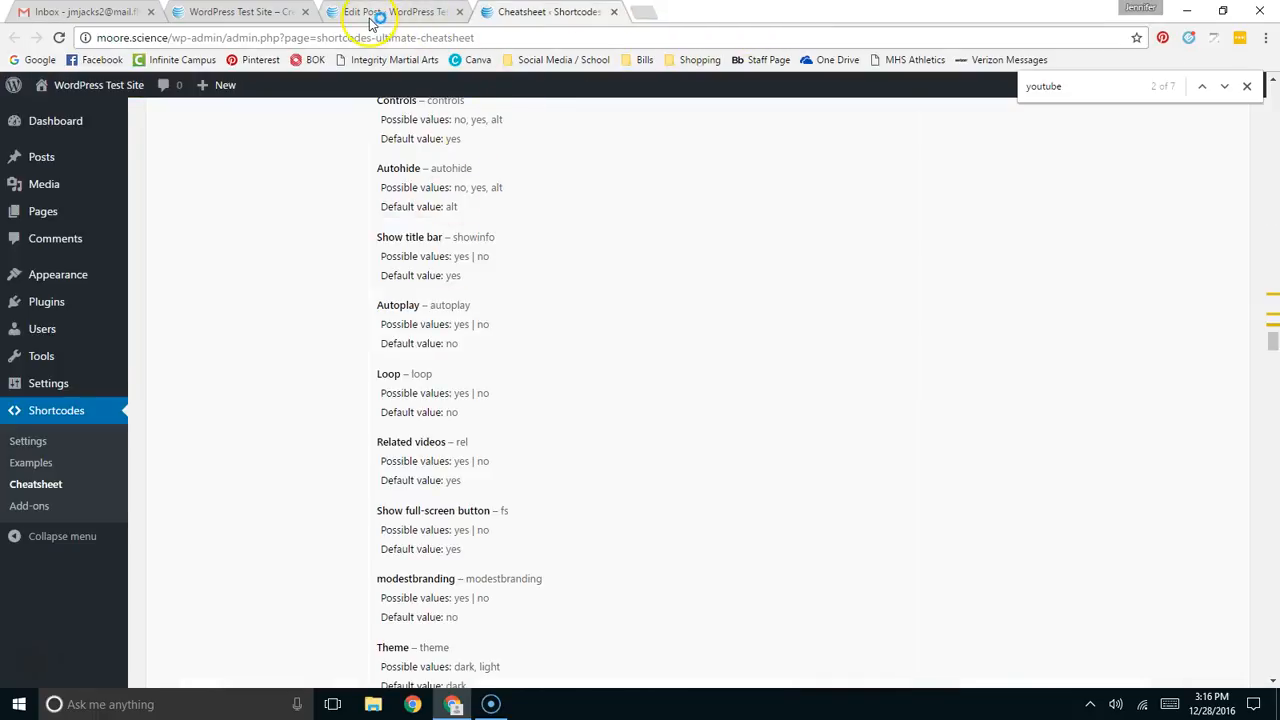
- Put the youtu.be link in url, set rel to 'no', and update the post
{"action": "left_click", "coordinate": [395, 11]}
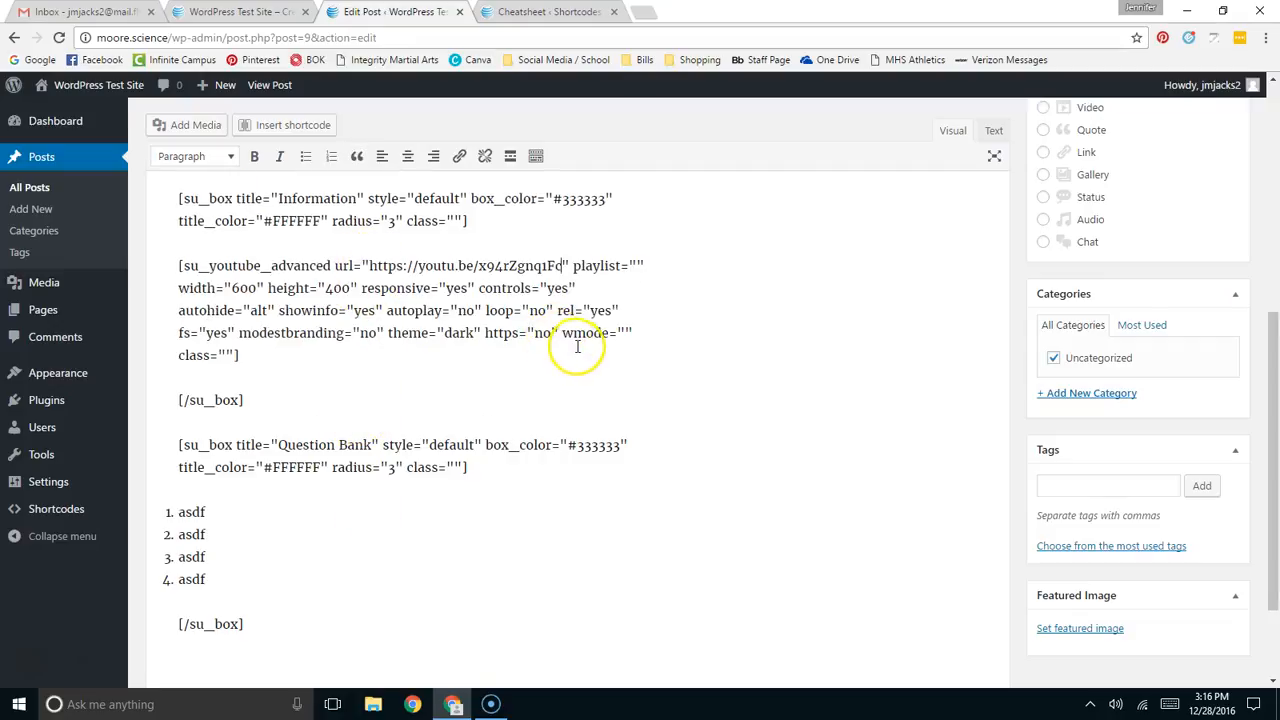
{"action": "mouse_move", "coordinate": [423, 270]}
{"action": "type", "text": "no"}
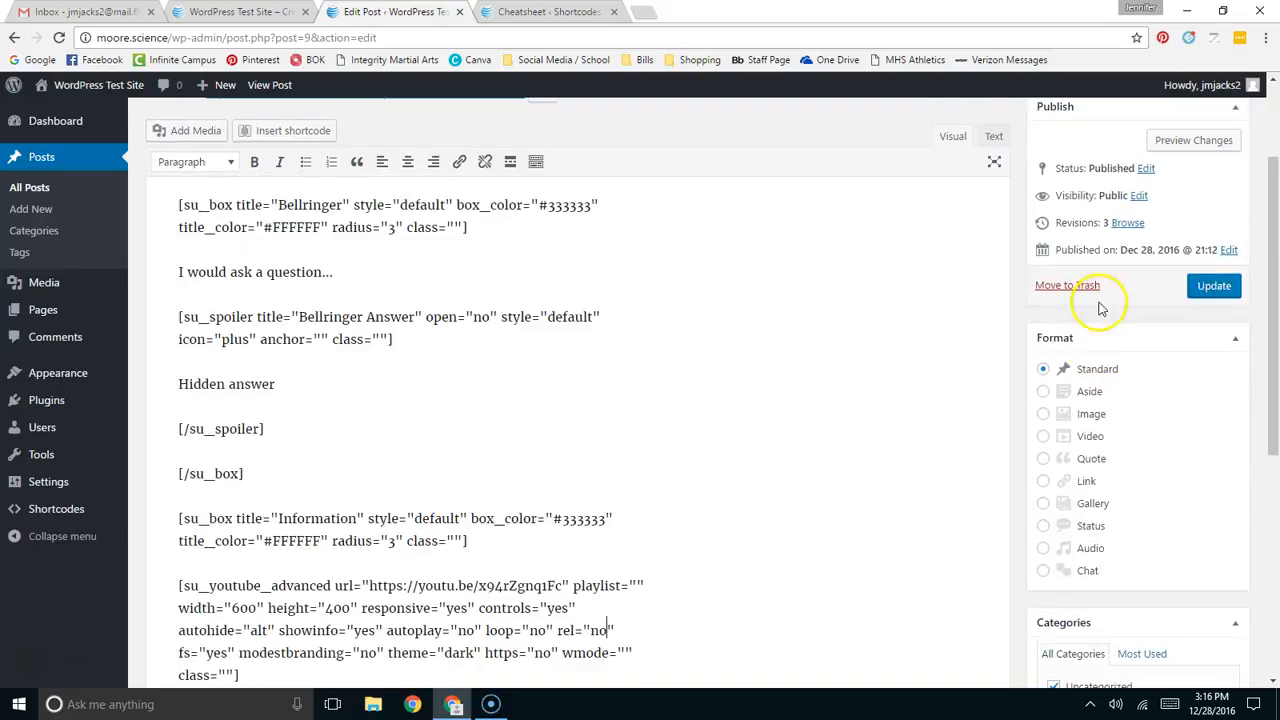
{"action": "left_click", "coordinate": [1213, 285]}
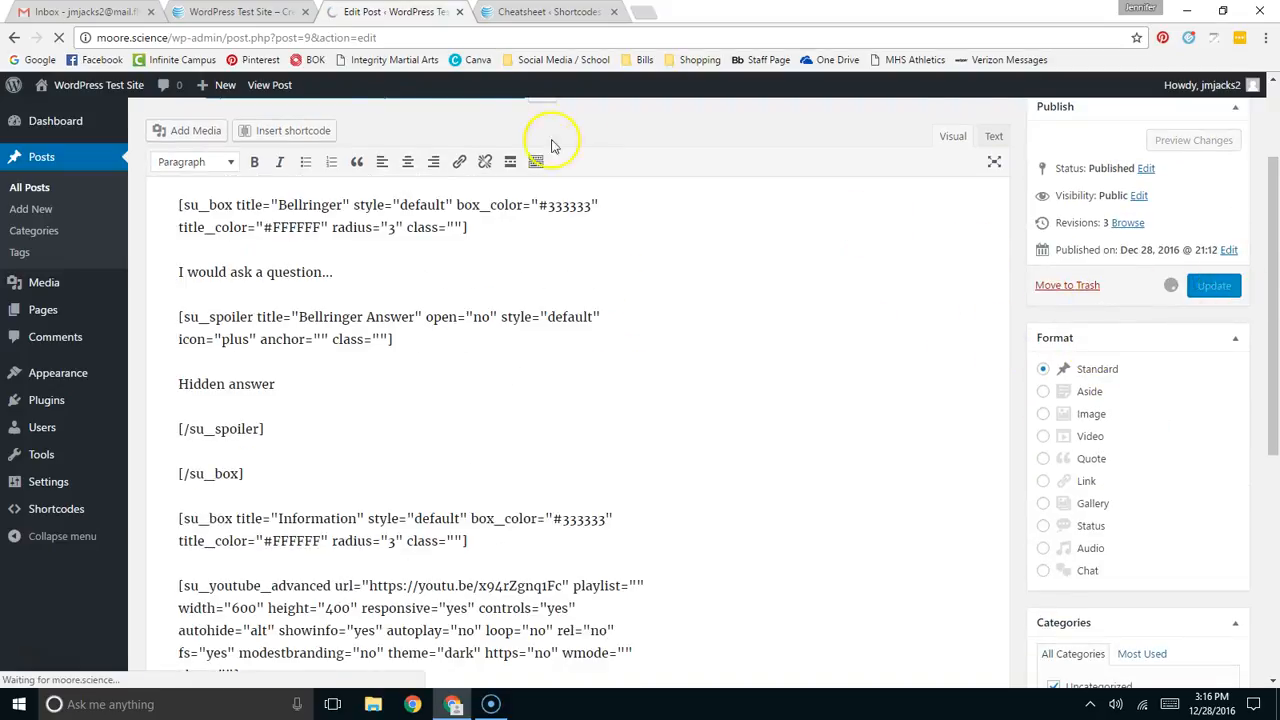
{"action": "left_click", "coordinate": [1213, 285]}
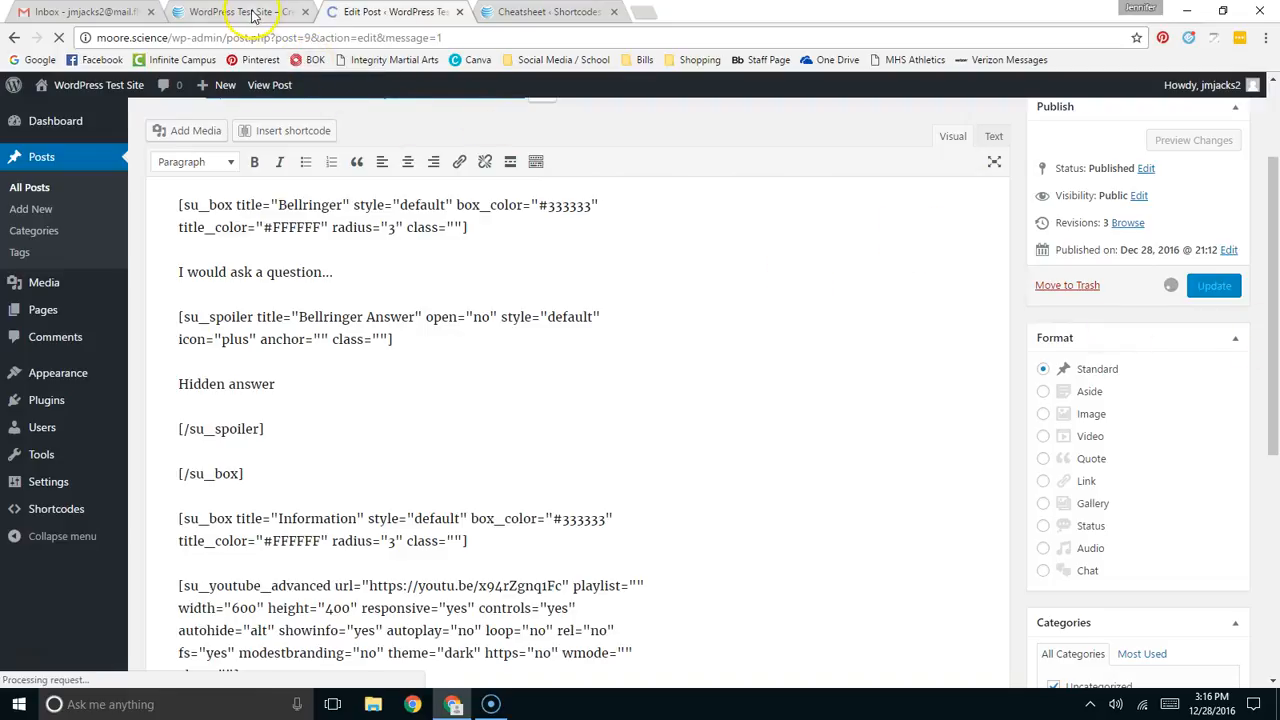
- On the live post, play and pause the embedded physics fail video in Information
{"action": "left_click", "coordinate": [240, 11]}
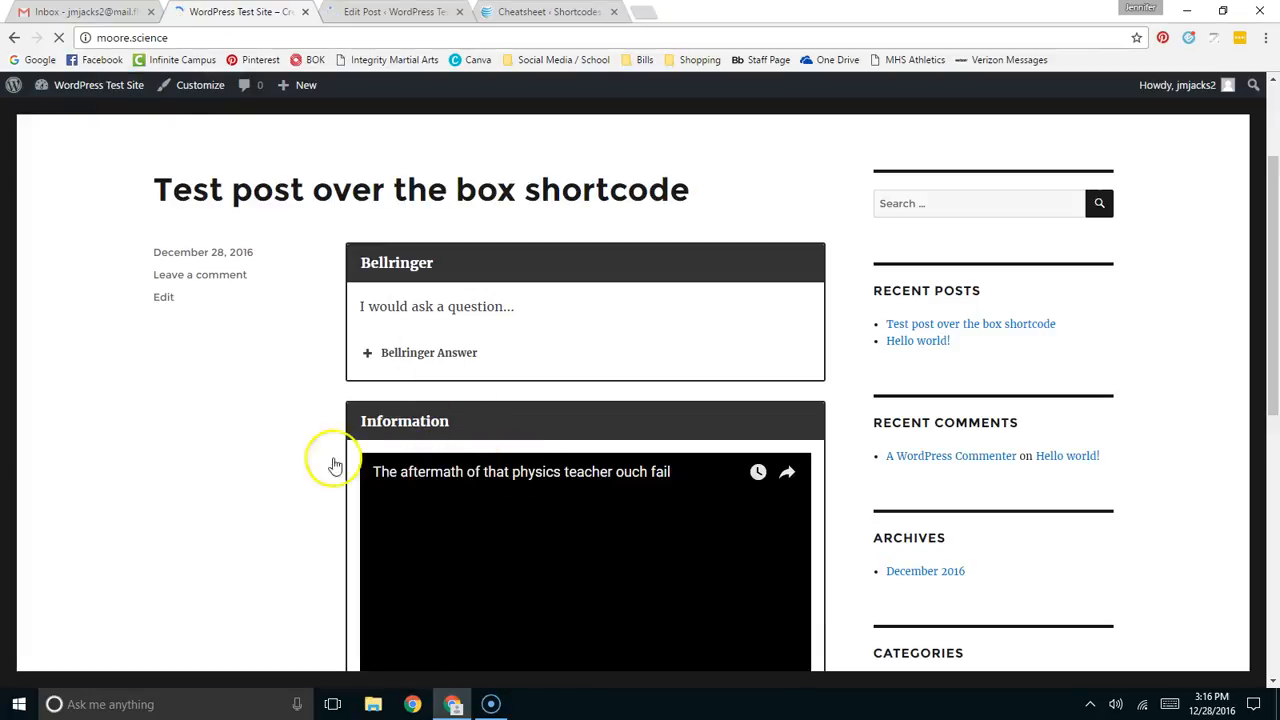
{"action": "scroll", "scroll_direction": "down", "scroll_amount": 3}
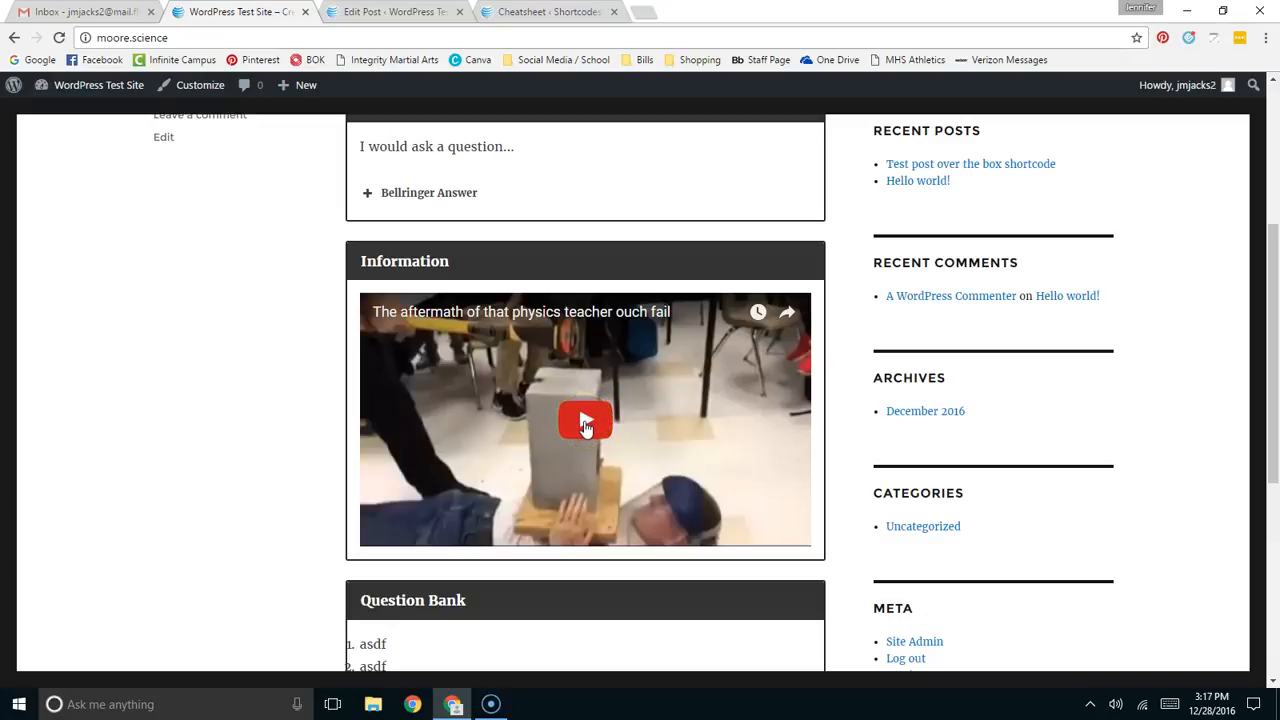
{"action": "left_click", "coordinate": [585, 420]}
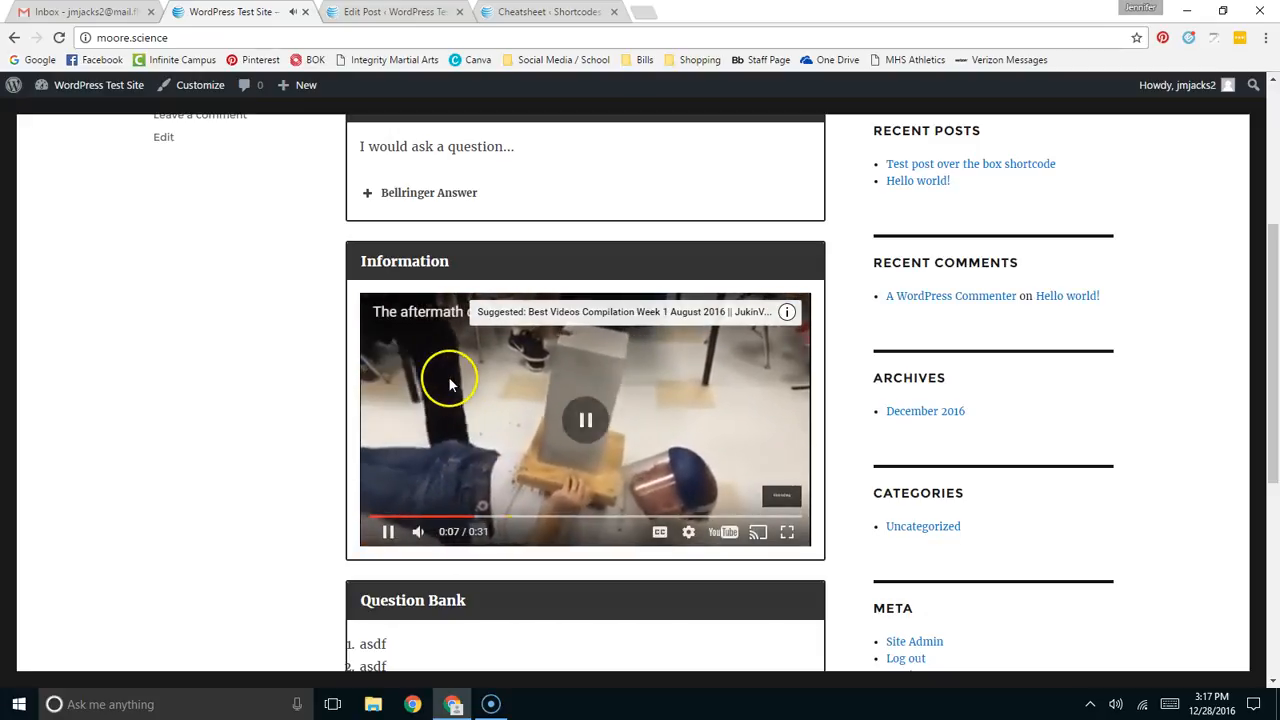
{"action": "left_click", "coordinate": [585, 420]}
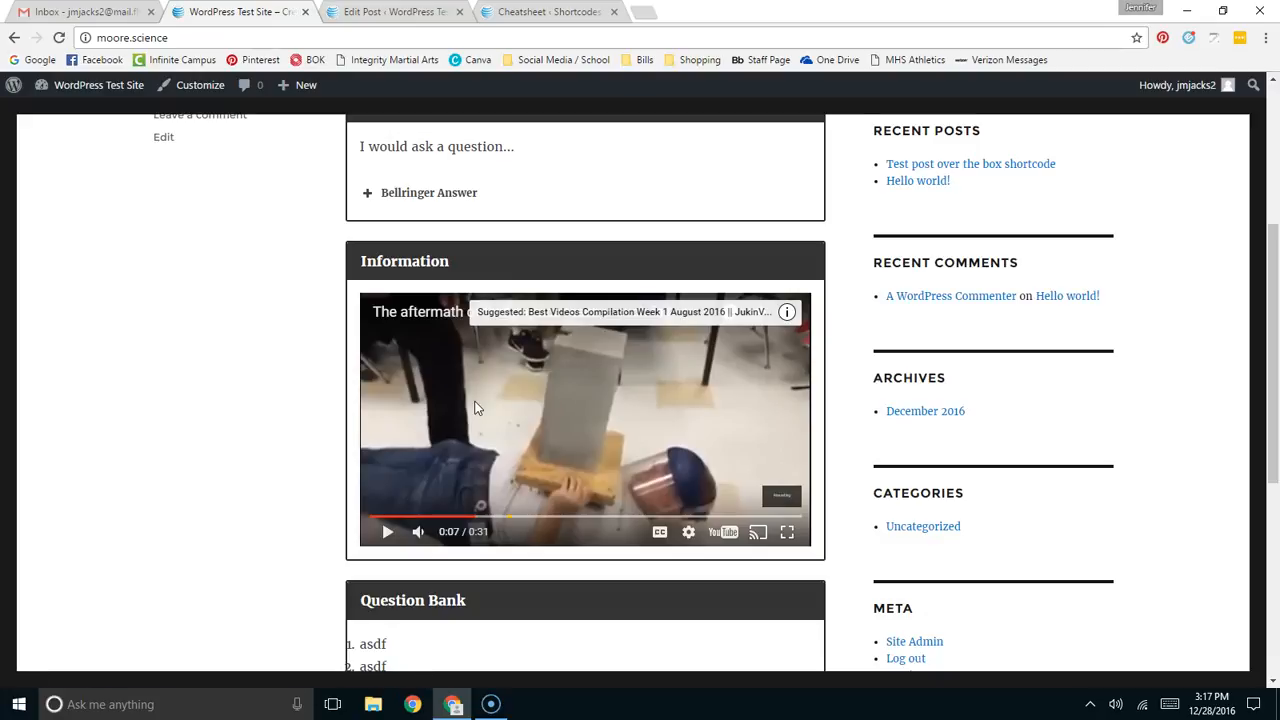
{"action": "mouse_move", "coordinate": [560, 193]}
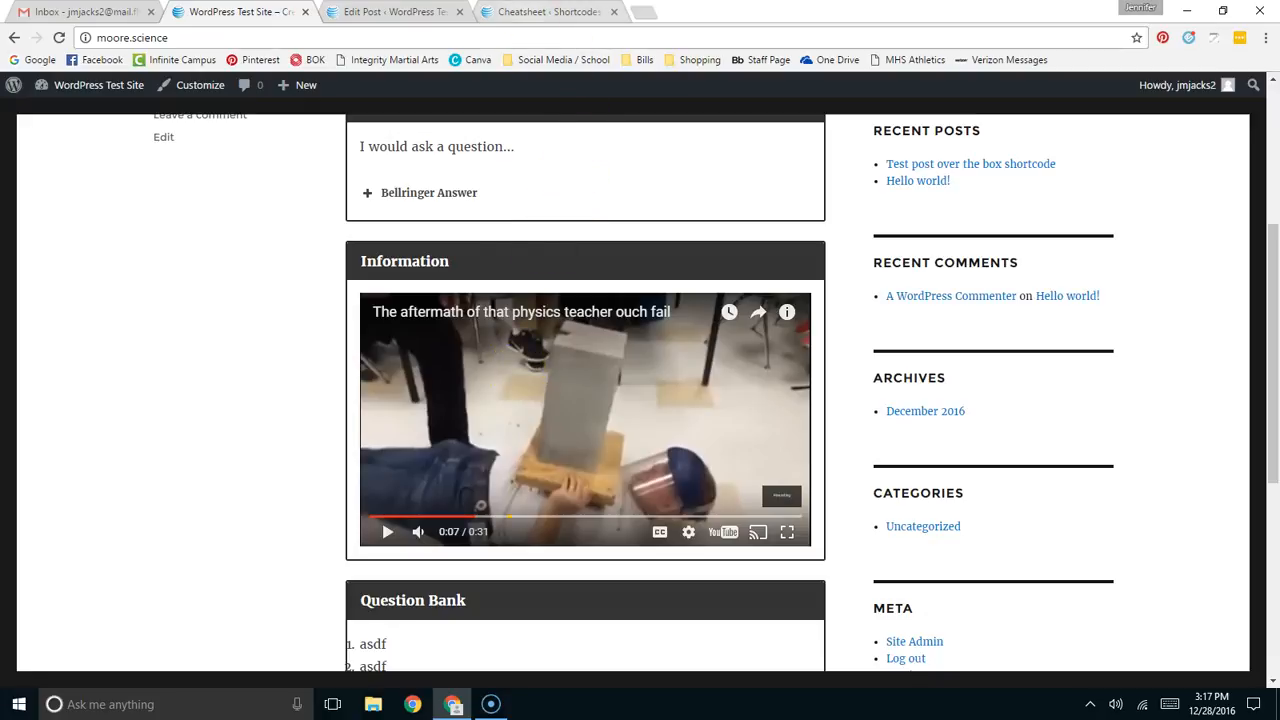
{"action": "left_click", "coordinate": [545, 12]}
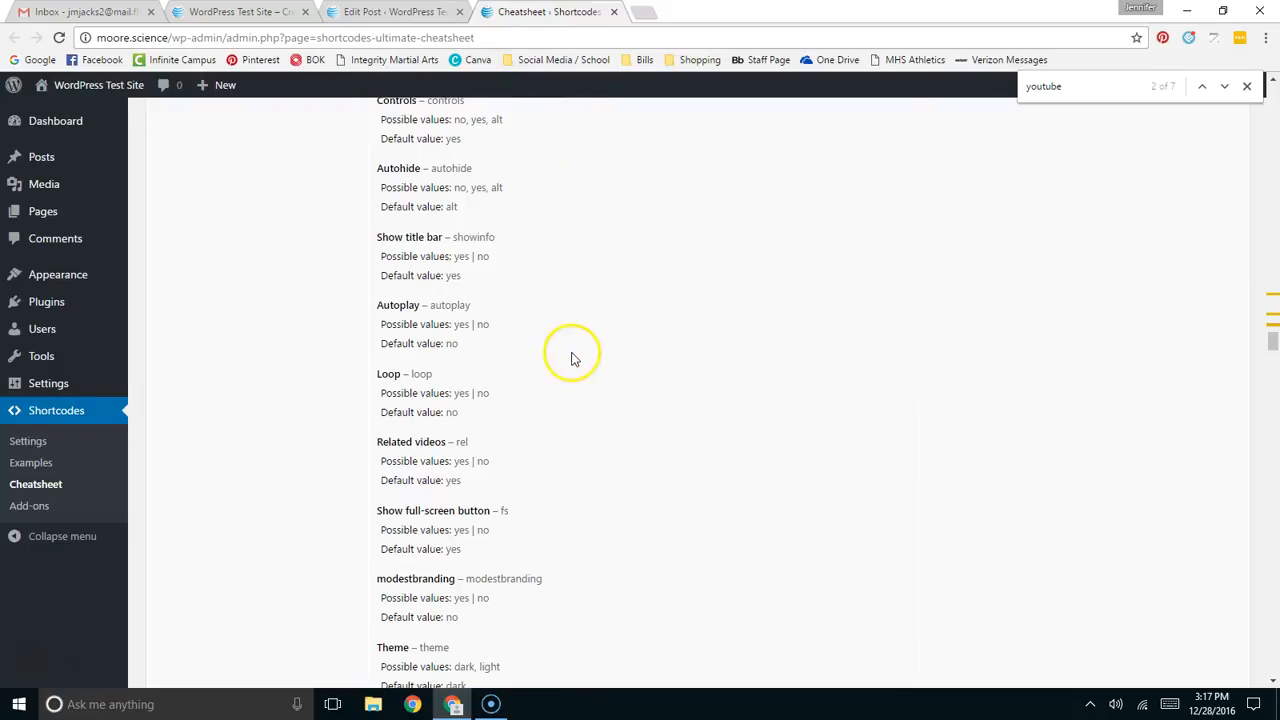
{"action": "mouse_move", "coordinate": [1274, 338]}
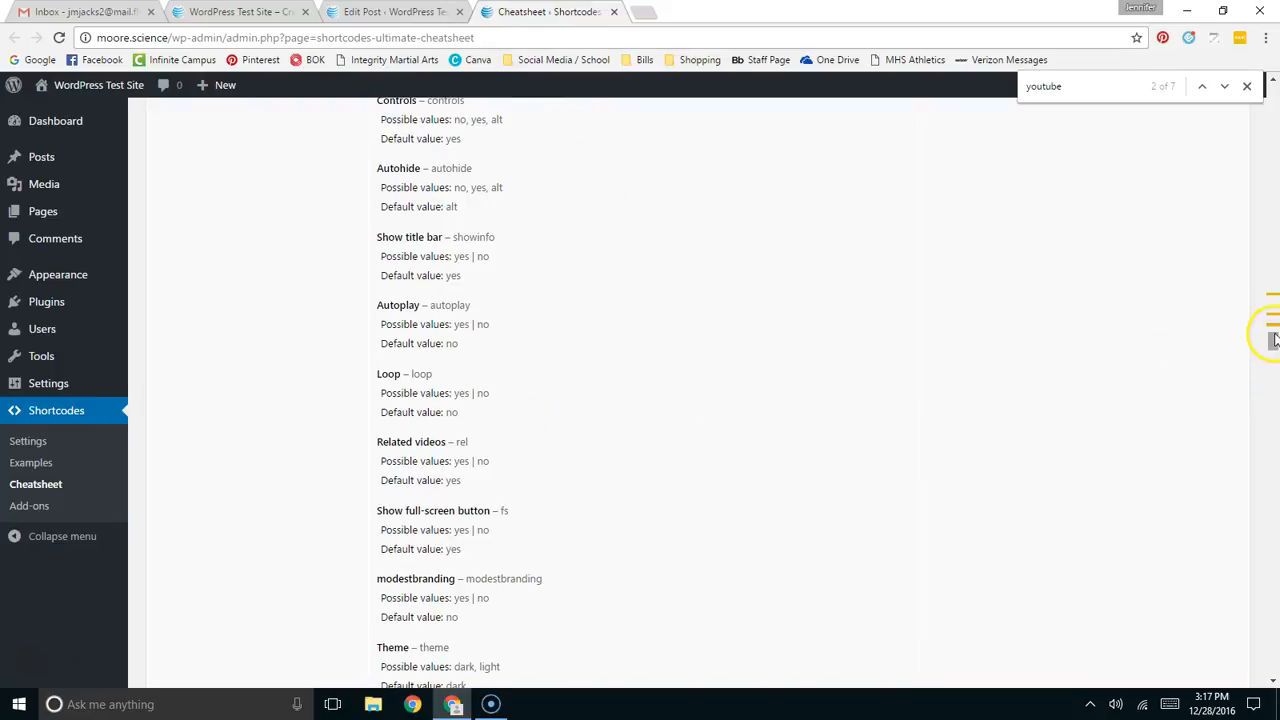
{"action": "scroll", "scroll_direction": "down", "scroll_amount": 3}
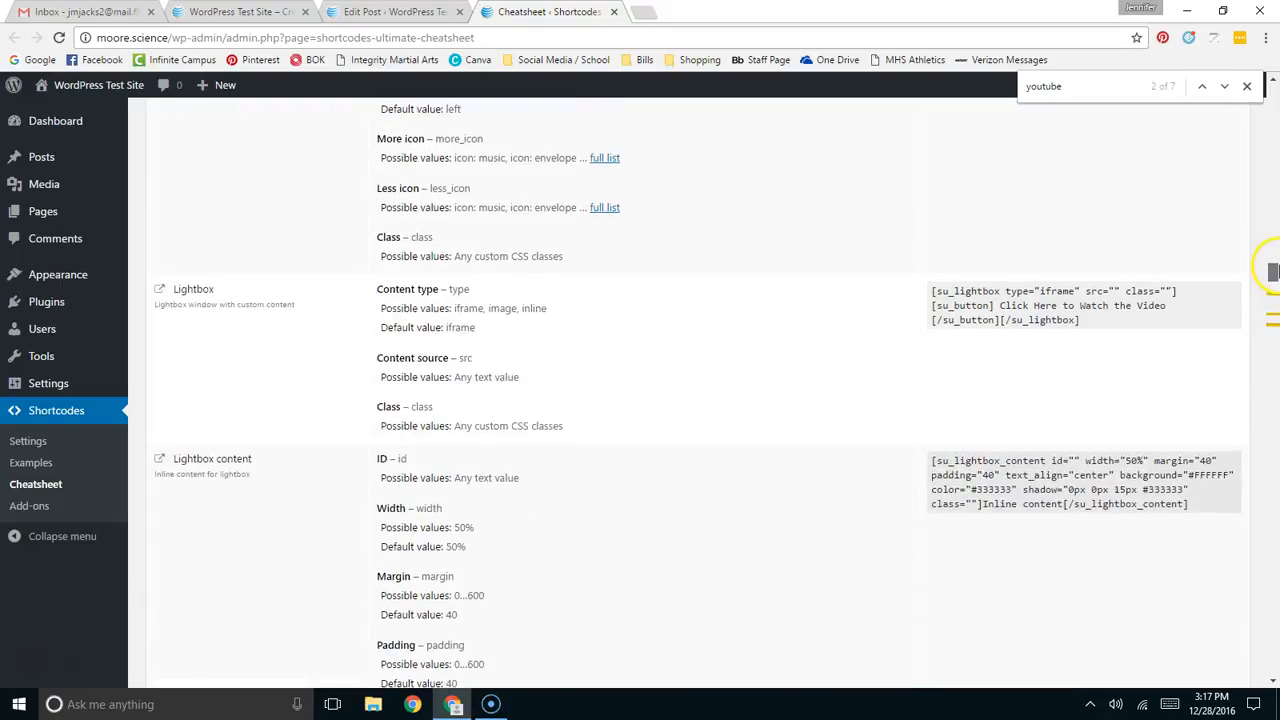
{"action": "scroll", "scroll_direction": "down", "scroll_amount": 3}
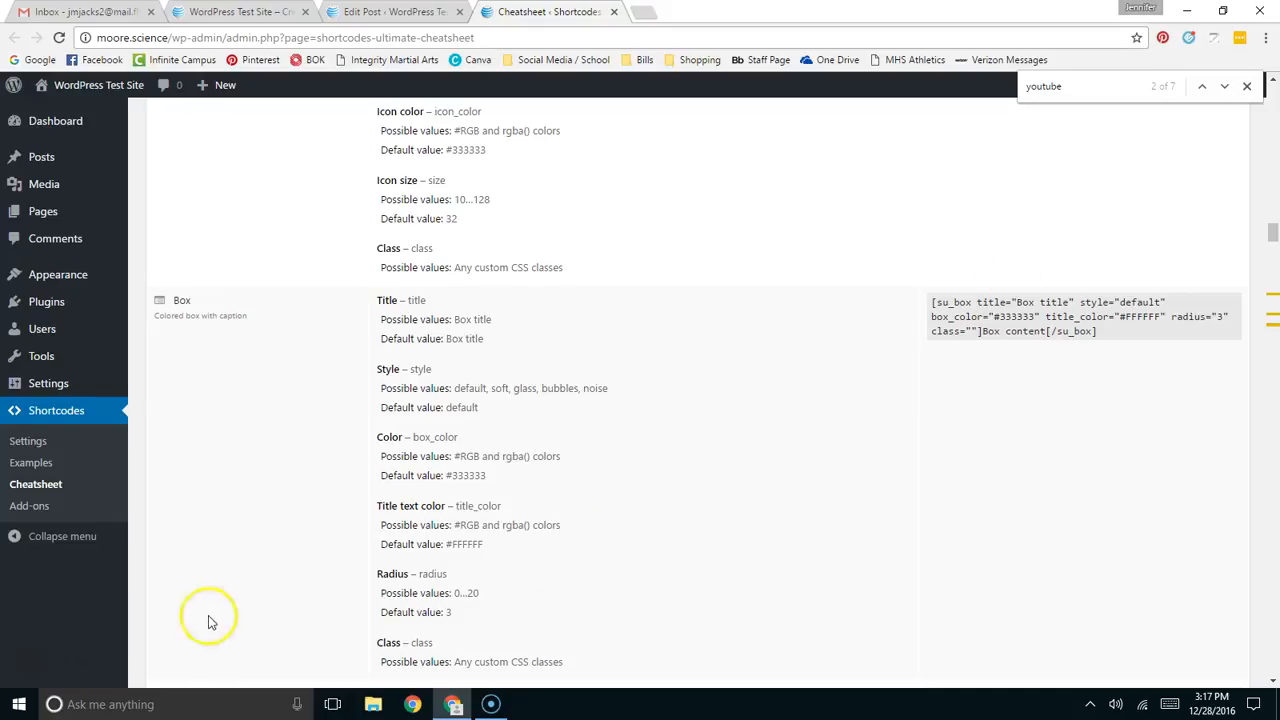
{"action": "mouse_move", "coordinate": [38, 667]}
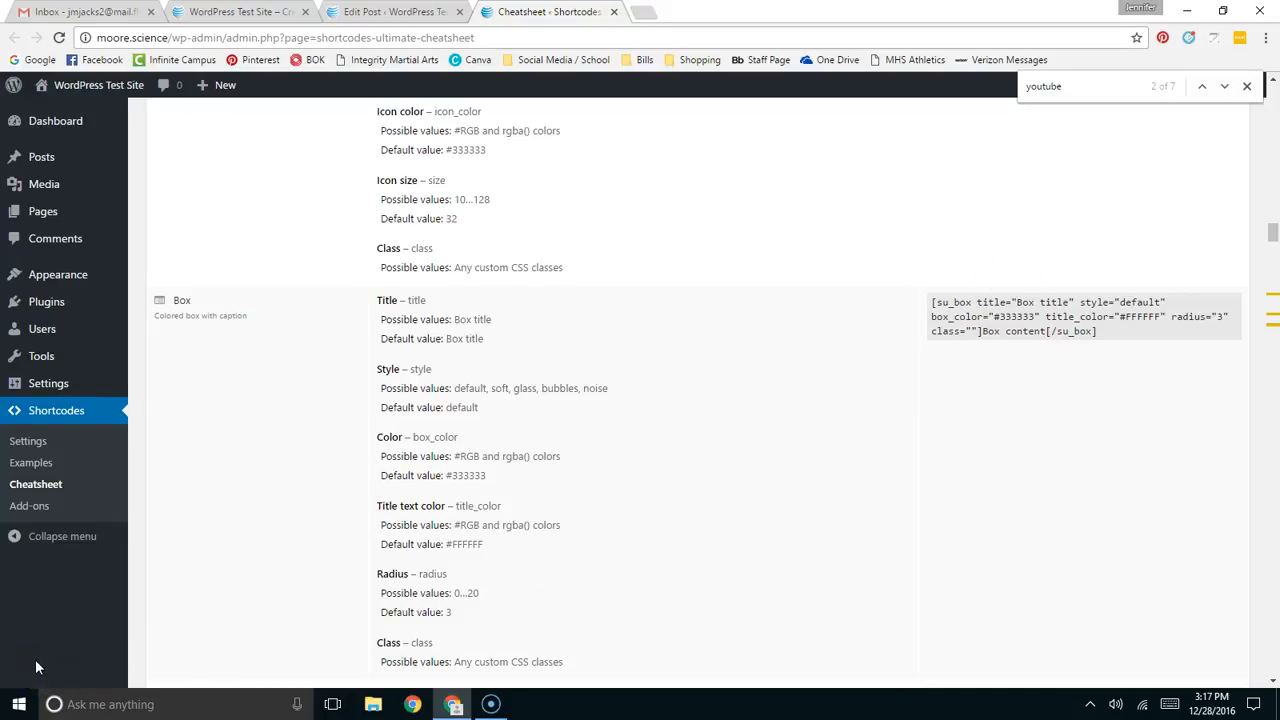